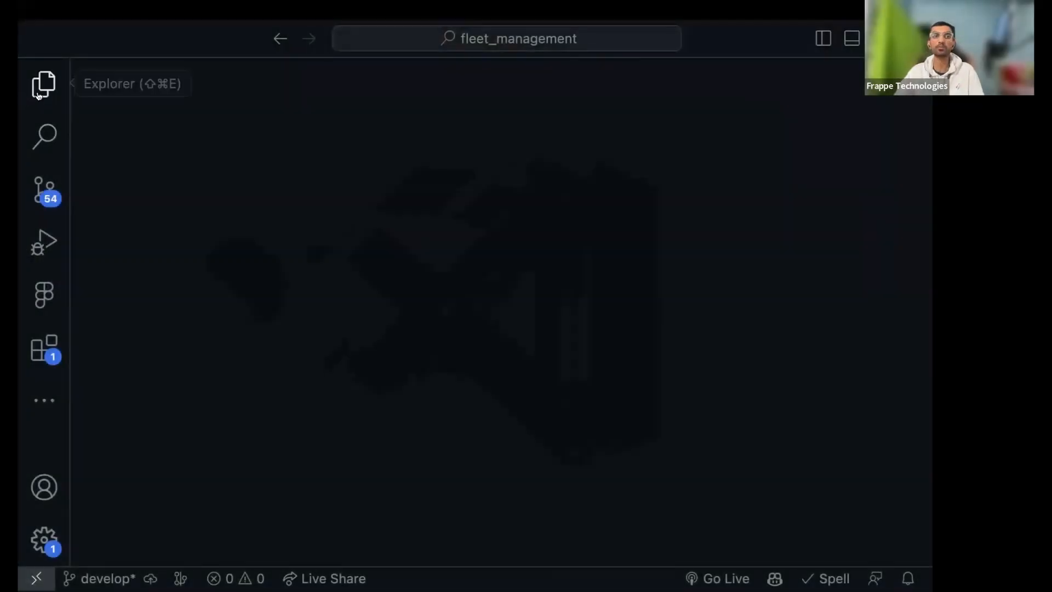
Show the Explorer and expand the driver doctype folder of fleet_management
click(43, 83)
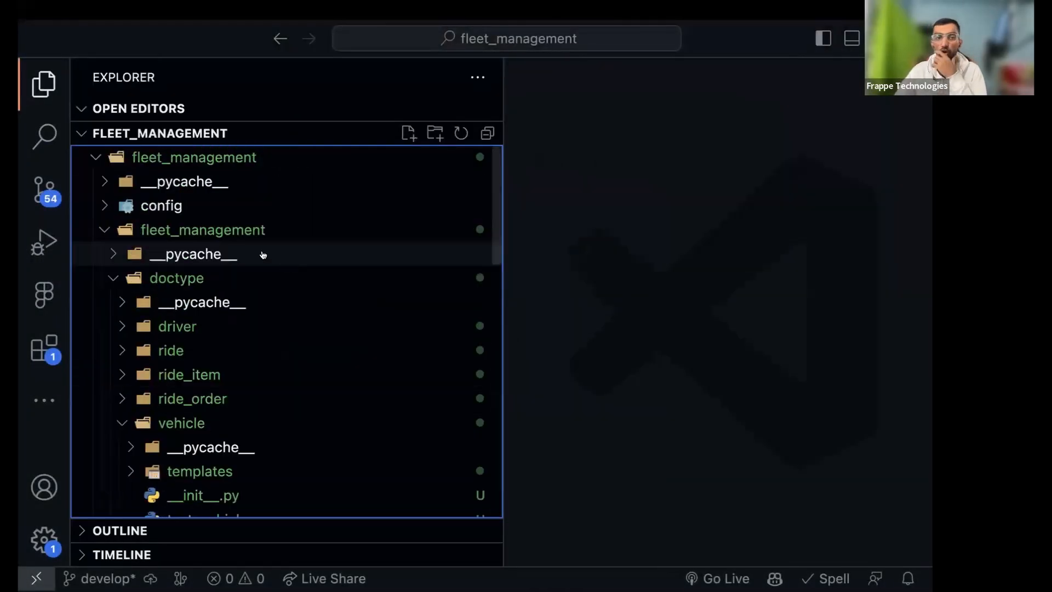
mouse_move(239, 281)
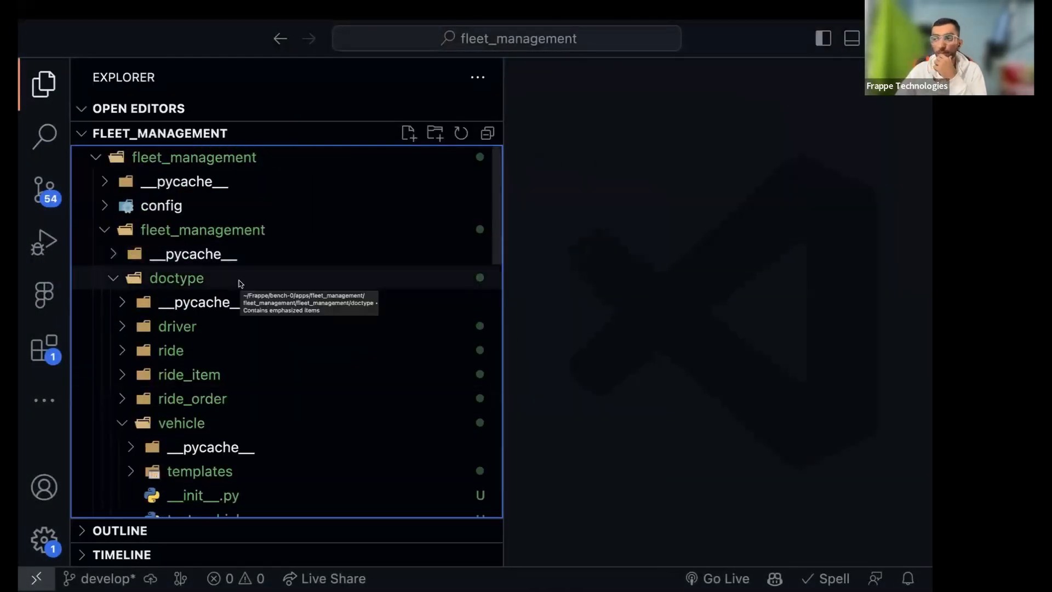
click(177, 326)
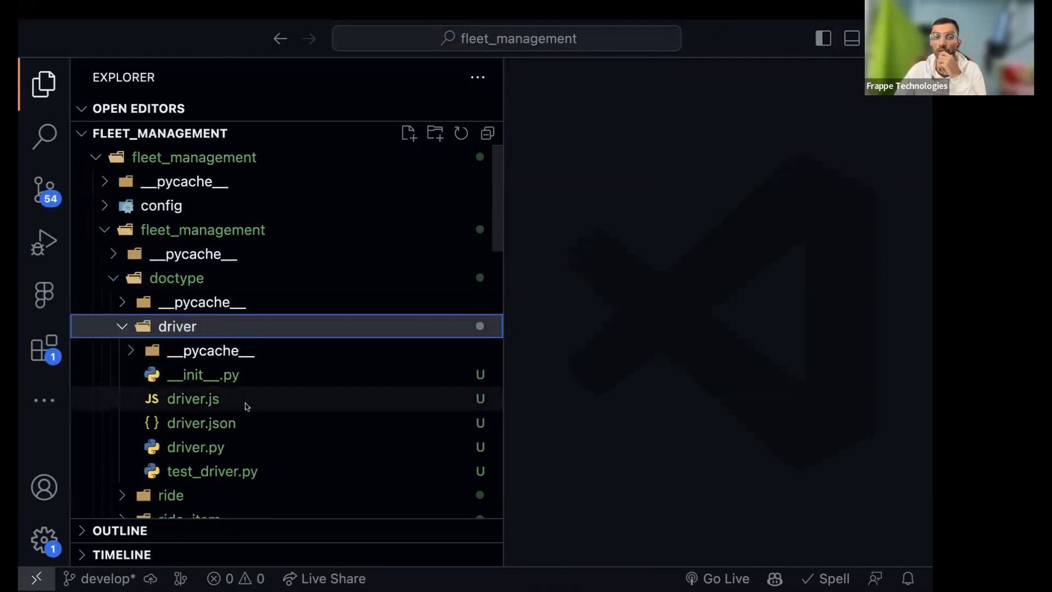
mouse_move(195, 447)
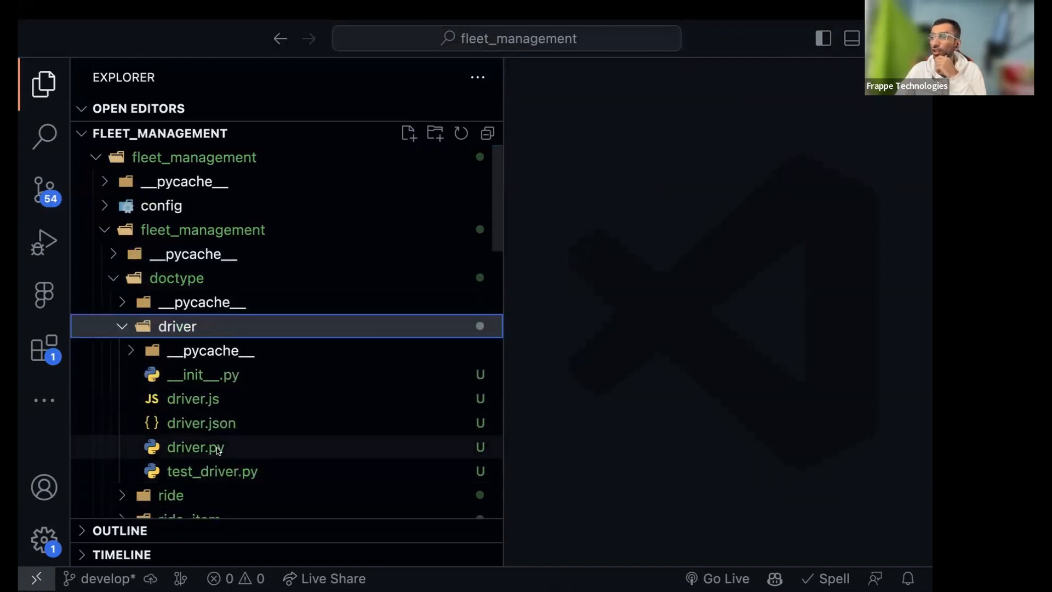
mouse_move(195, 447)
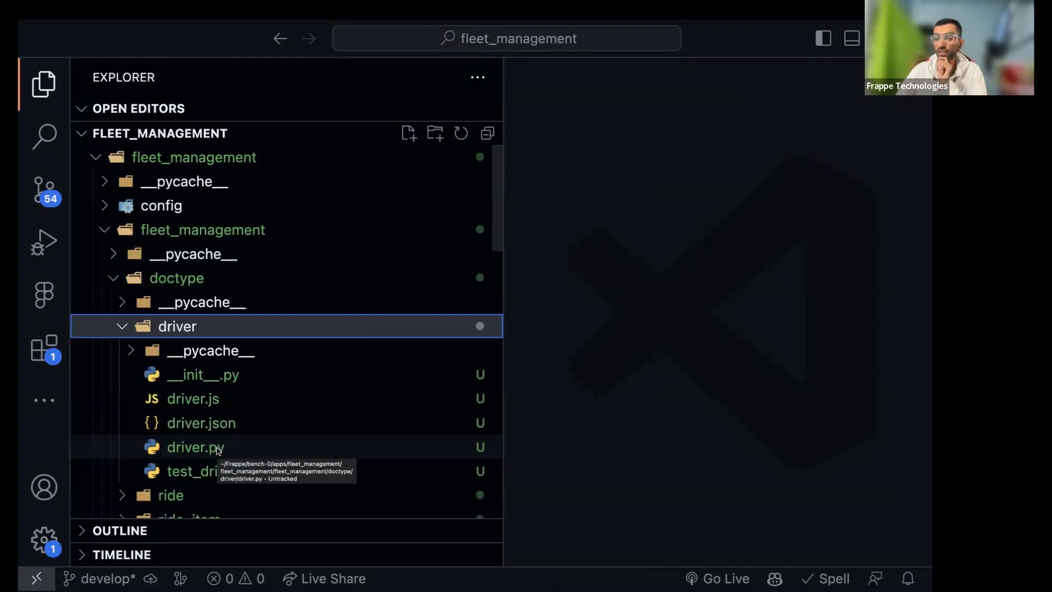
mouse_move(184, 471)
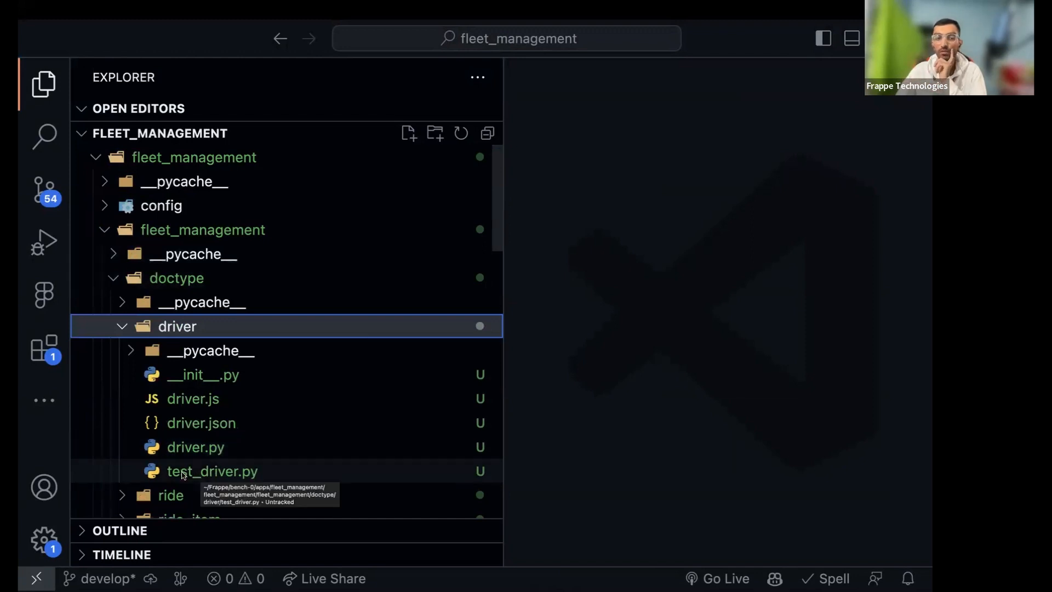
mouse_move(261, 472)
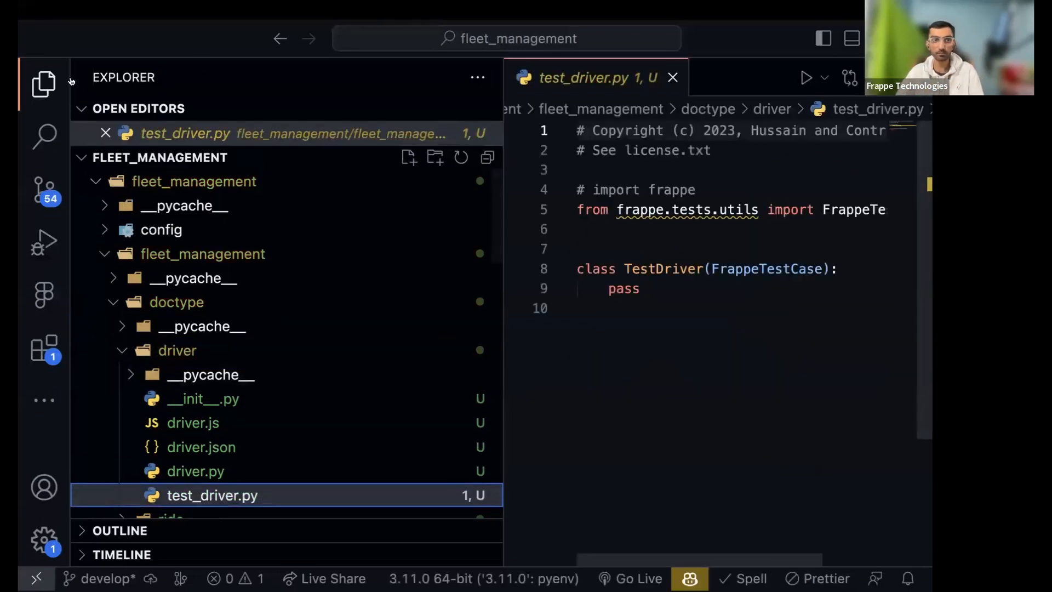
Collapse the Explorer sidebar so test_driver.py fills the editor
click(44, 83)
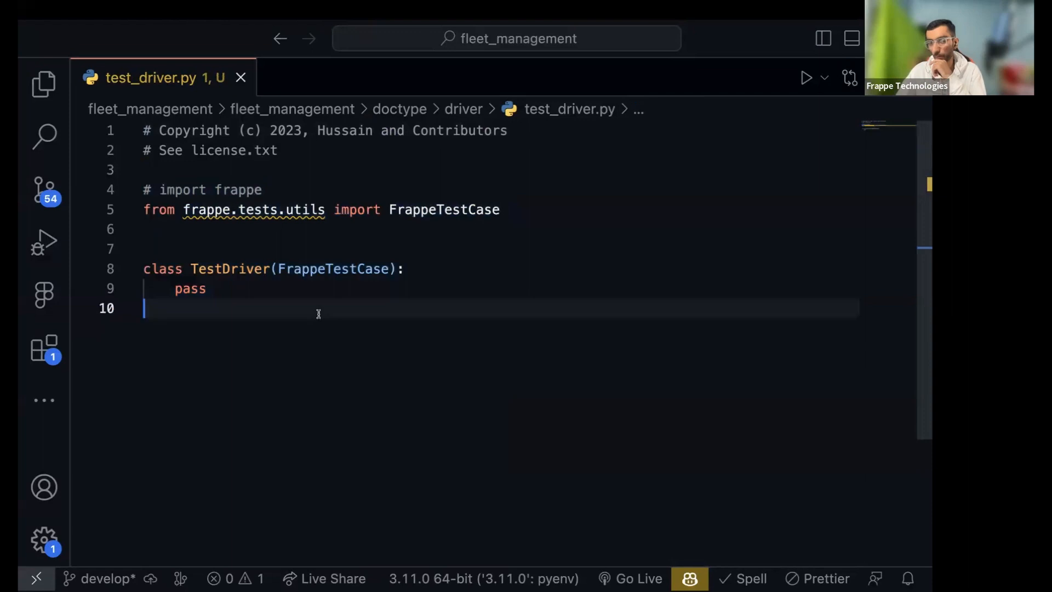
mouse_move(249, 236)
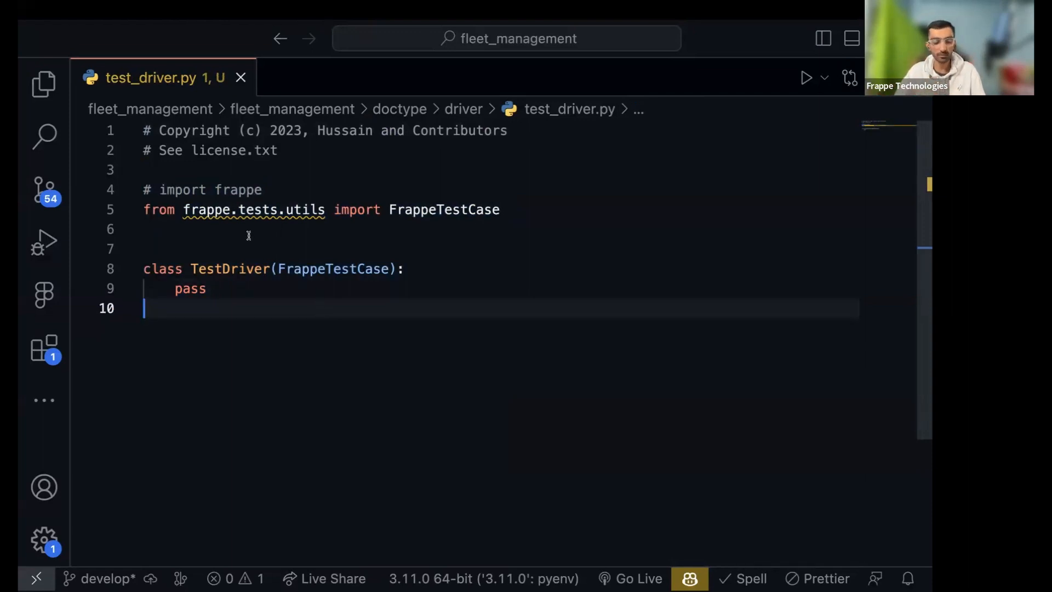
text(ben)
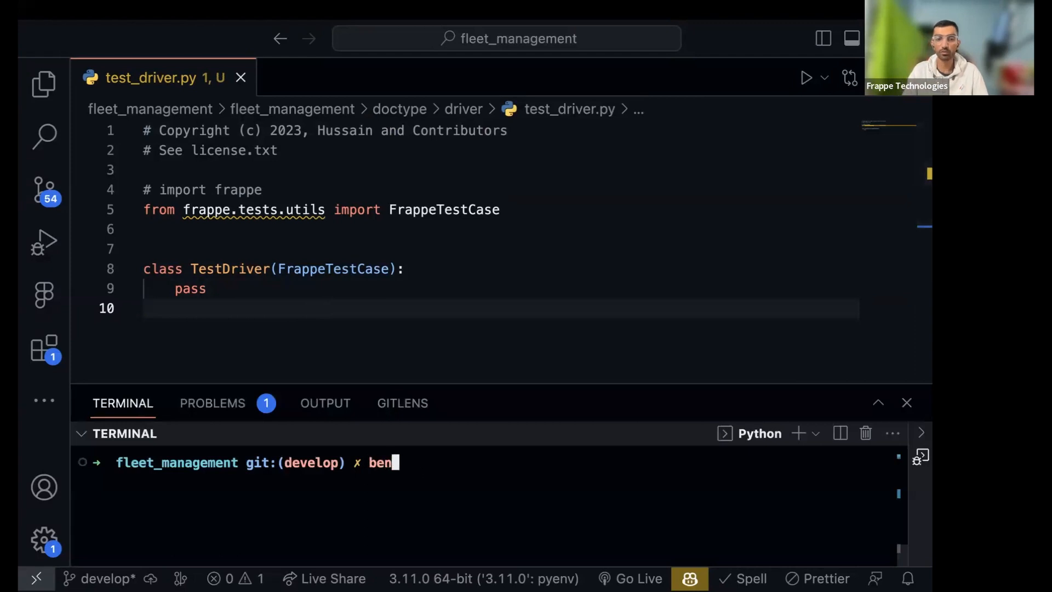
text(ch run-tes)
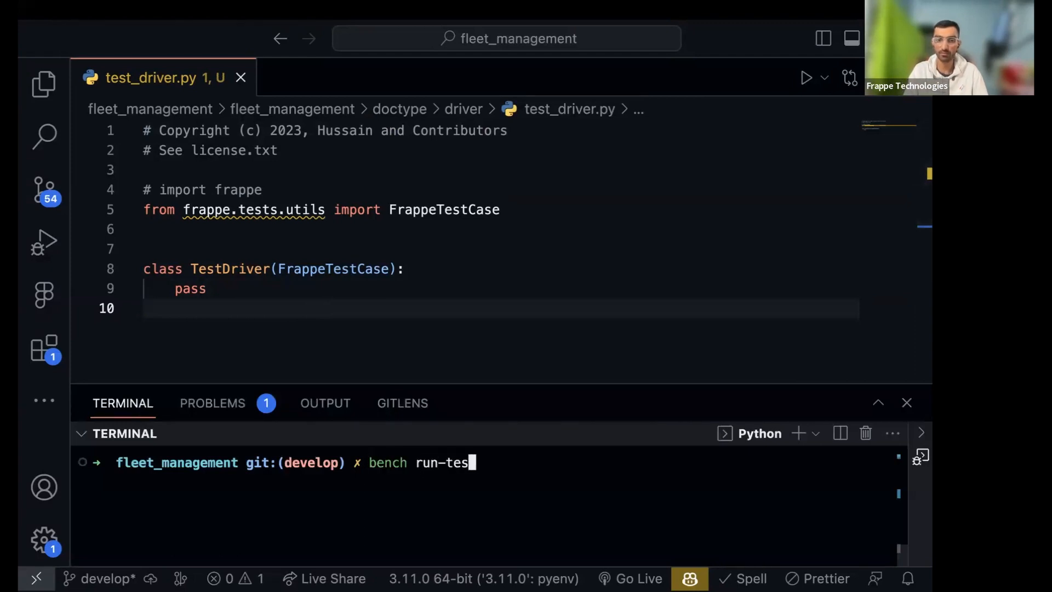
text(ts)
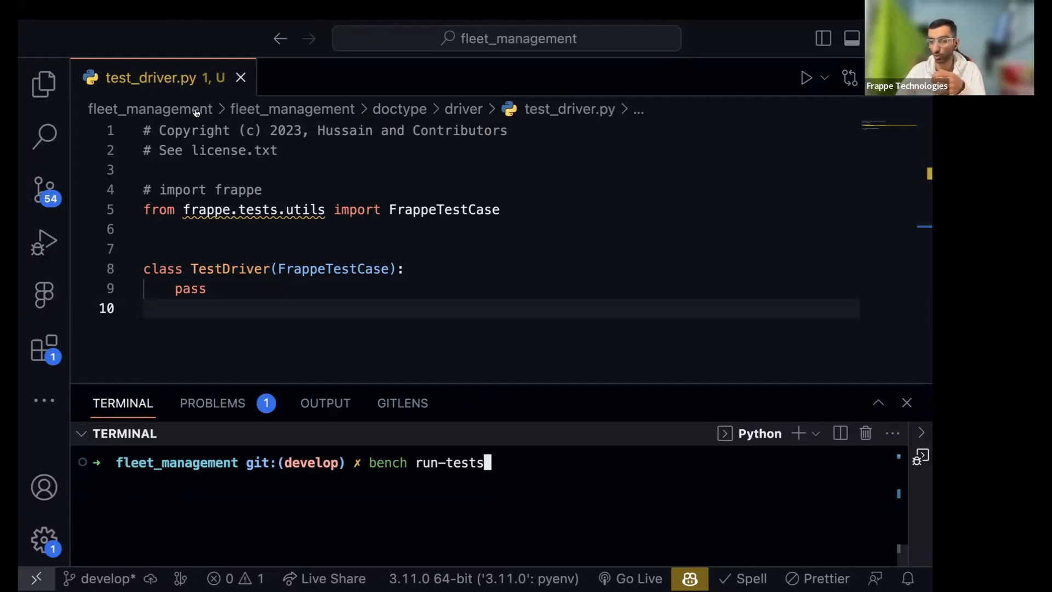
key(ctrl+a)
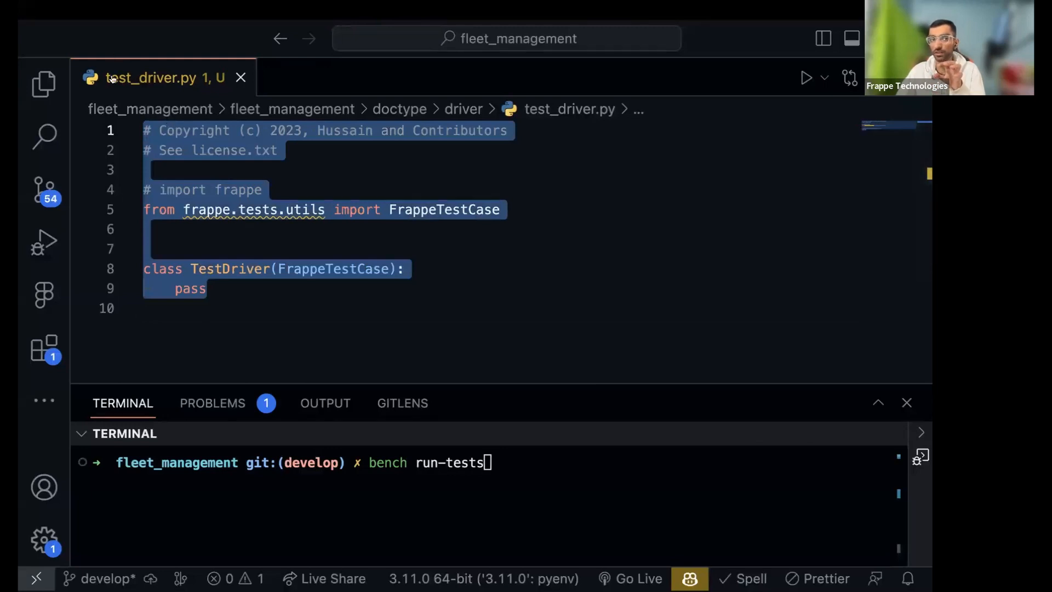
click(237, 288)
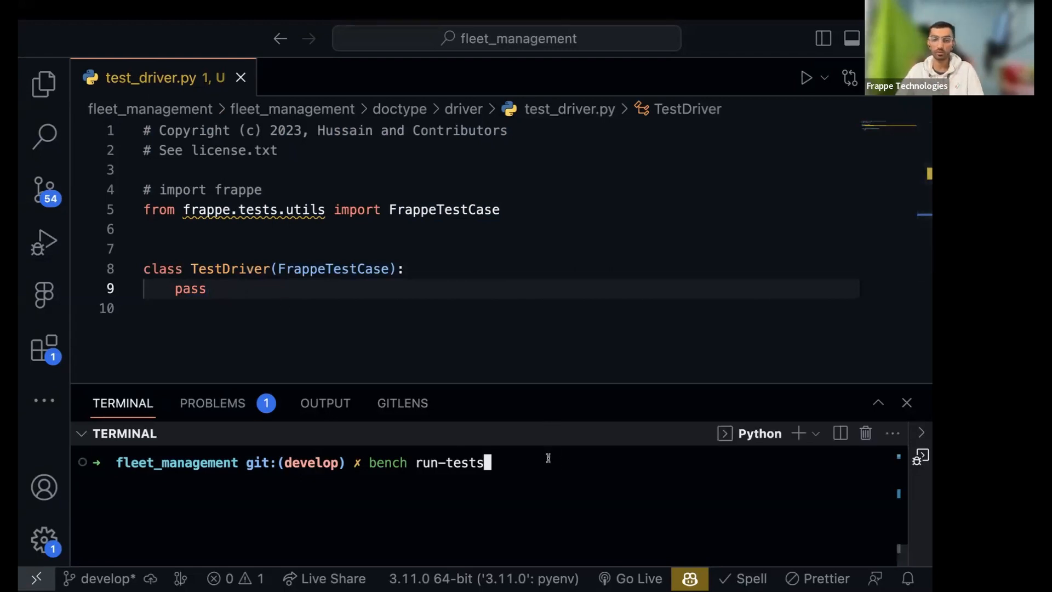
key(ctrl+c)
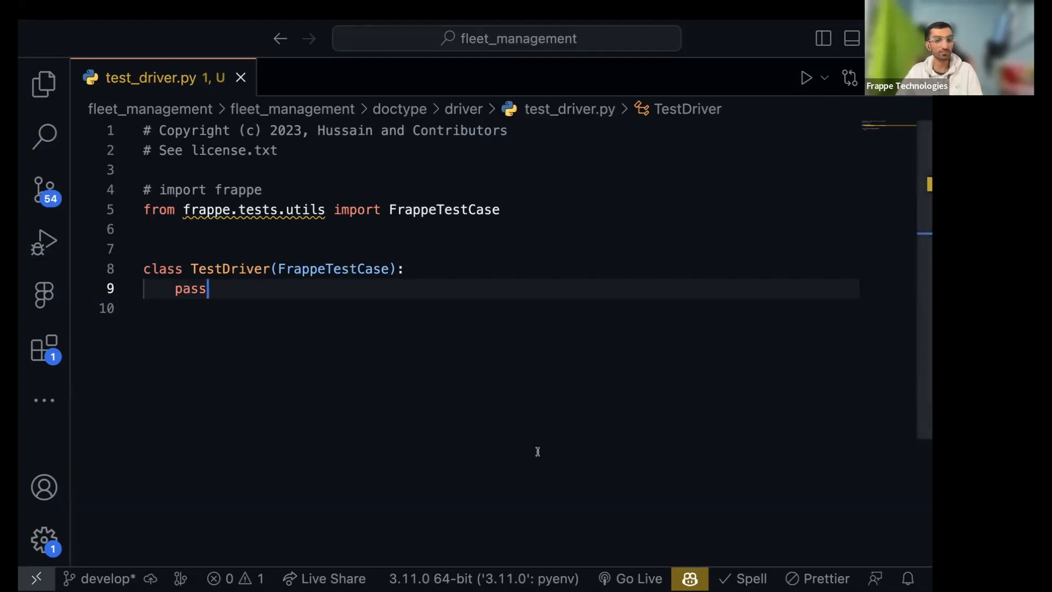
double_click(191, 289)
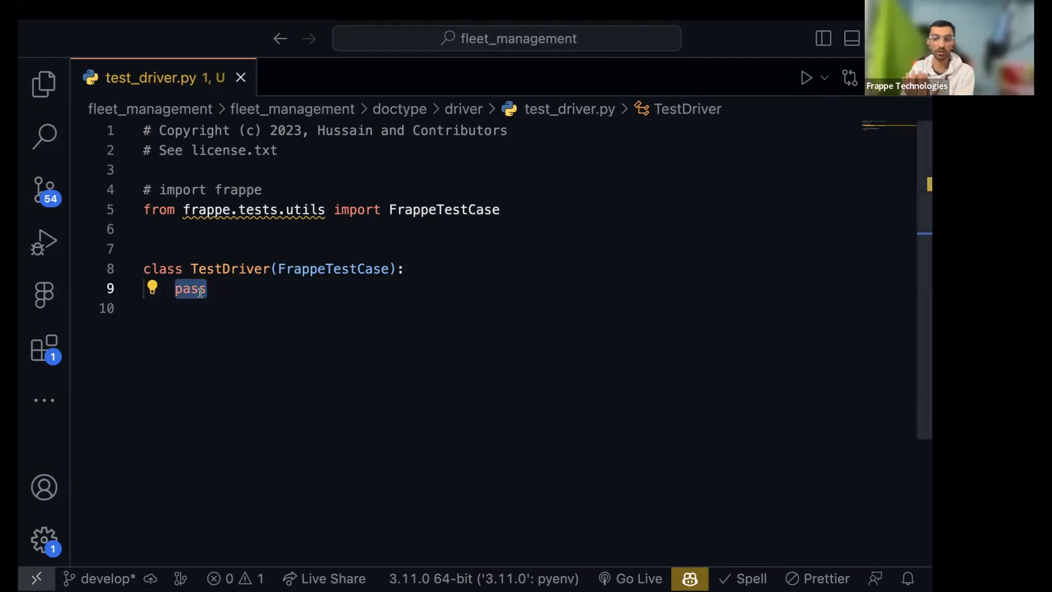
click(485, 307)
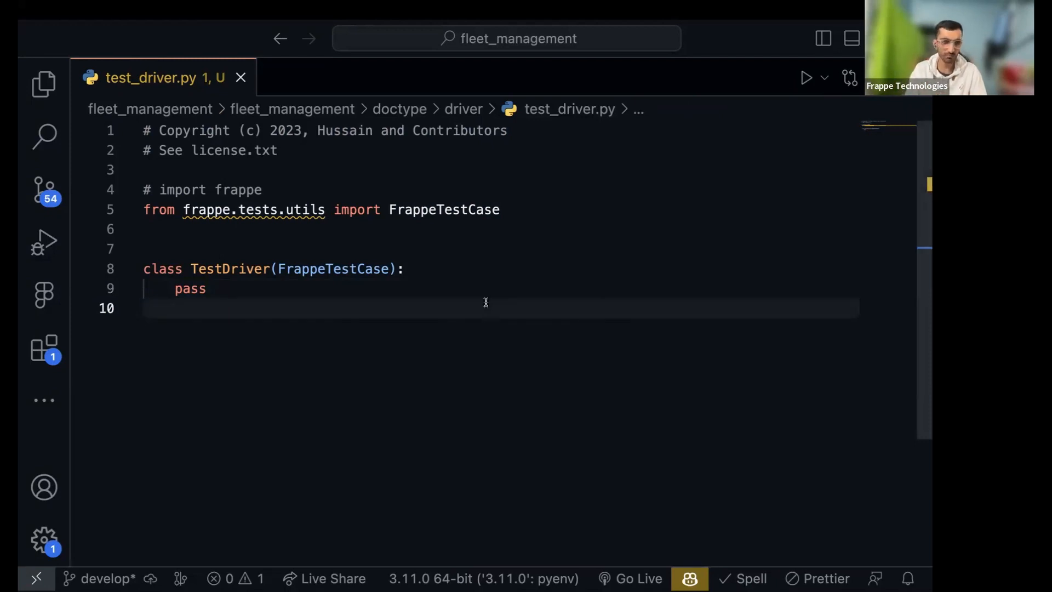
key(ctrl+p)
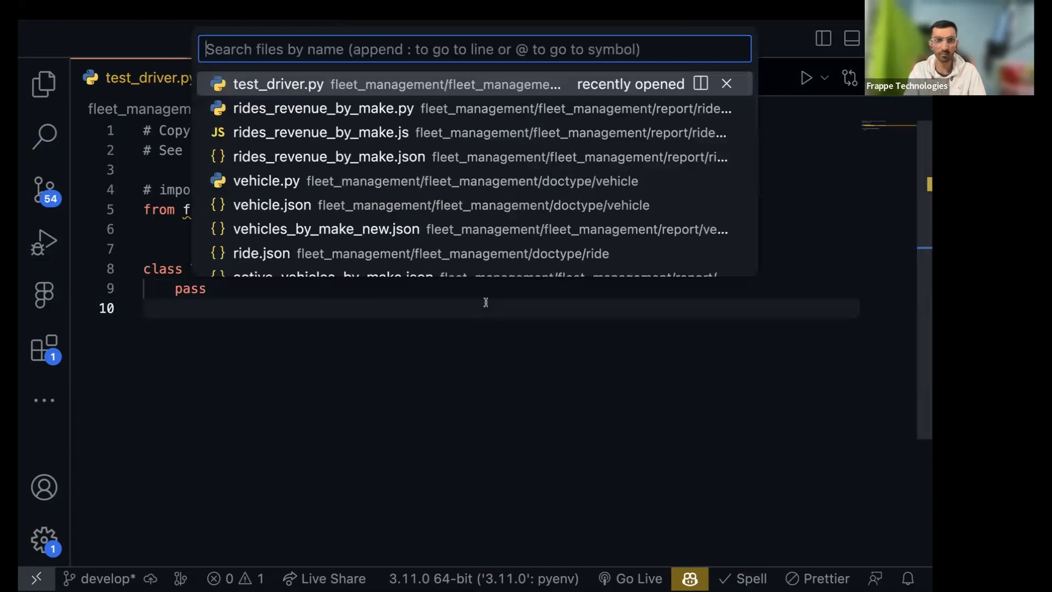
text(driver)
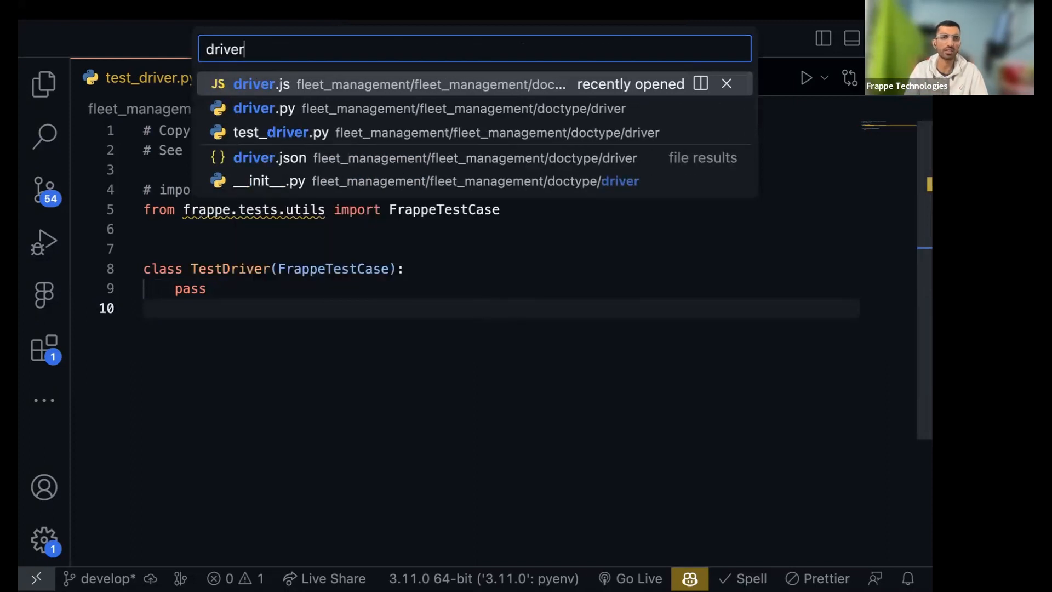
click(253, 108)
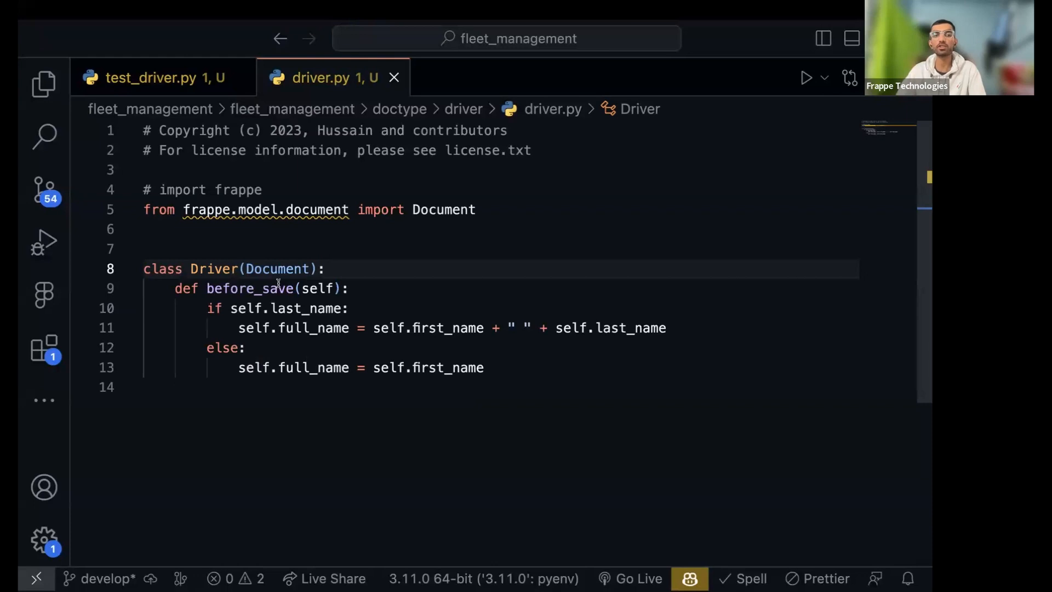
double_click(287, 308)
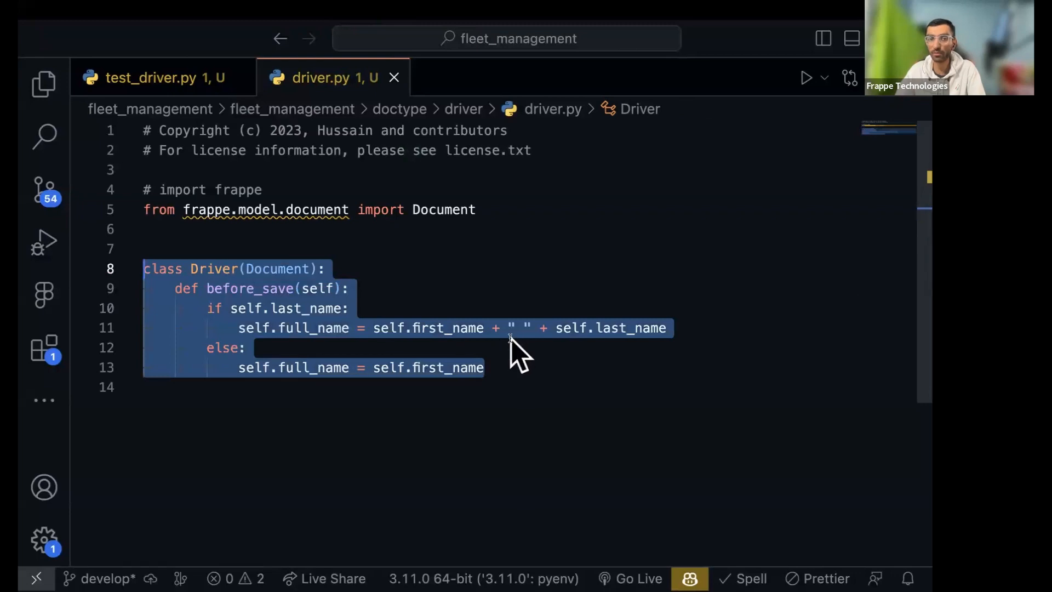
mouse_move(258, 298)
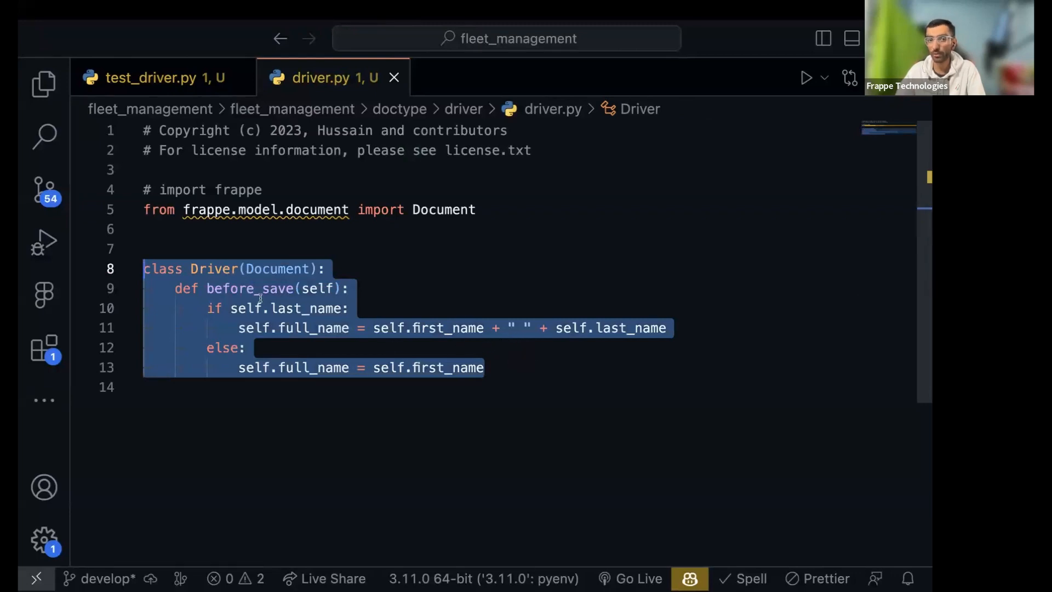
mouse_move(293, 328)
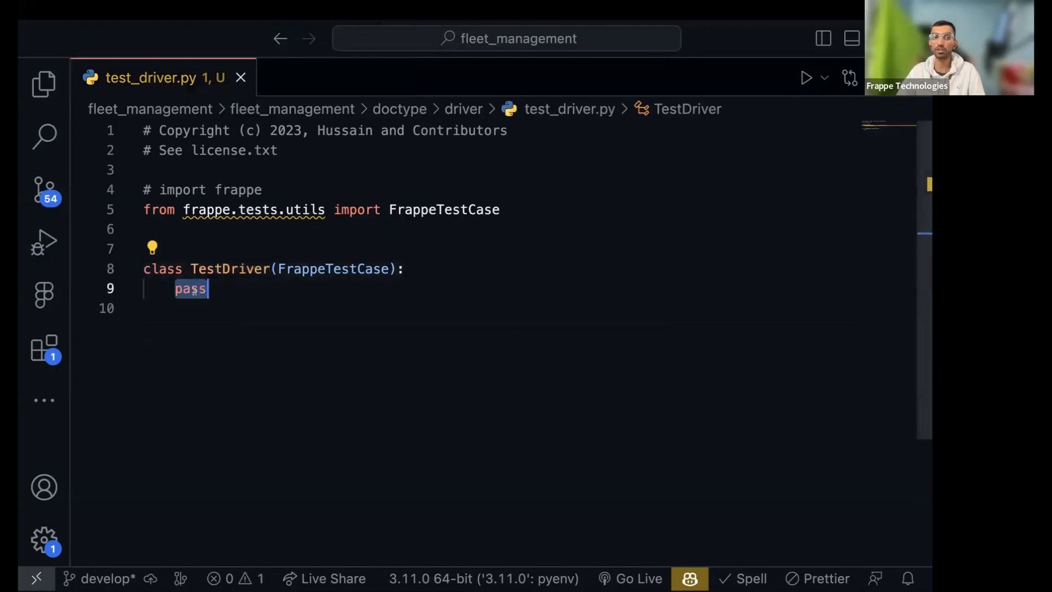
Write def test_fullname_is_set_automatically(self): with a pass body inside TestDriver
text(def test_)
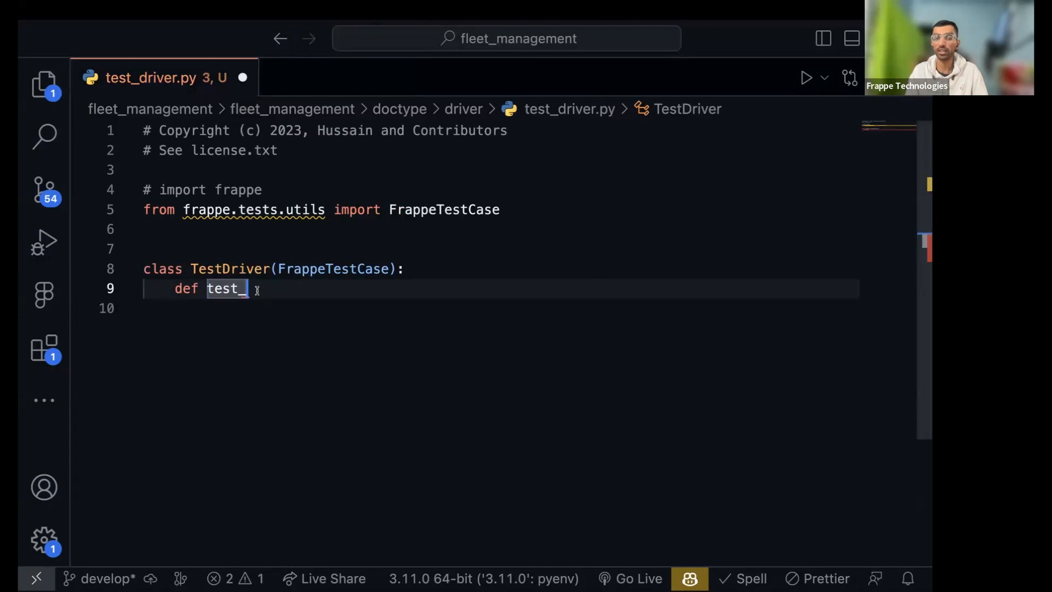
text(full)
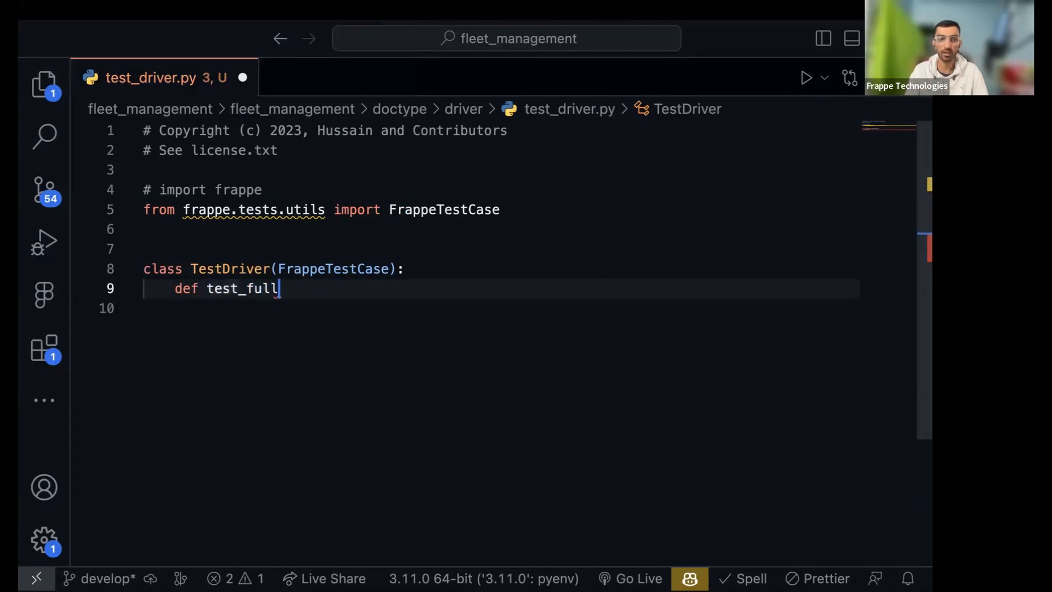
text(name_is_set)
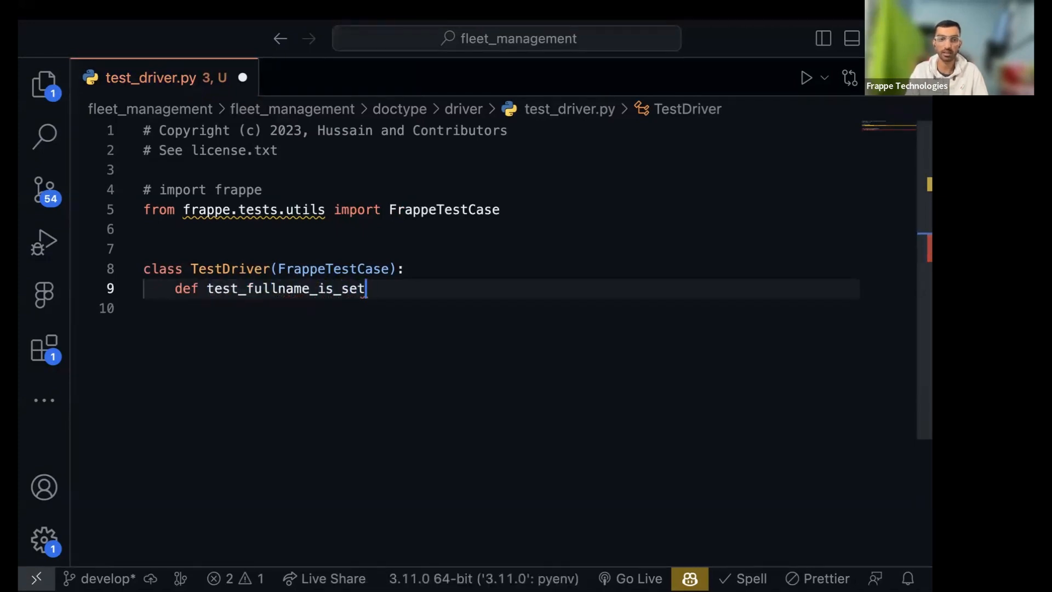
text(_automaticall)
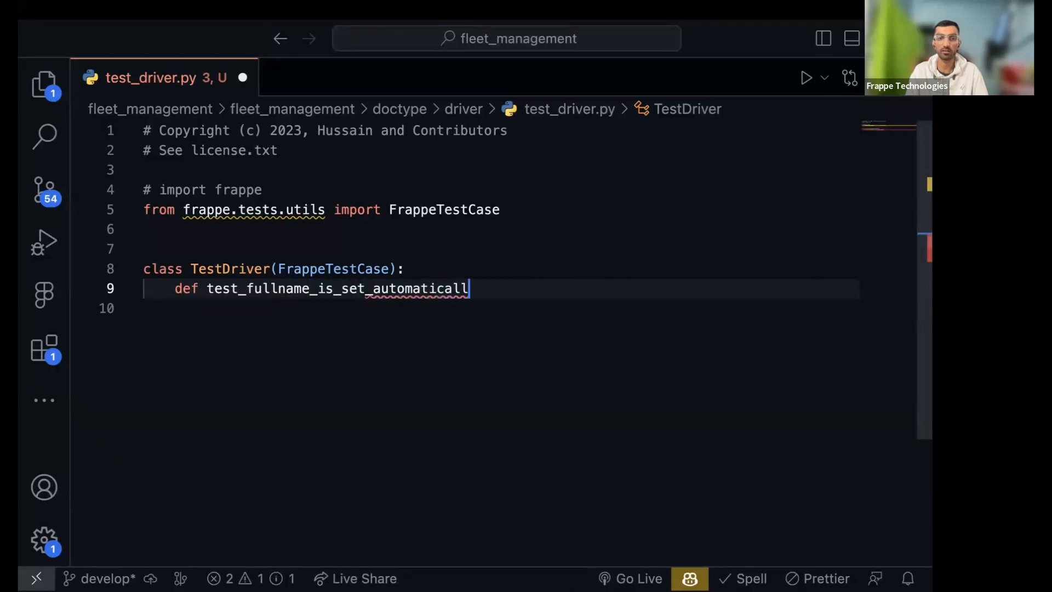
text(y())
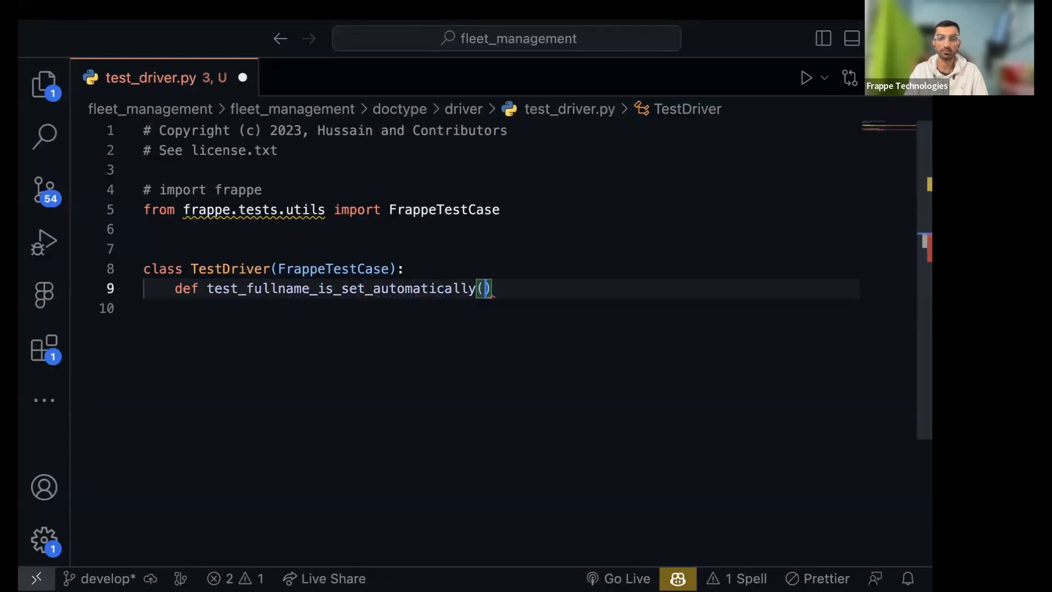
text(self):)
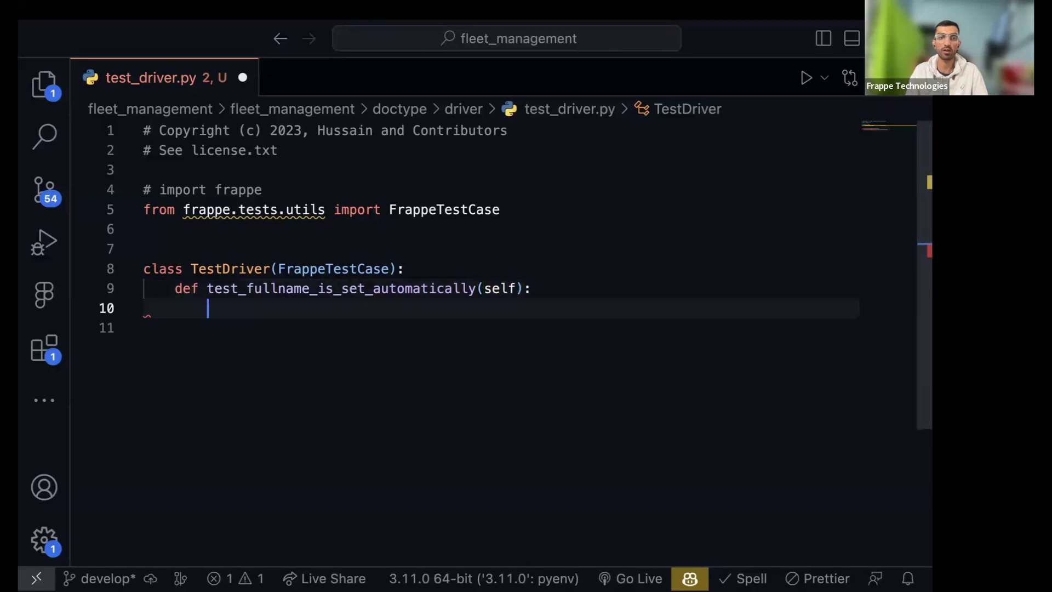
text(pass)
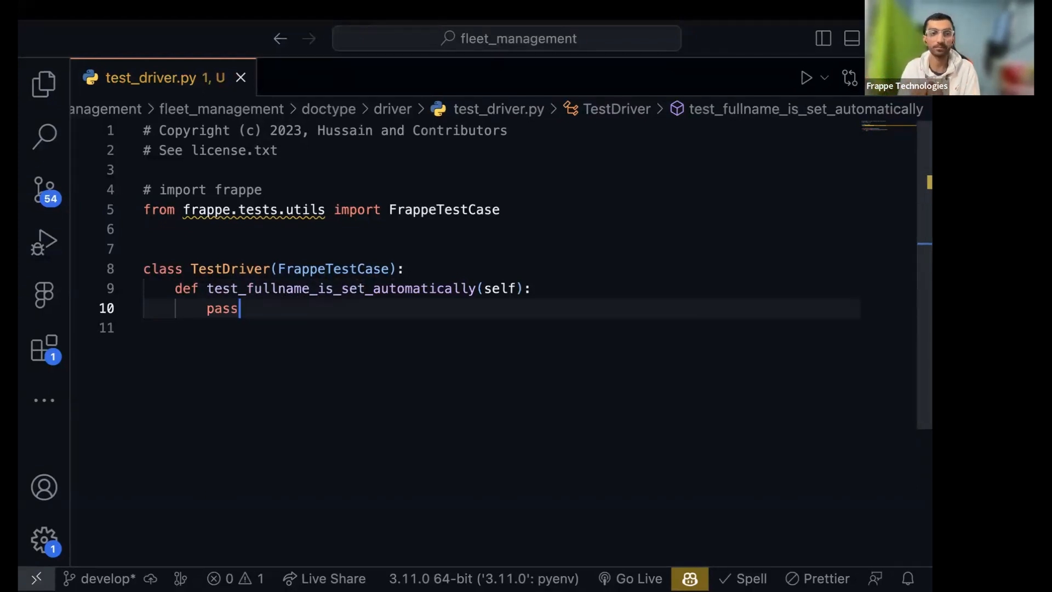
Replace pass with test_driver = frappe.get_doc({ to start building a document
key(Backspace)
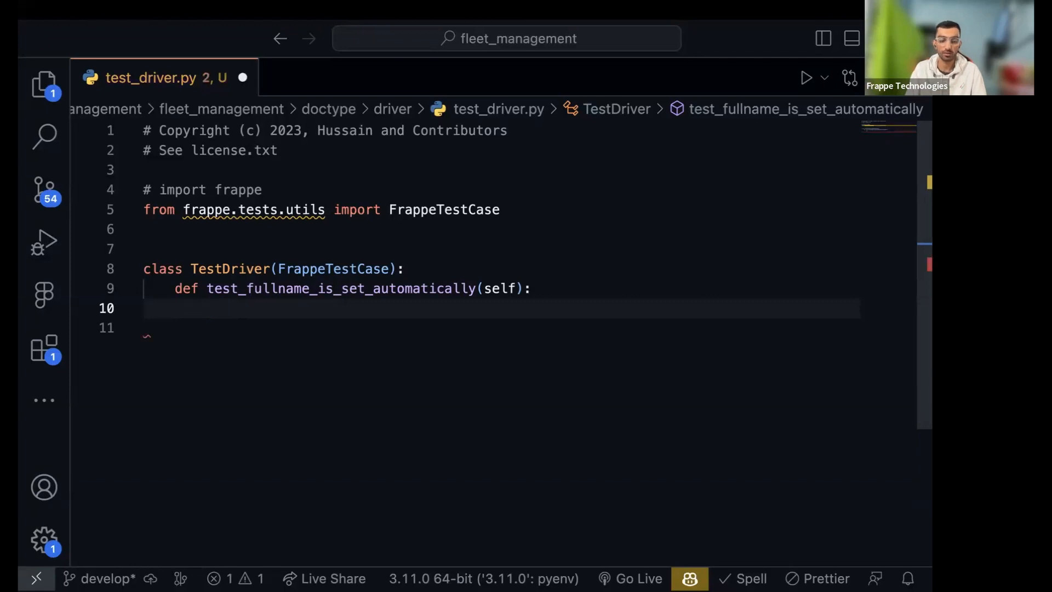
text(test_dri)
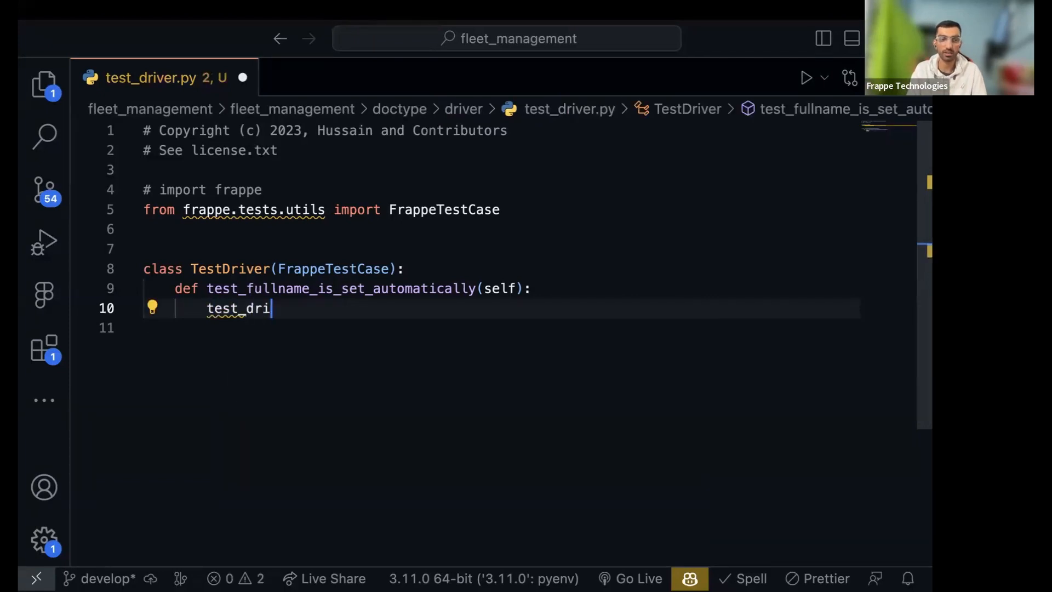
text(ver =)
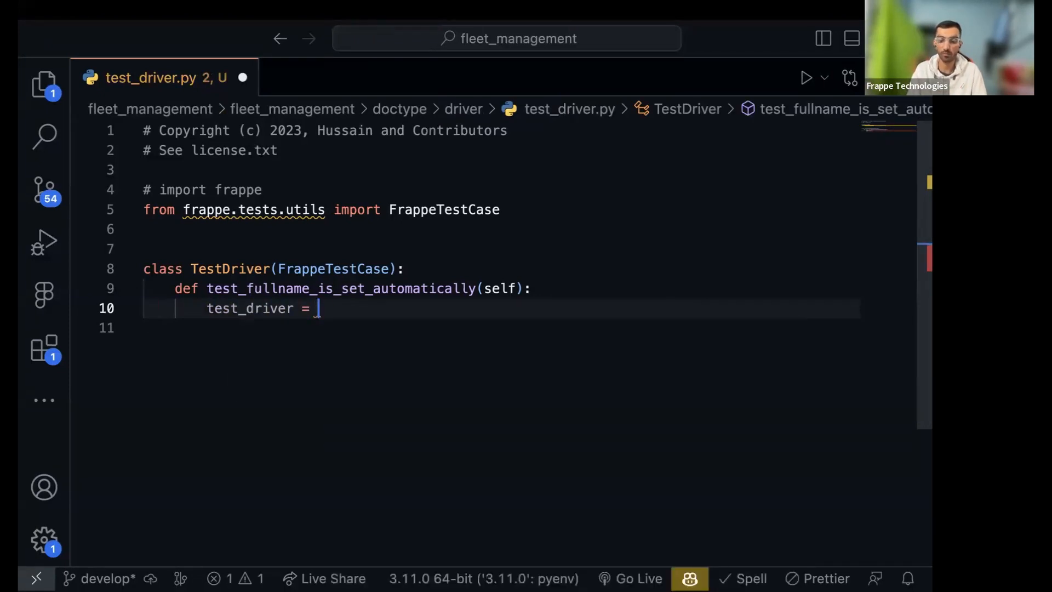
text(frappe.get)
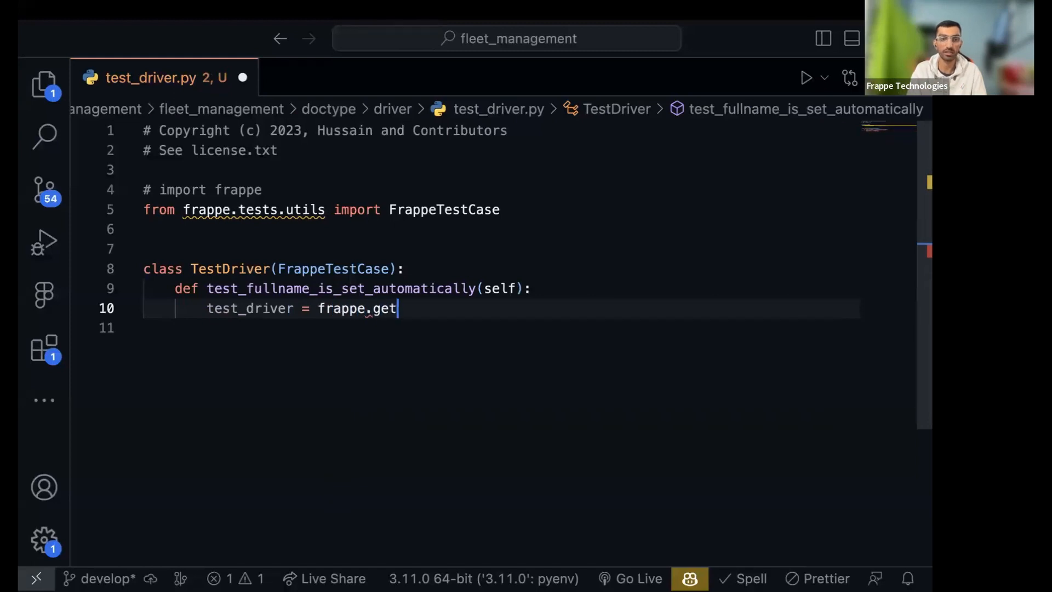
text(_doc)
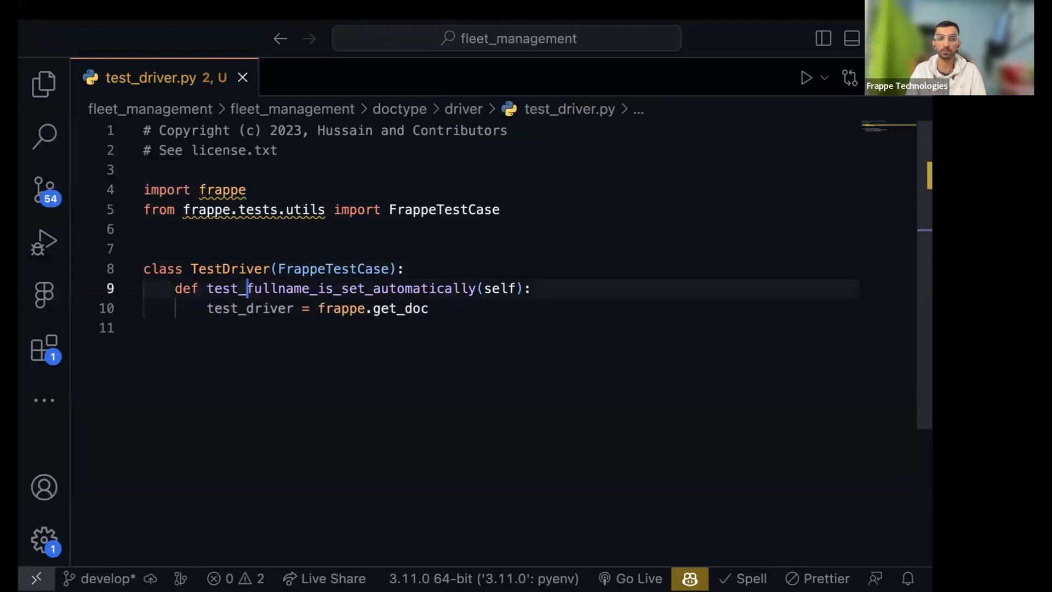
text(())
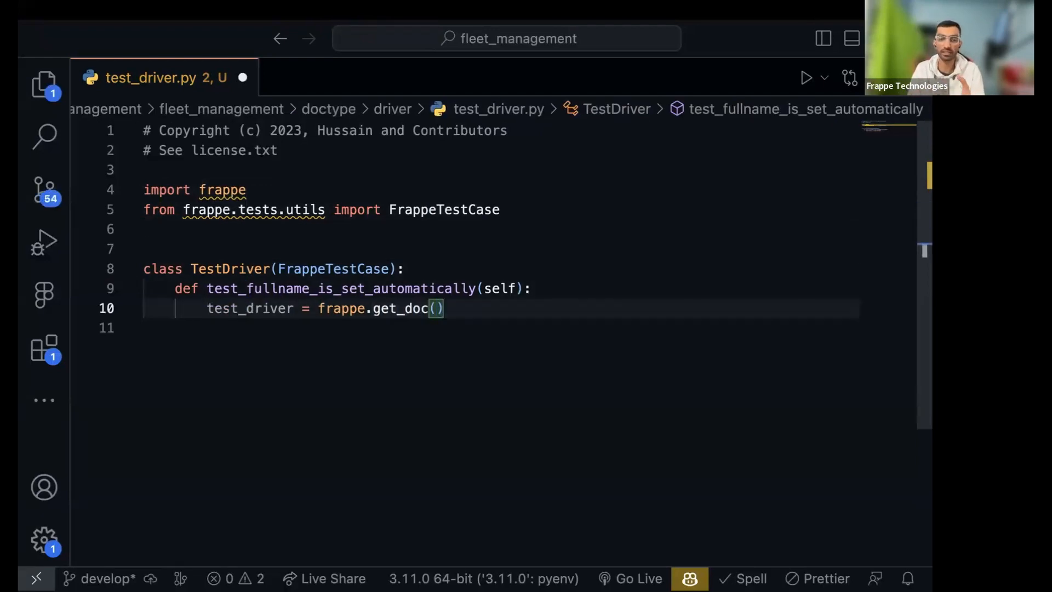
text({)
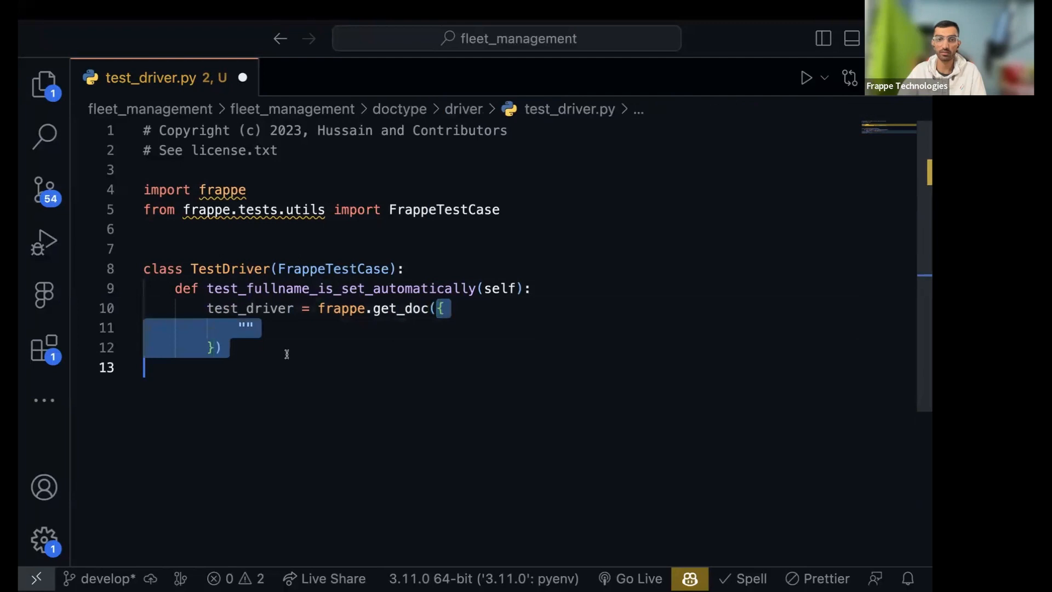
click(274, 327)
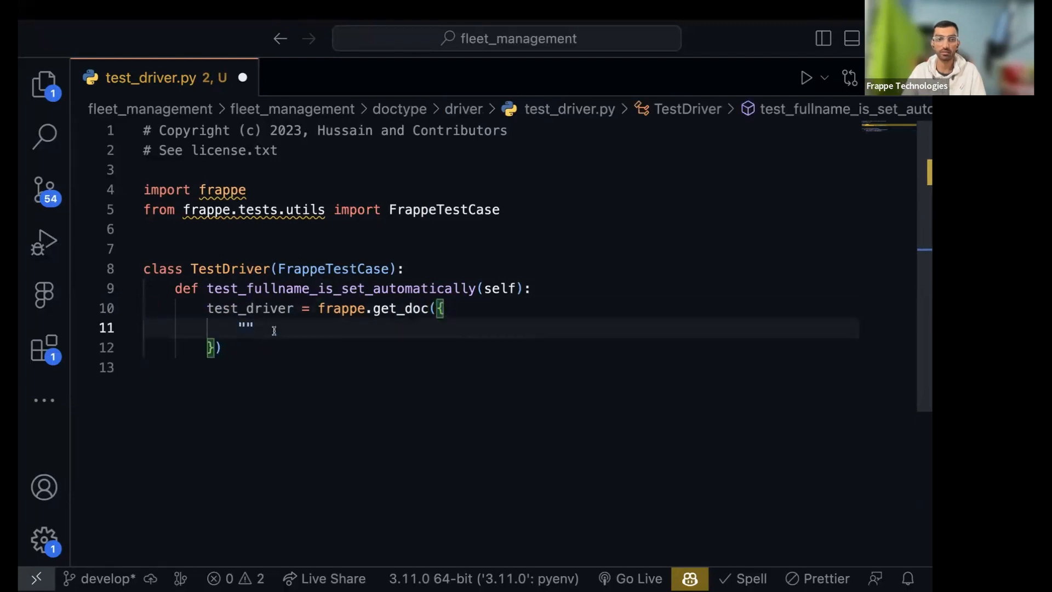
text(doctype":)
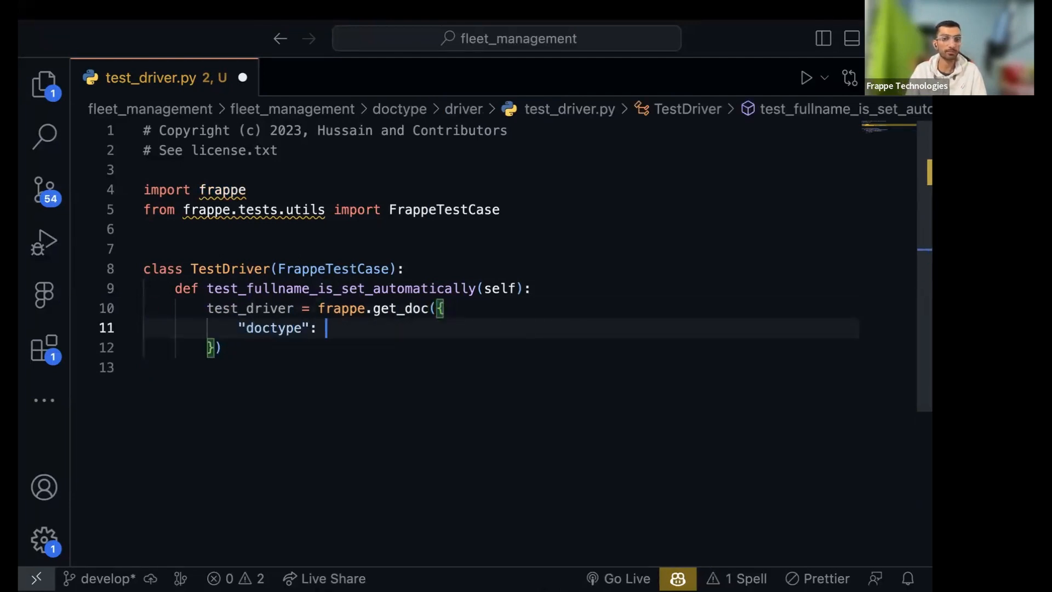
text("Driver",)
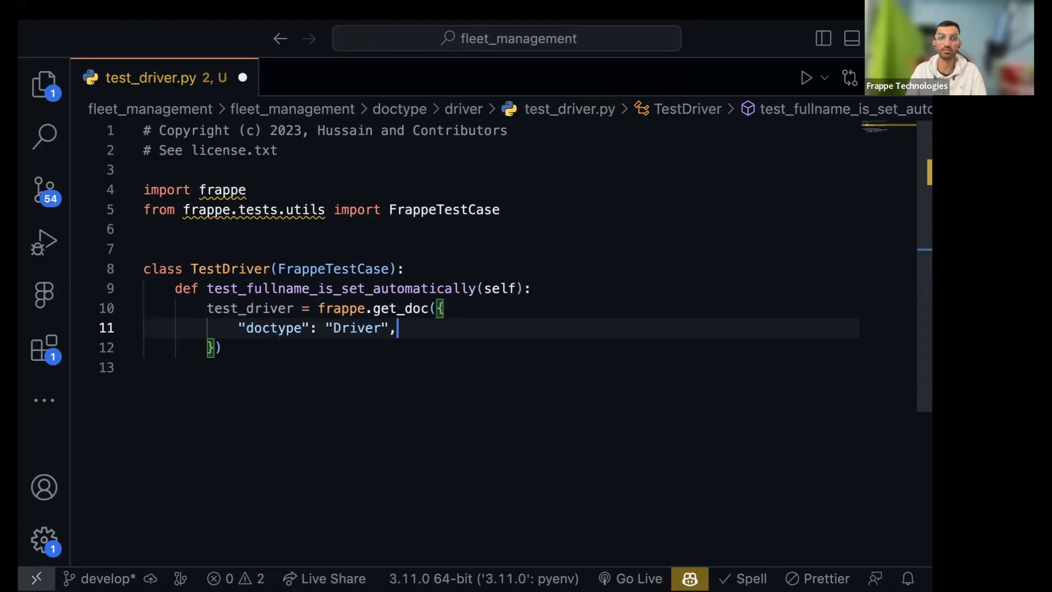
text("first")
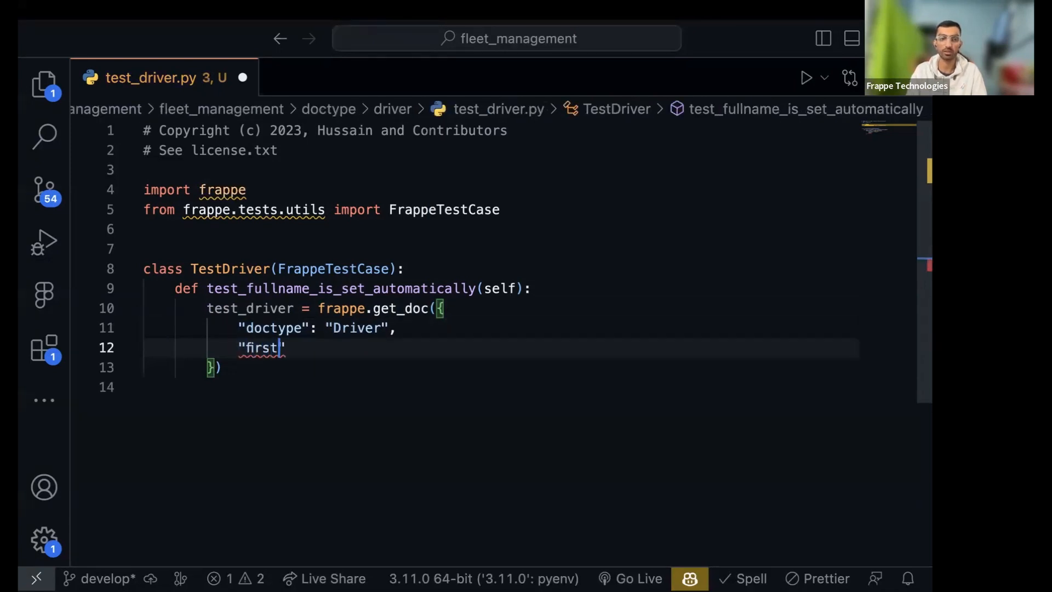
text(_name": ")
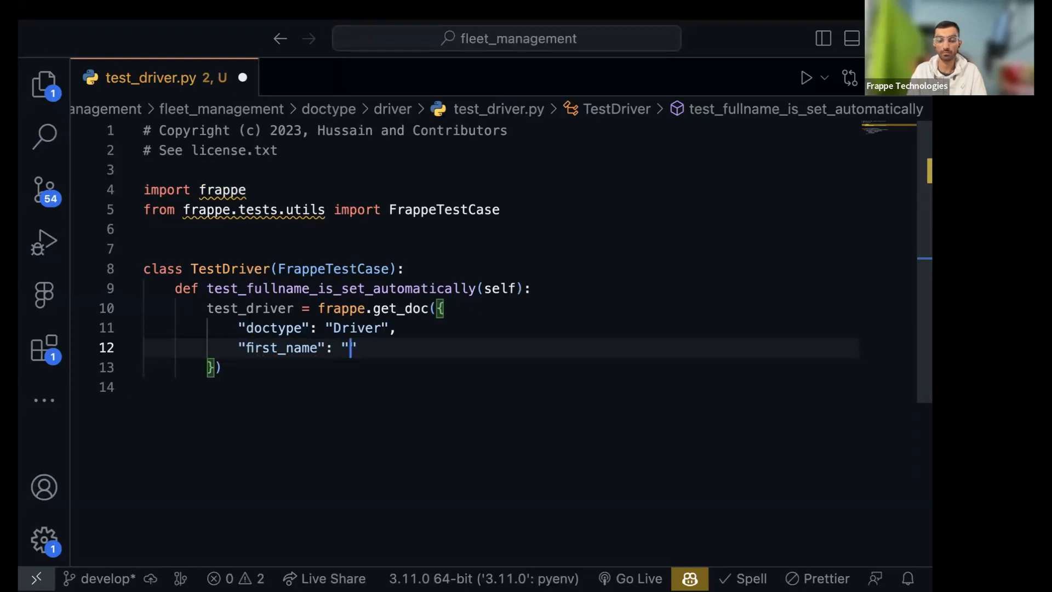
text(Jenney)
text("f)
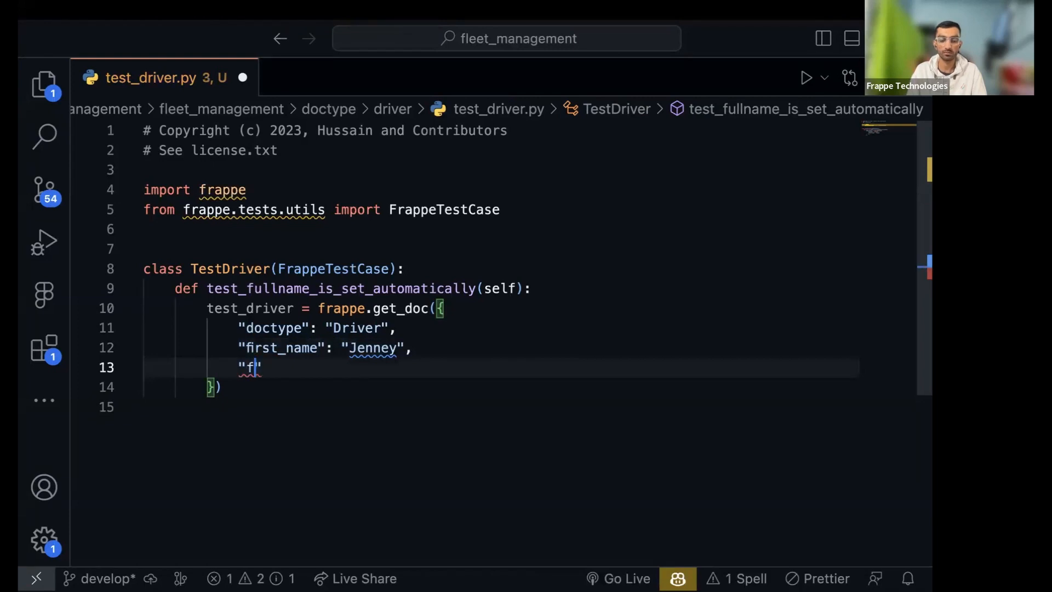
text(last_name")
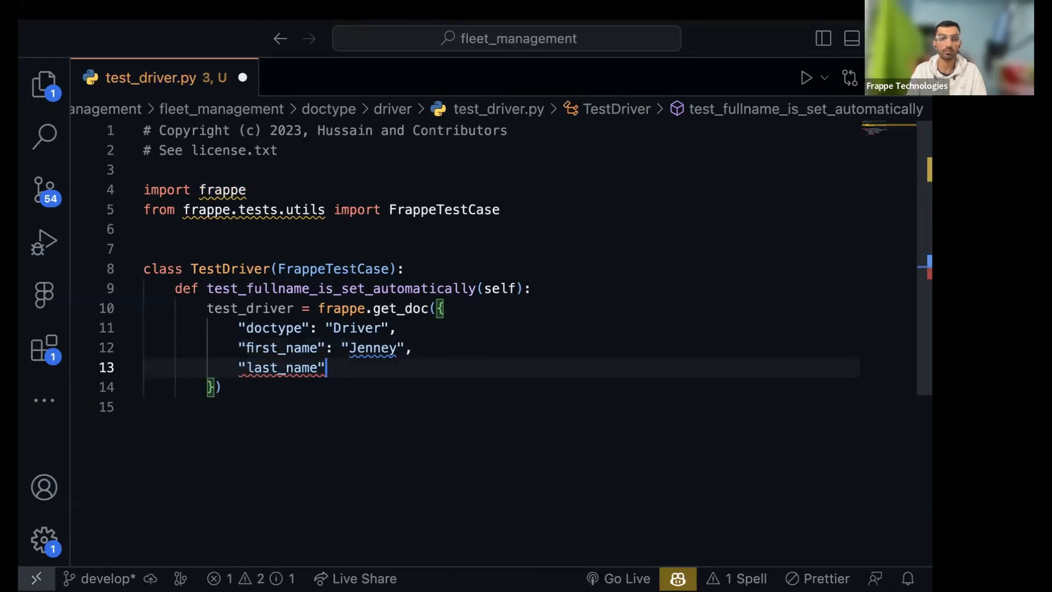
text(: "Shar)
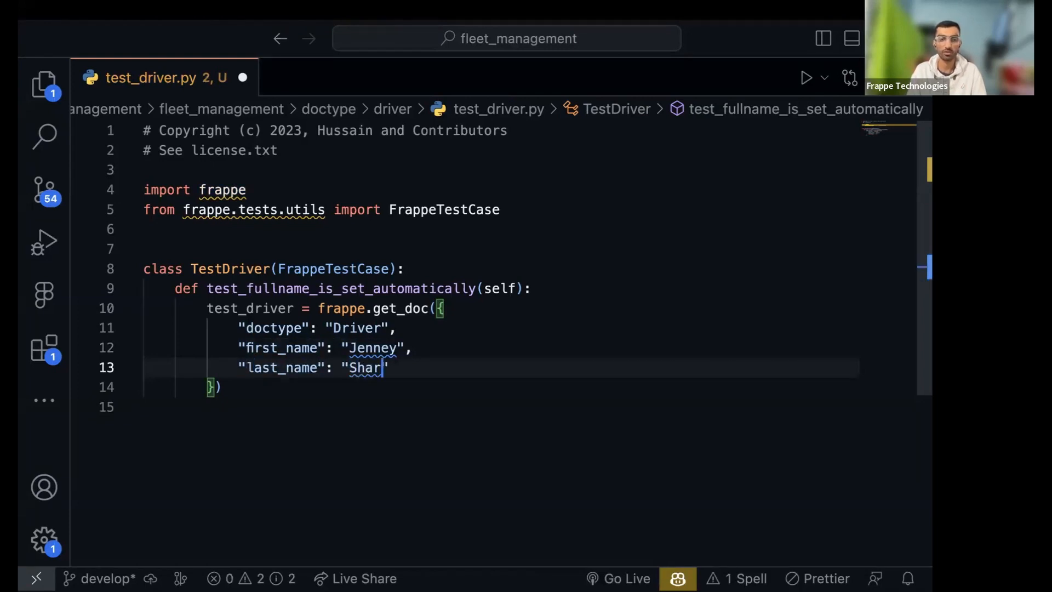
text(ma)
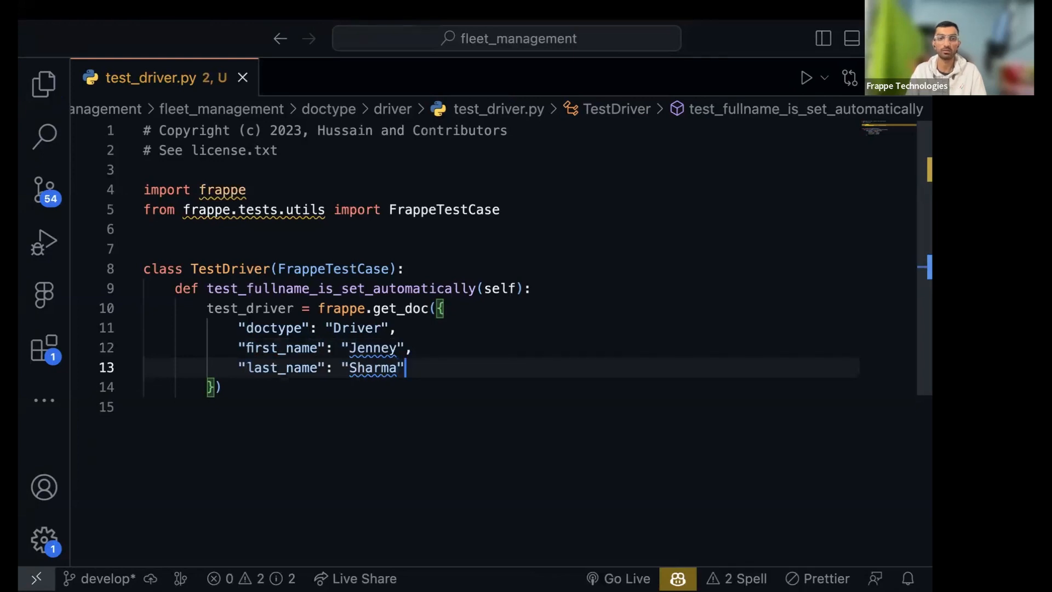
Search the project files for 'driver' via Quick Open
key(ctrl+p)
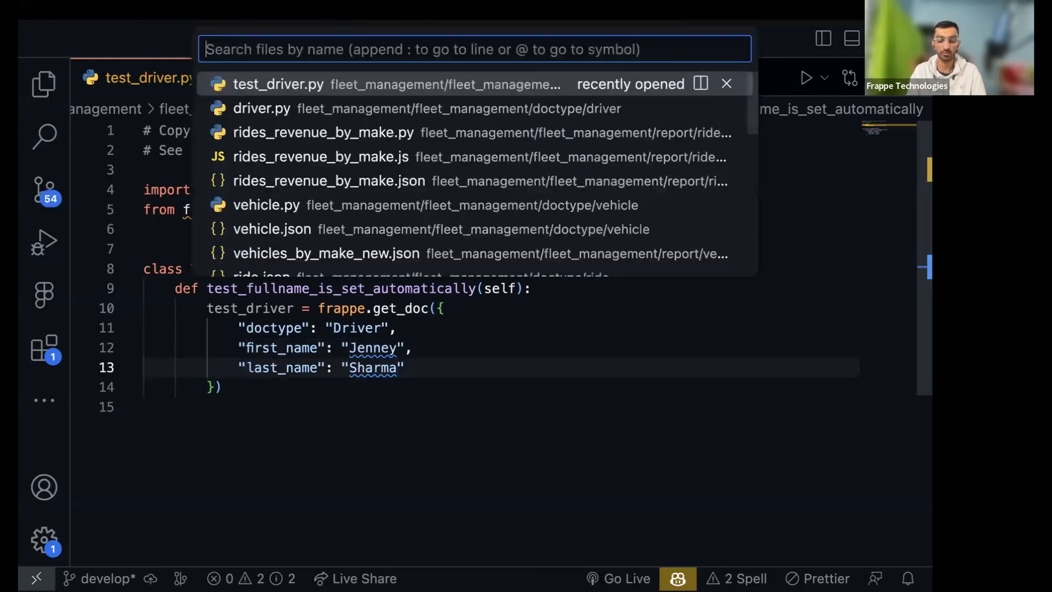
text(driver)
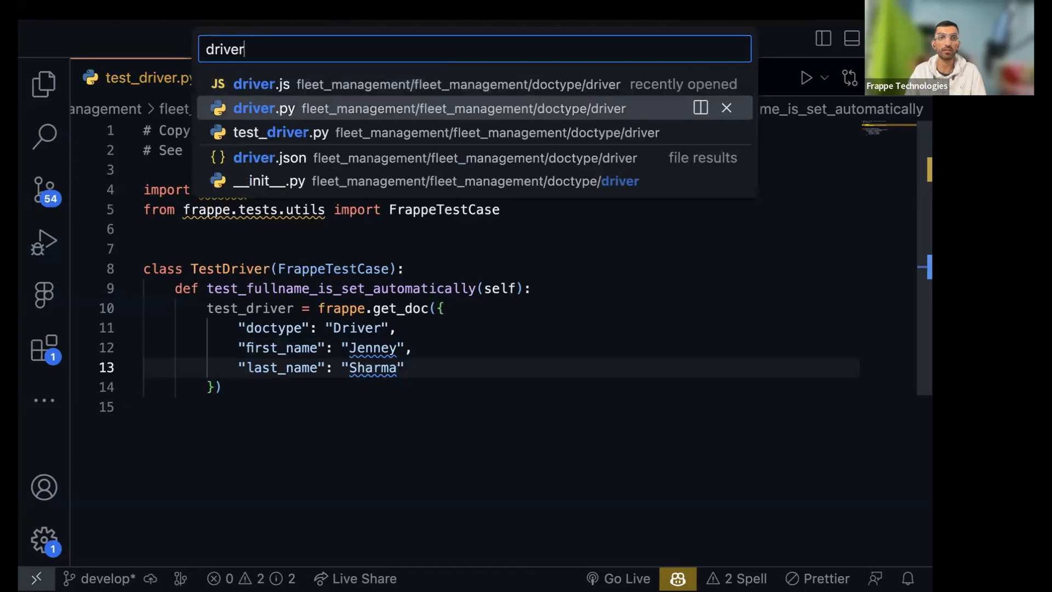
Review the fields list in driver.json, then return to test_driver.py
click(271, 158)
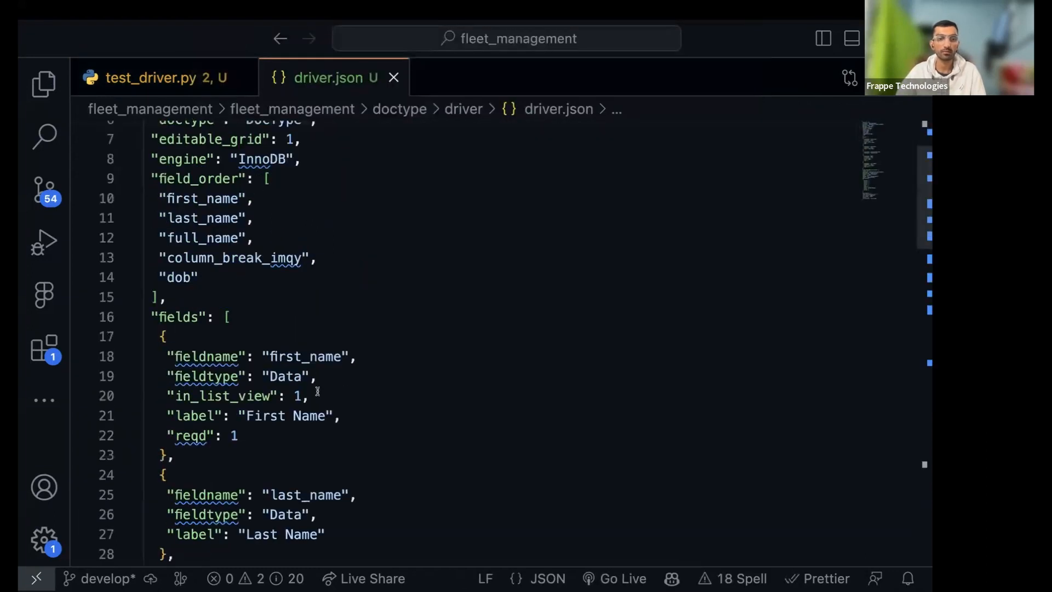
scroll(down, 3)
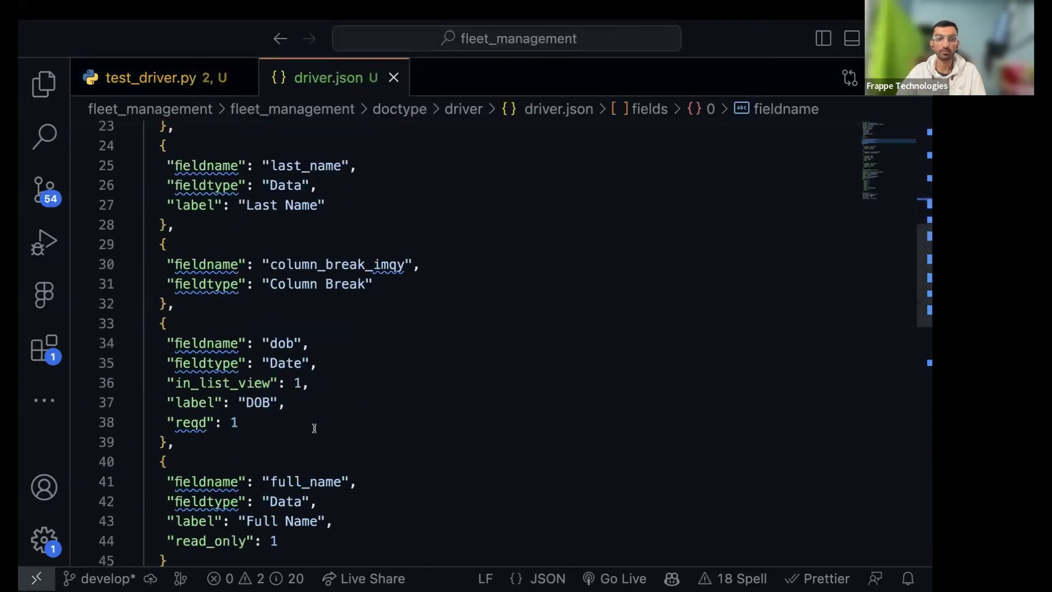
scroll(down, 3)
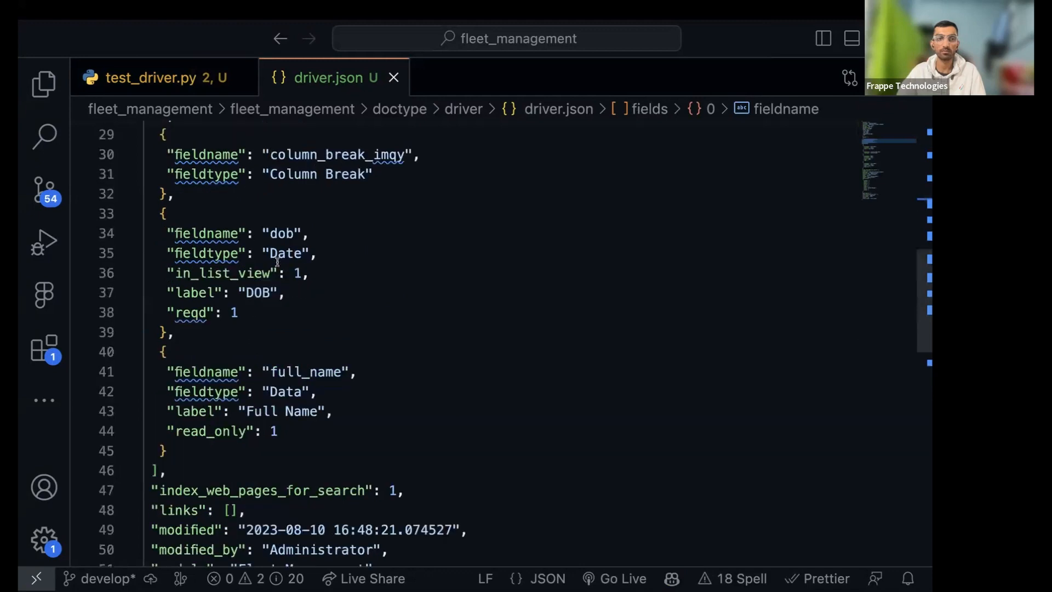
click(154, 77)
text("dob)
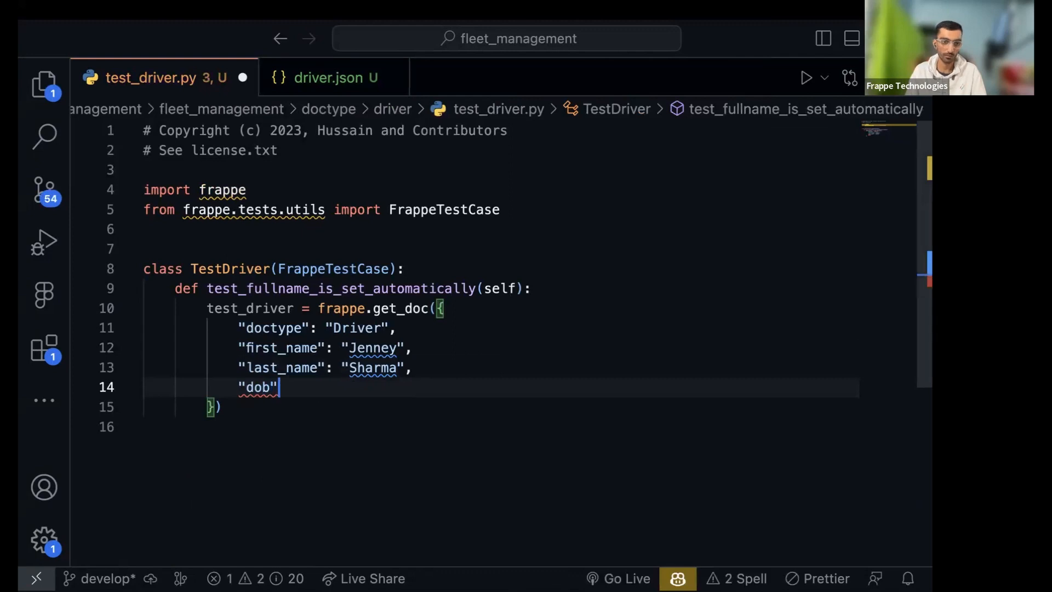
Give dob the value "2000-02-02" and append .insert() to the get_doc call
text(: "2020-02-02)
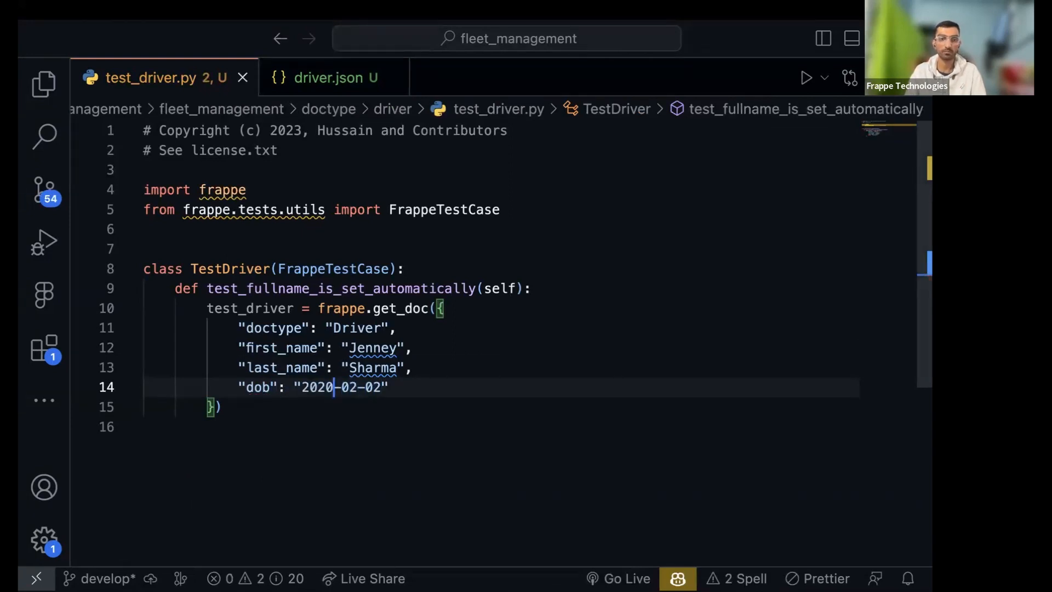
text(00)
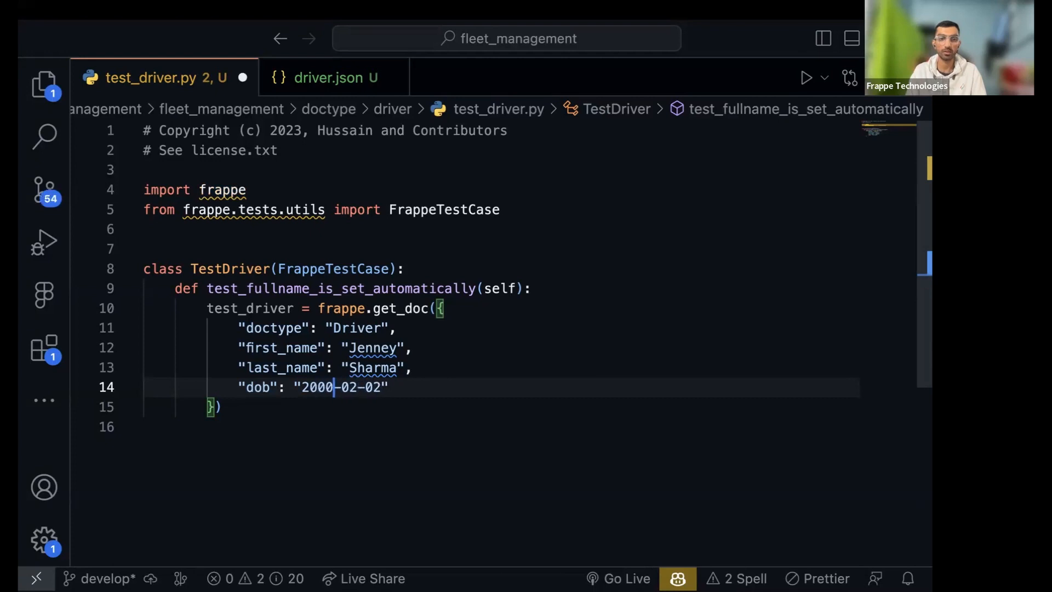
text(.insert)
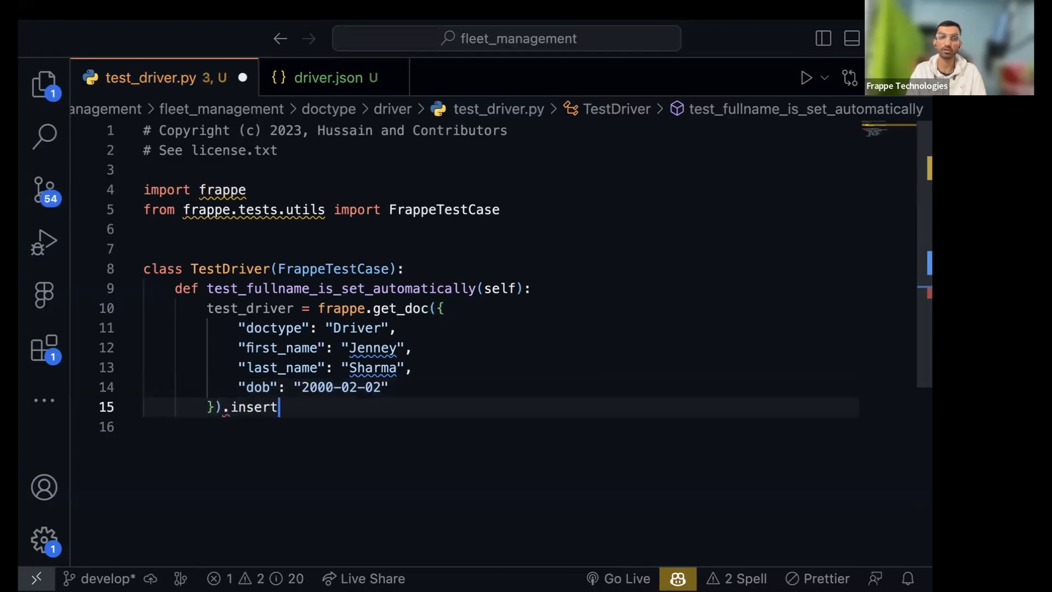
text(())
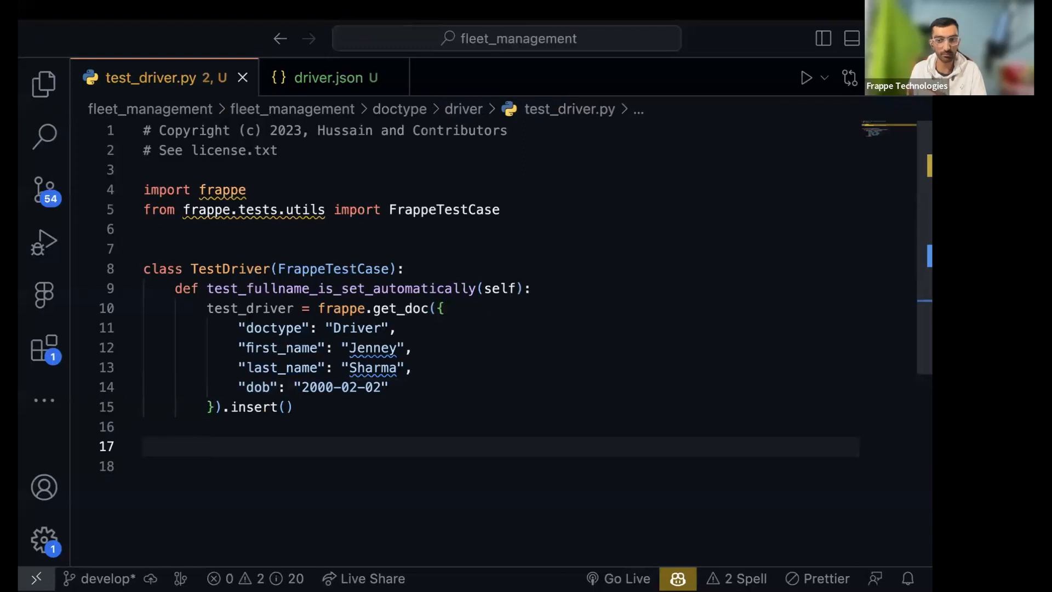
Assert with self.assertEqual that test_driver.full_name equals "Jenny Sharma", then view driver.json
text(self)
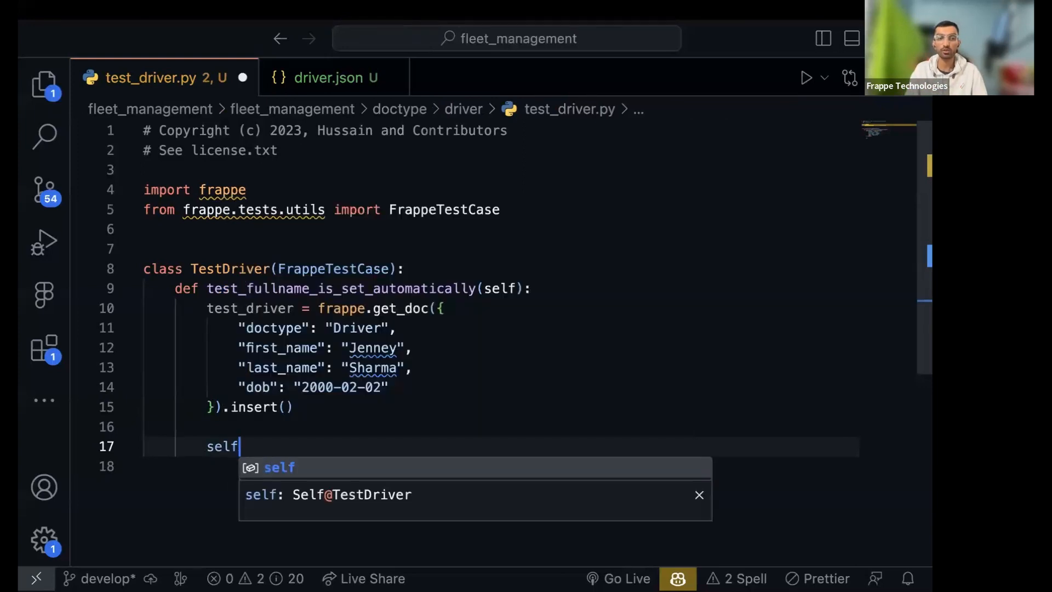
text(.)
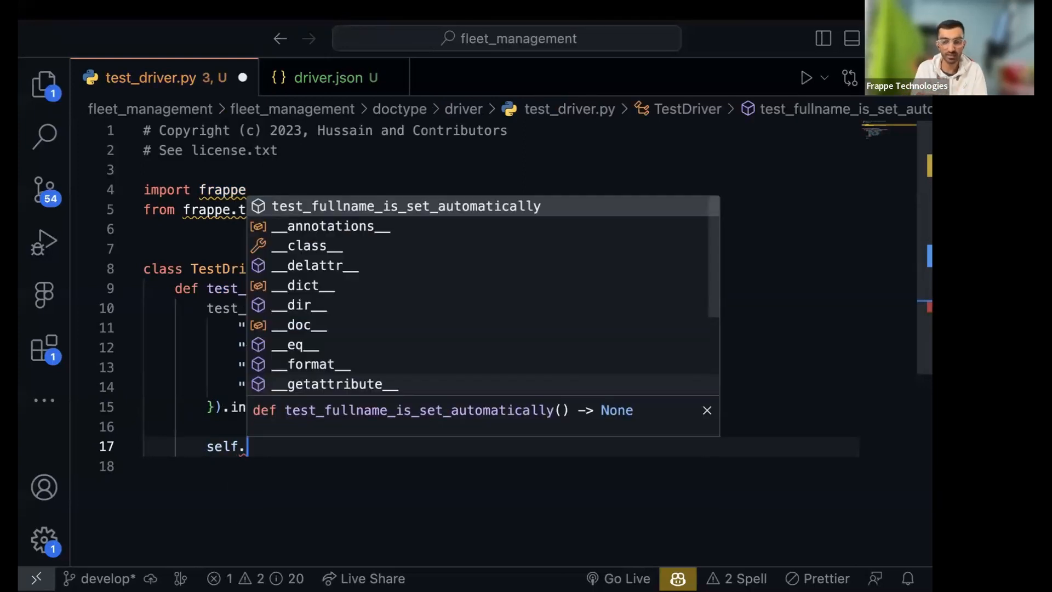
text(assert)
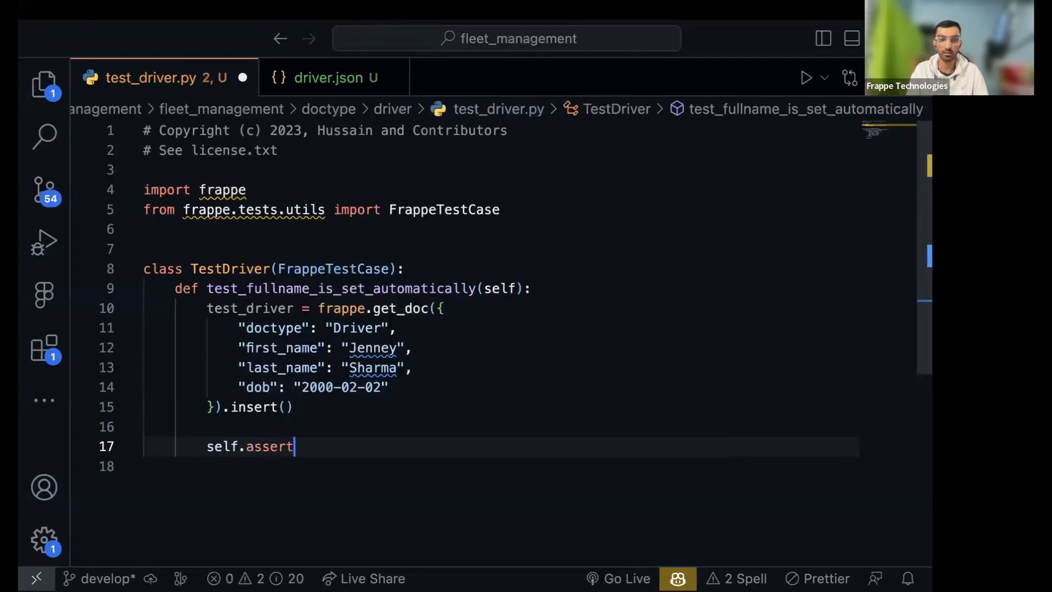
text(Equal())
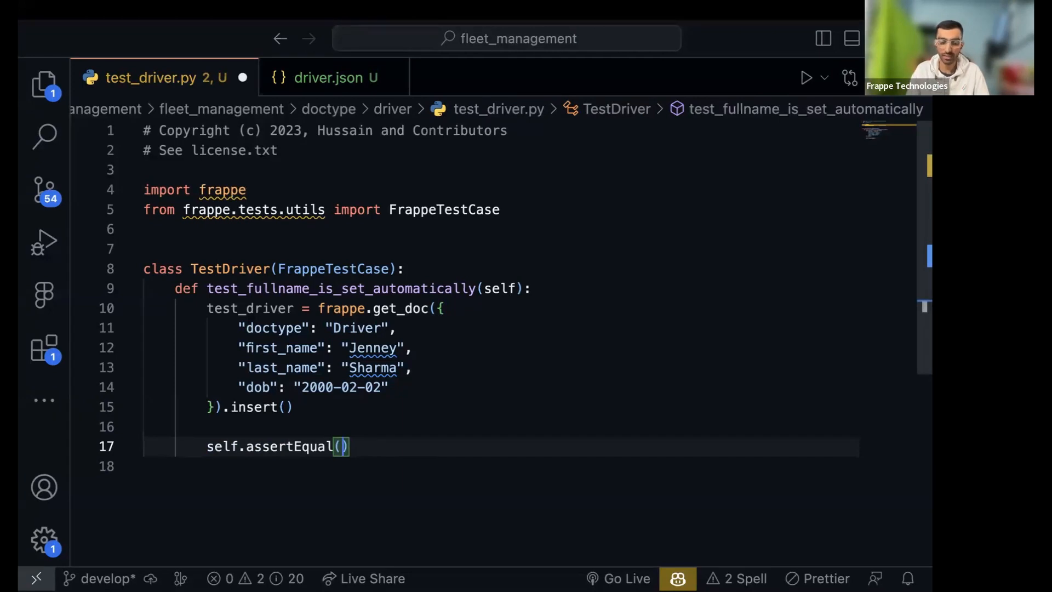
text(test_driver.l)
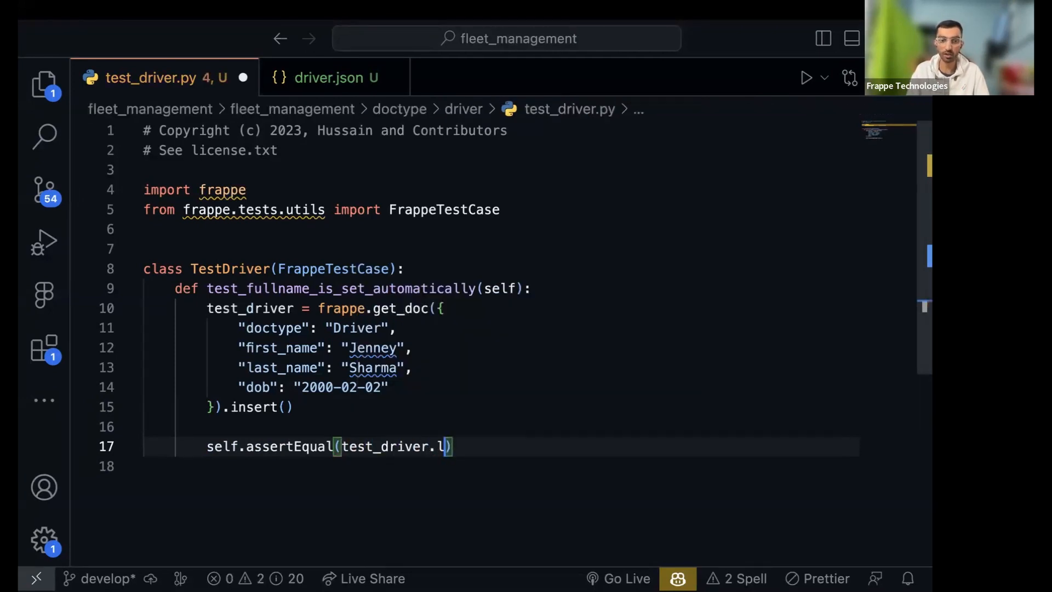
text(full_name)
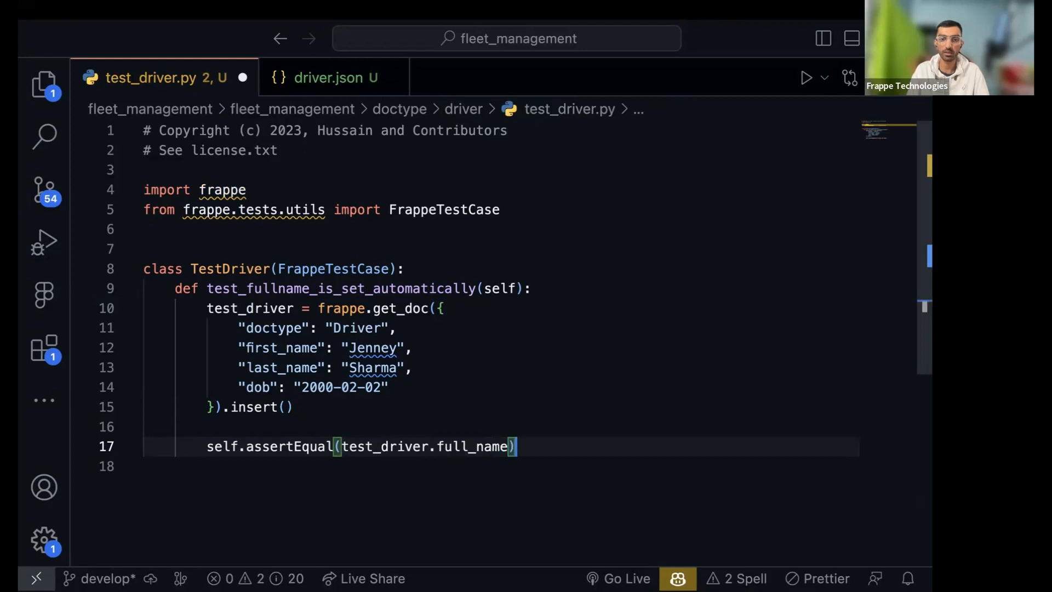
text(, "J")
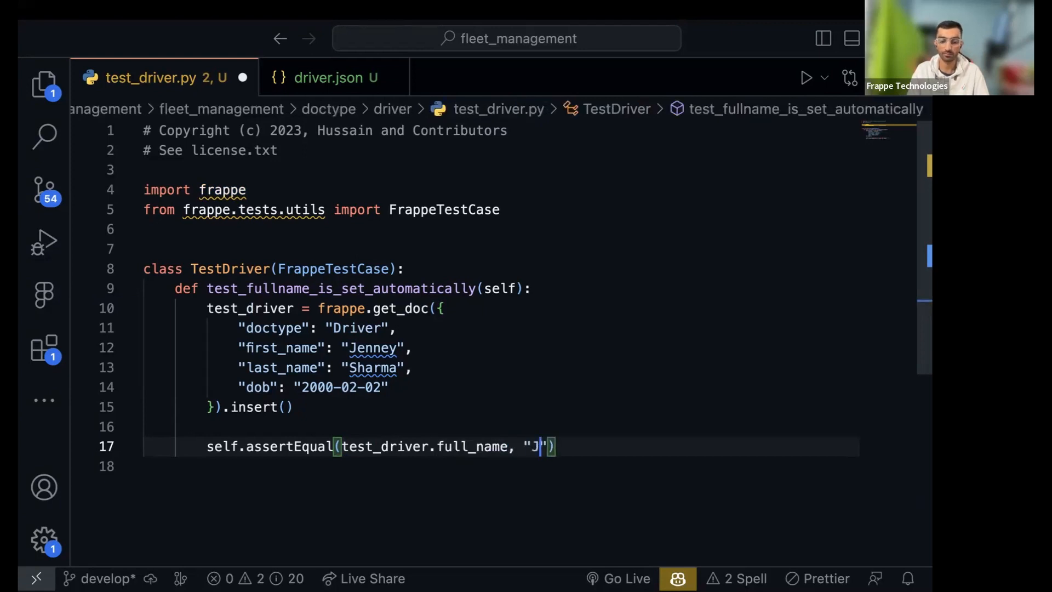
text(enny SHar)
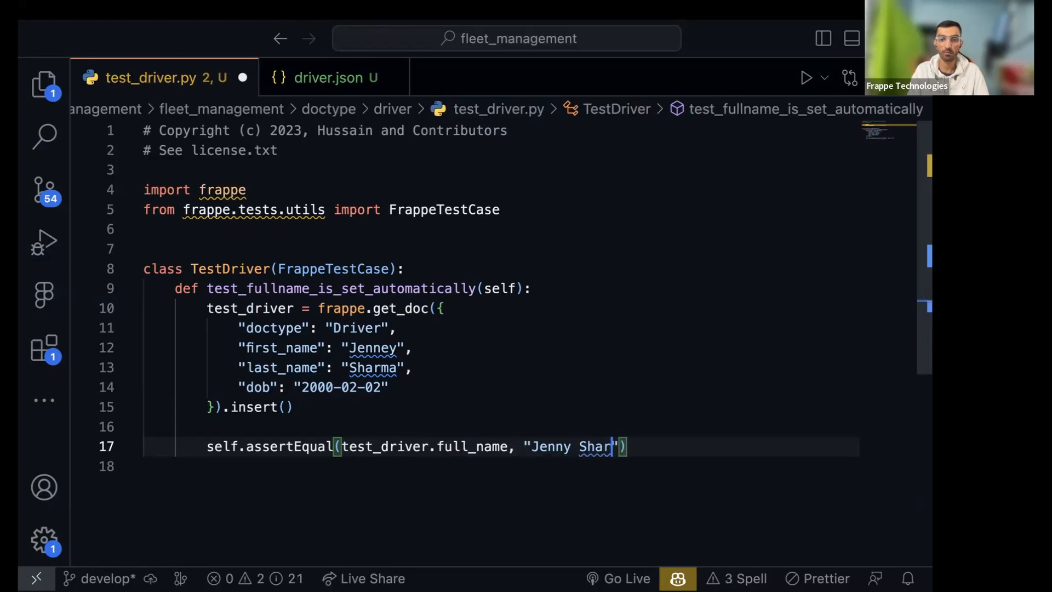
text(ma)
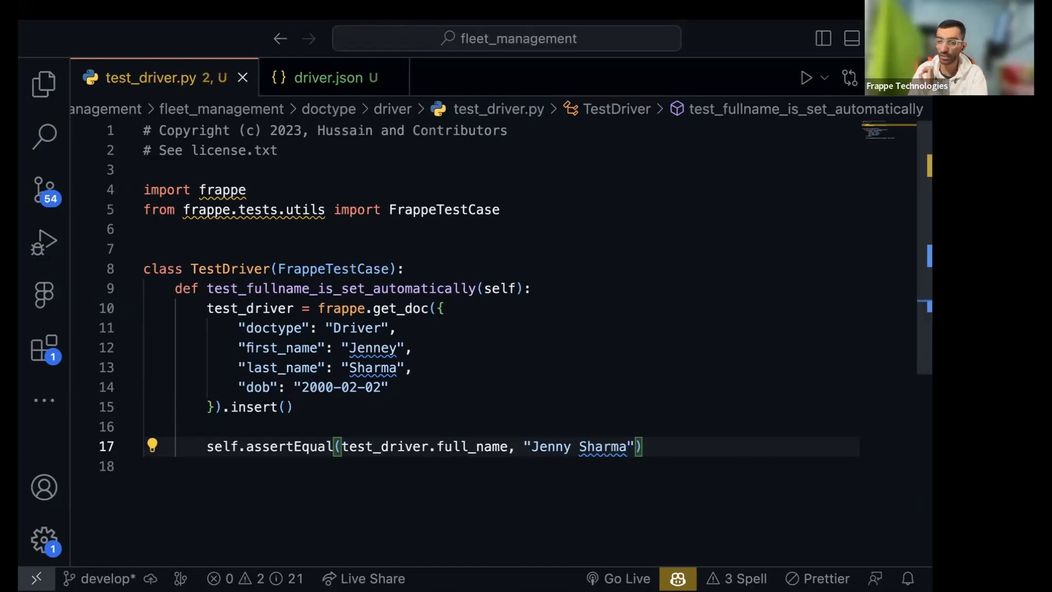
click(332, 77)
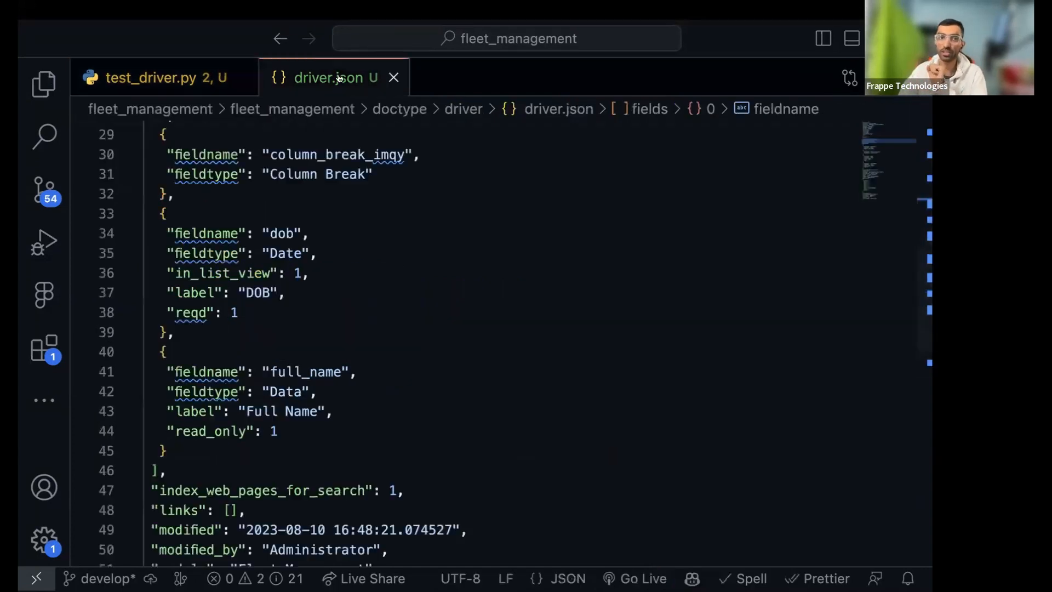
Review driver.py's before_save logic against the expected full name Jenny Sharma in the test
text(d)
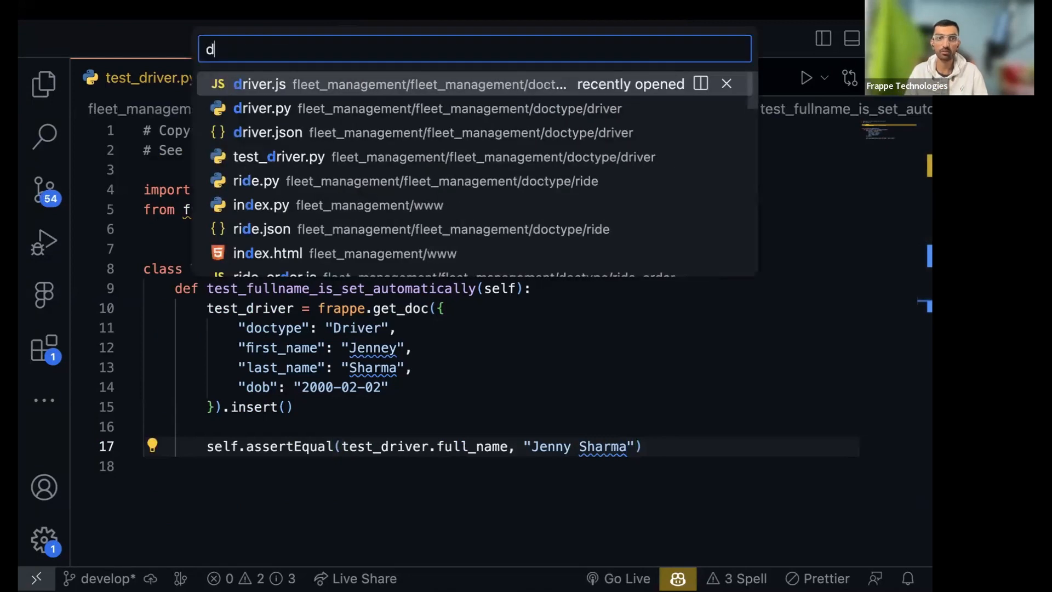
click(261, 109)
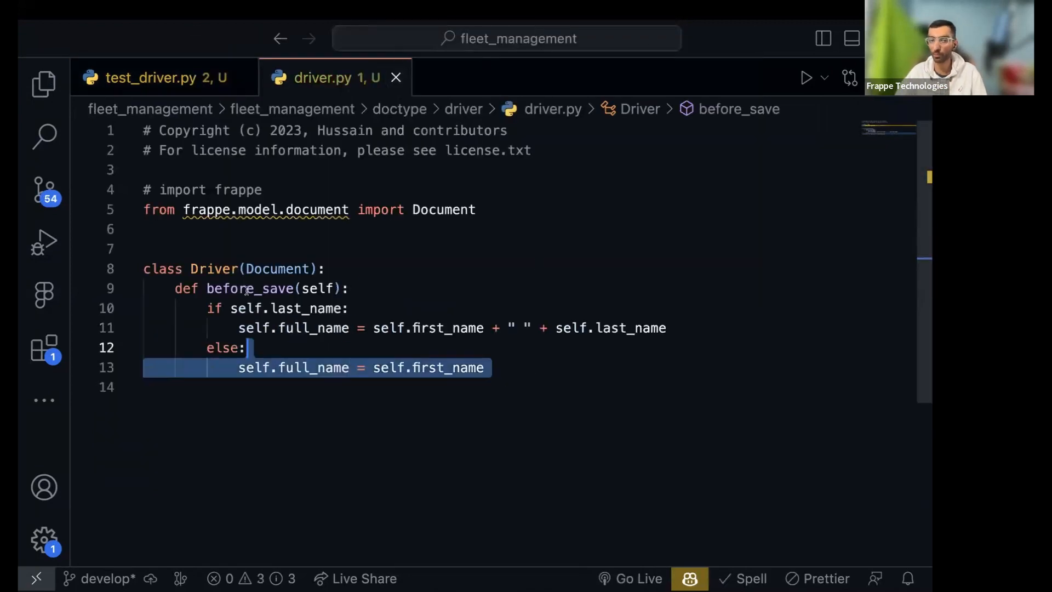
click(164, 77)
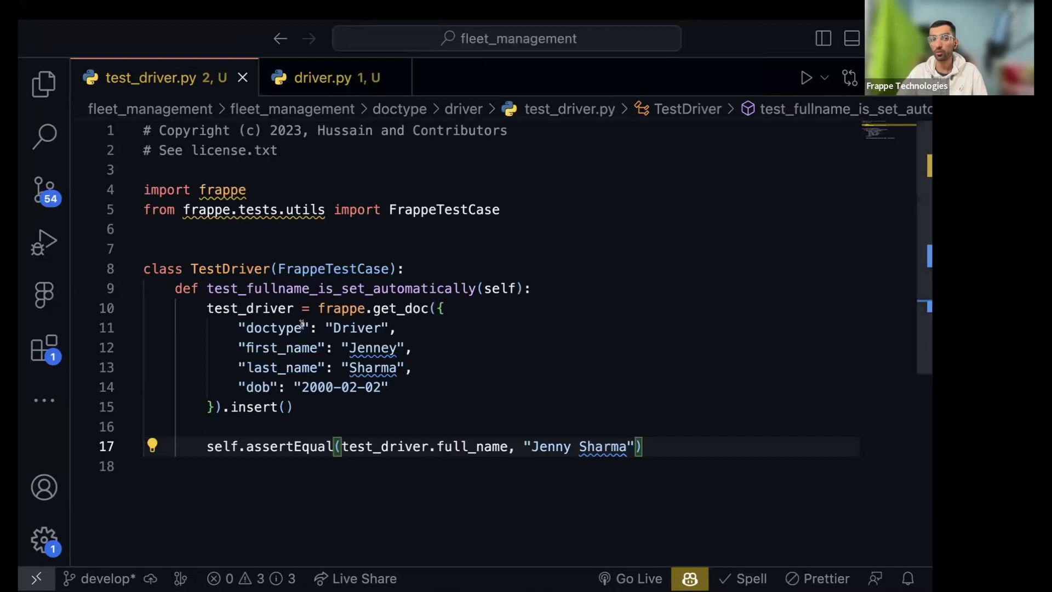
click(289, 406)
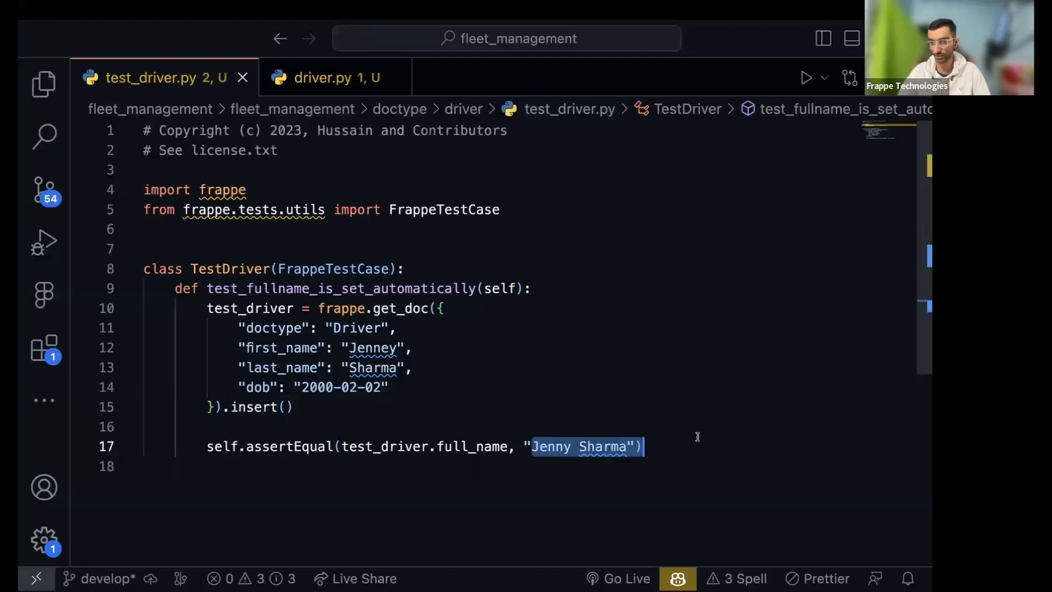
click(327, 76)
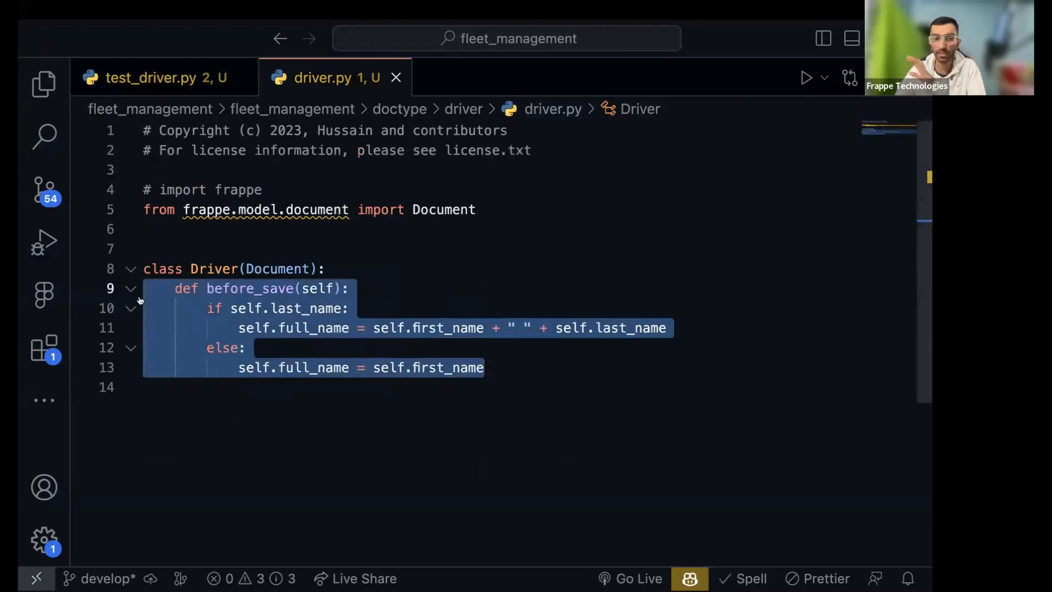
mouse_move(158, 77)
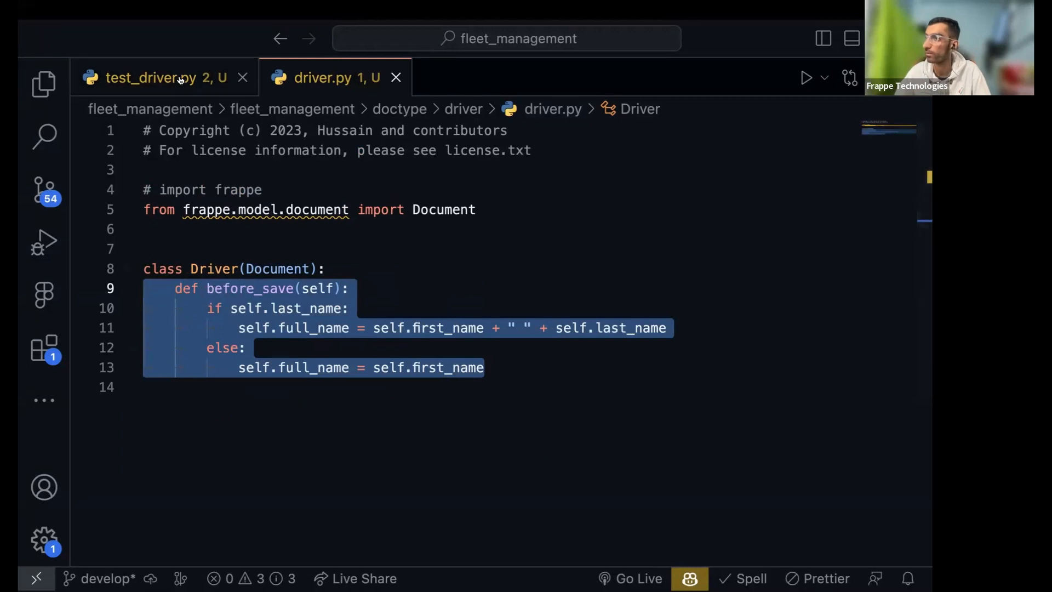
click(161, 77)
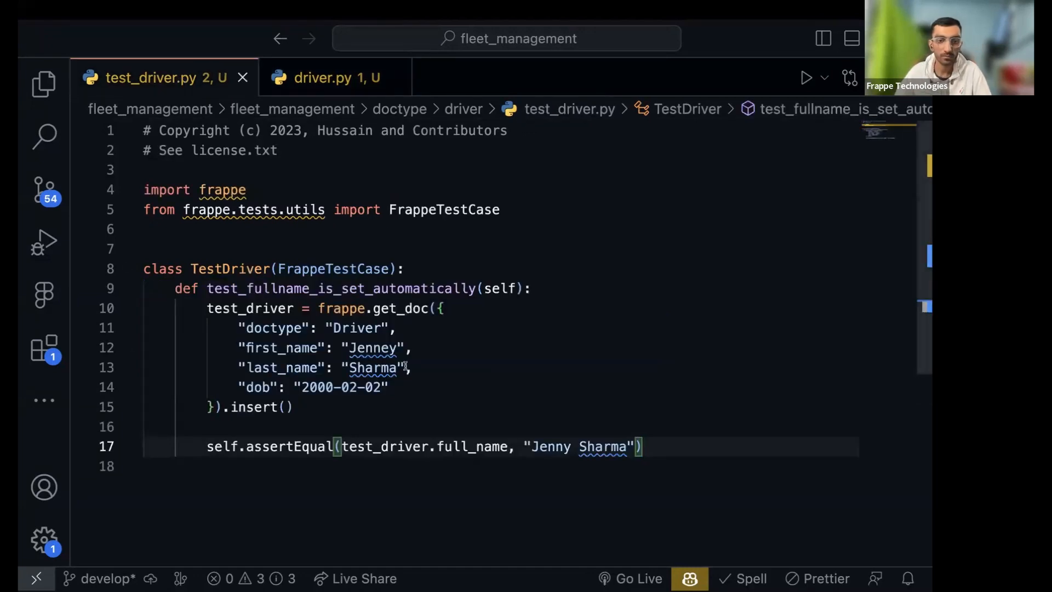
Correct the test driver's first_name from Jenney to Jenny
double_click(372, 348)
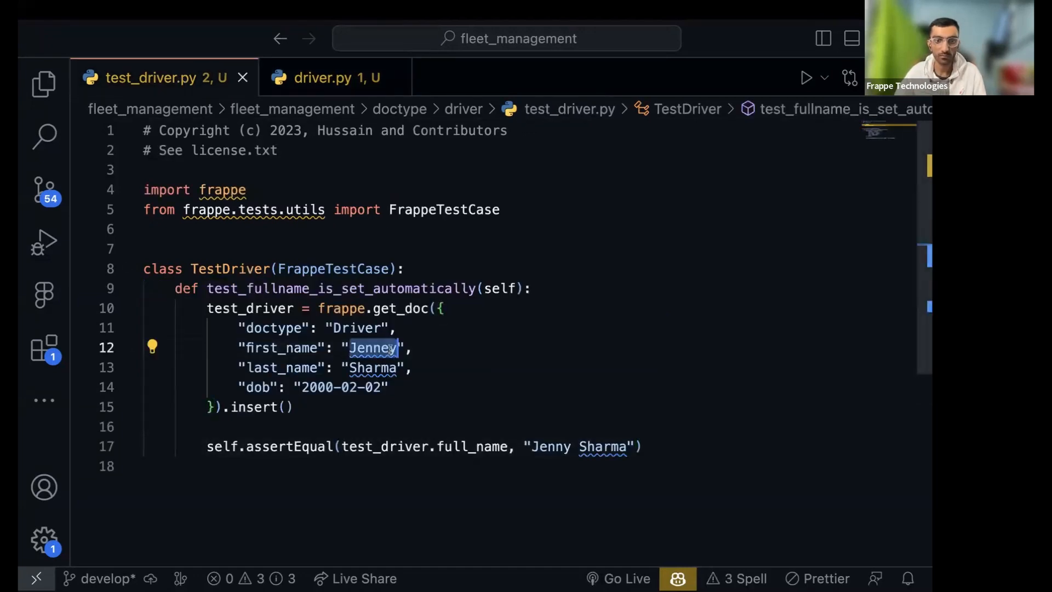
text(Jenny)
text(`)
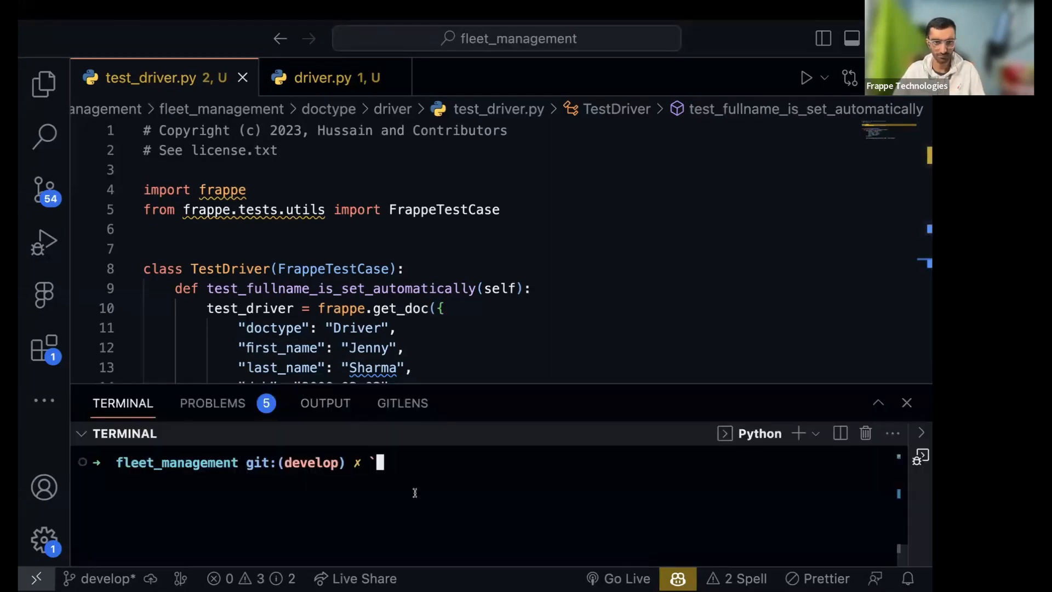
Draft a bench --site … run-tests command in the terminal, trimming mistyped parts
text(bench ru)
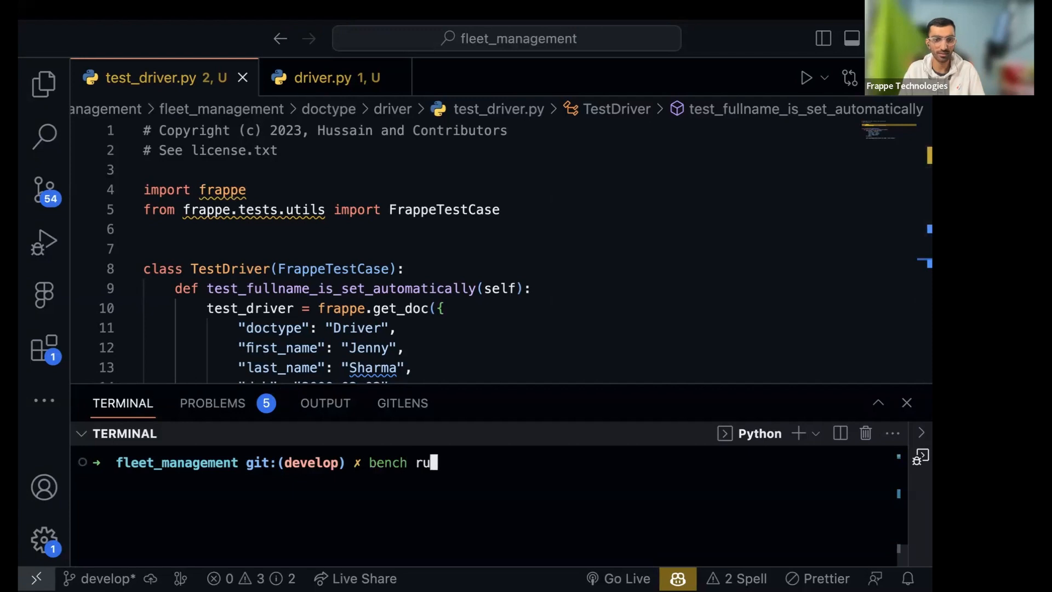
text(n-)
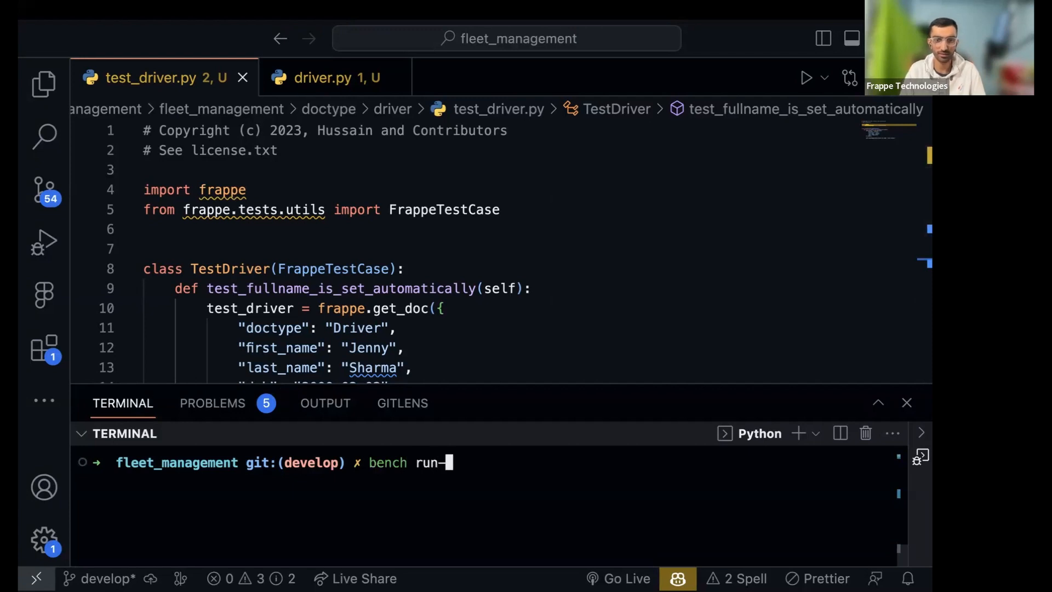
key(Backspace)
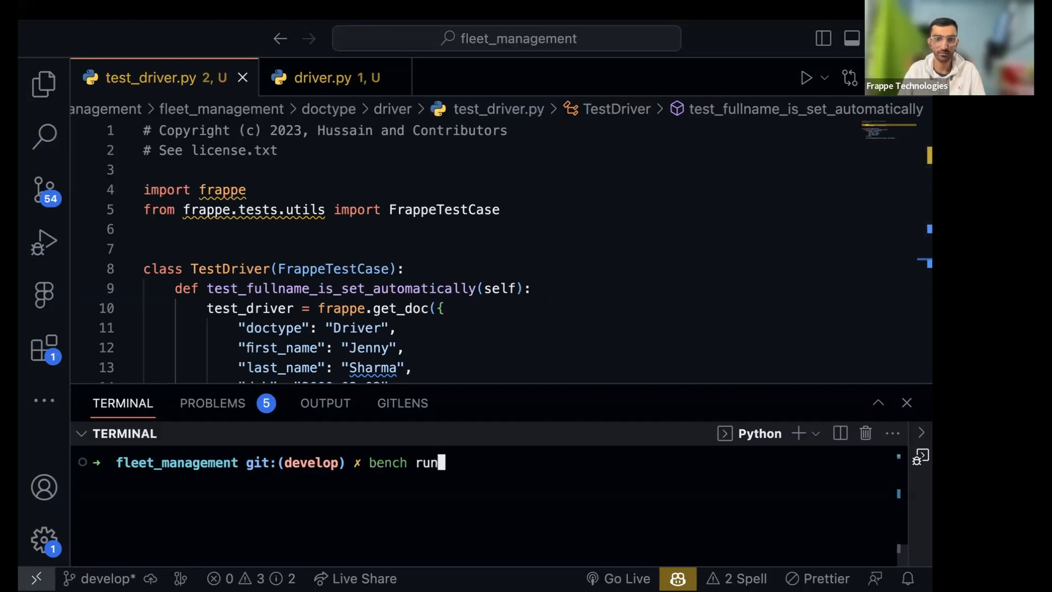
text(--site)
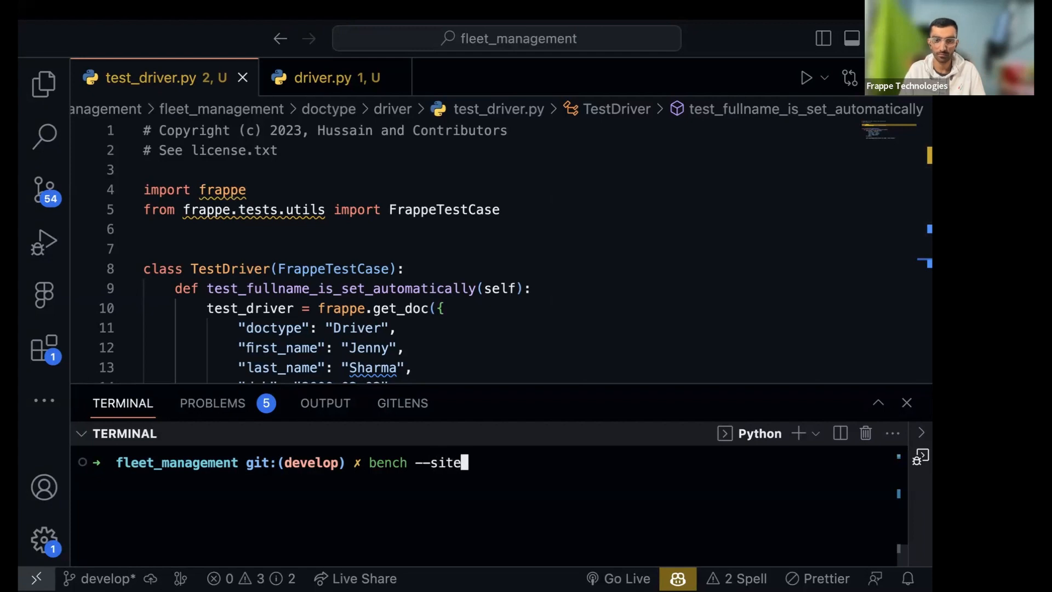
text(dd)
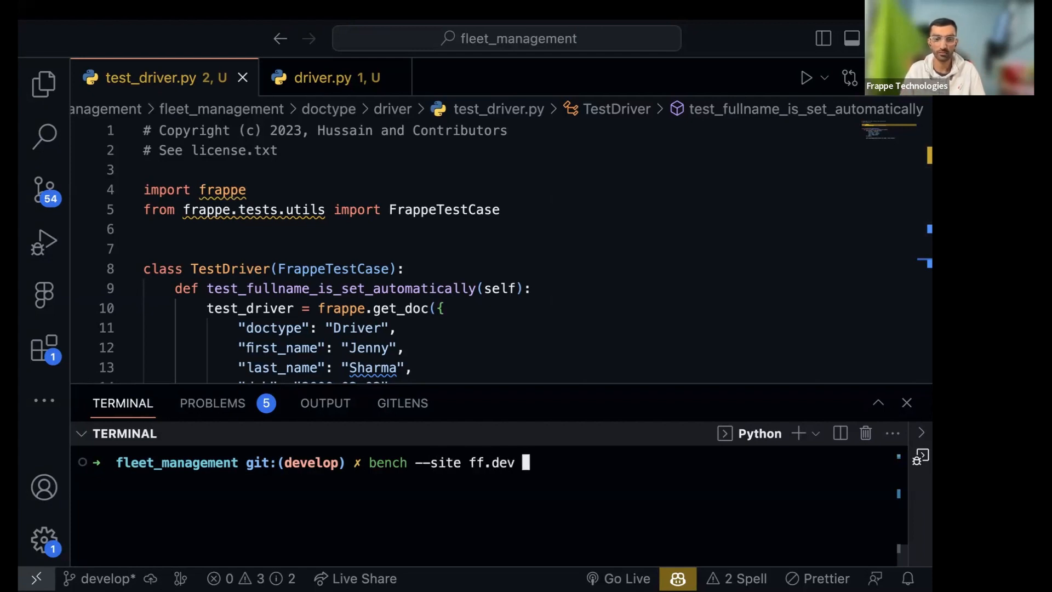
text(run-test)
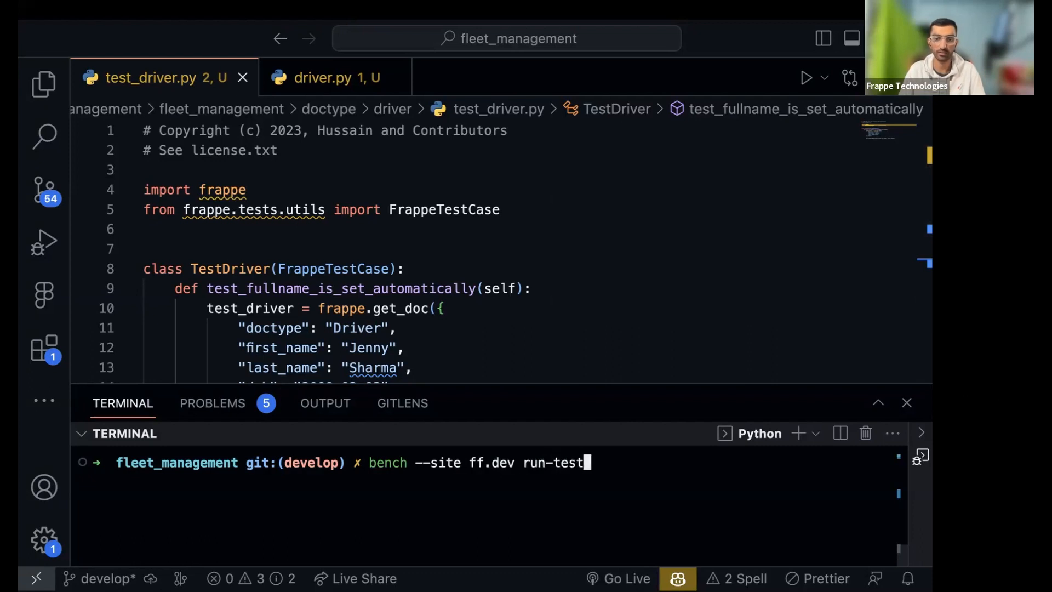
key(Backspace)
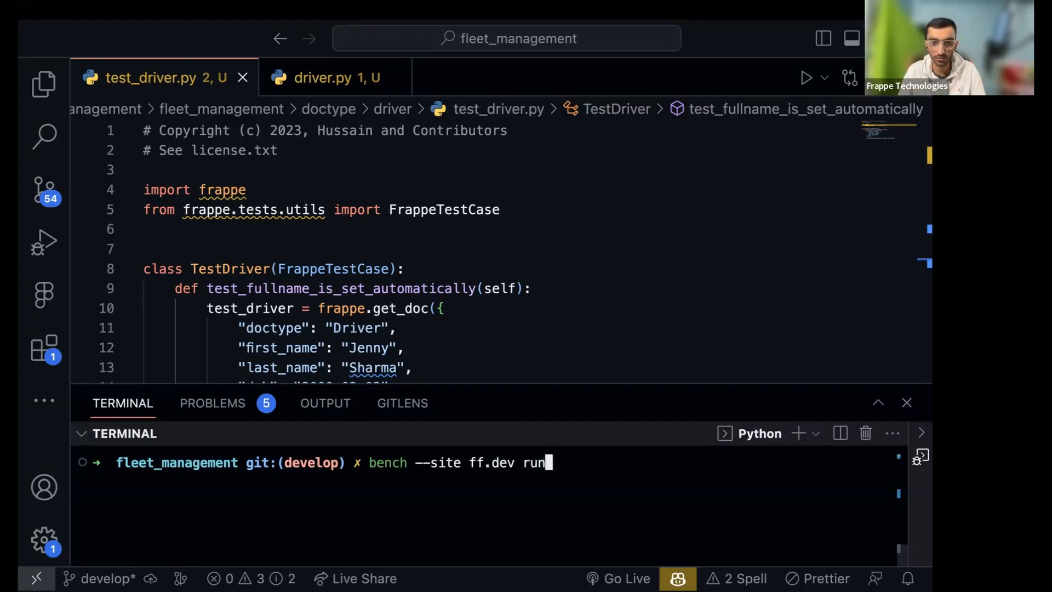
key(Backspace)
text(ap)
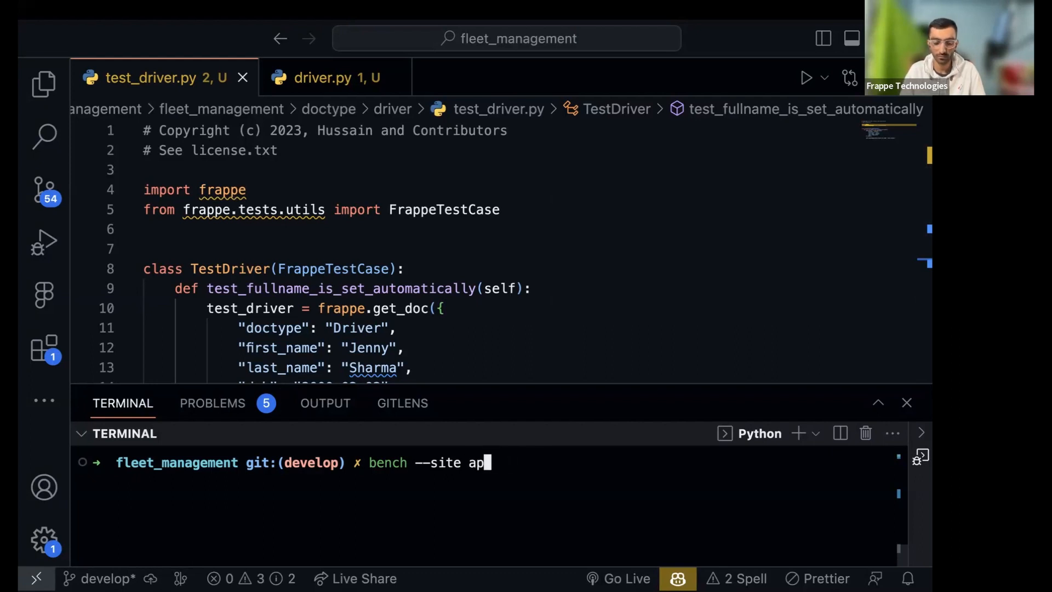
text(-)
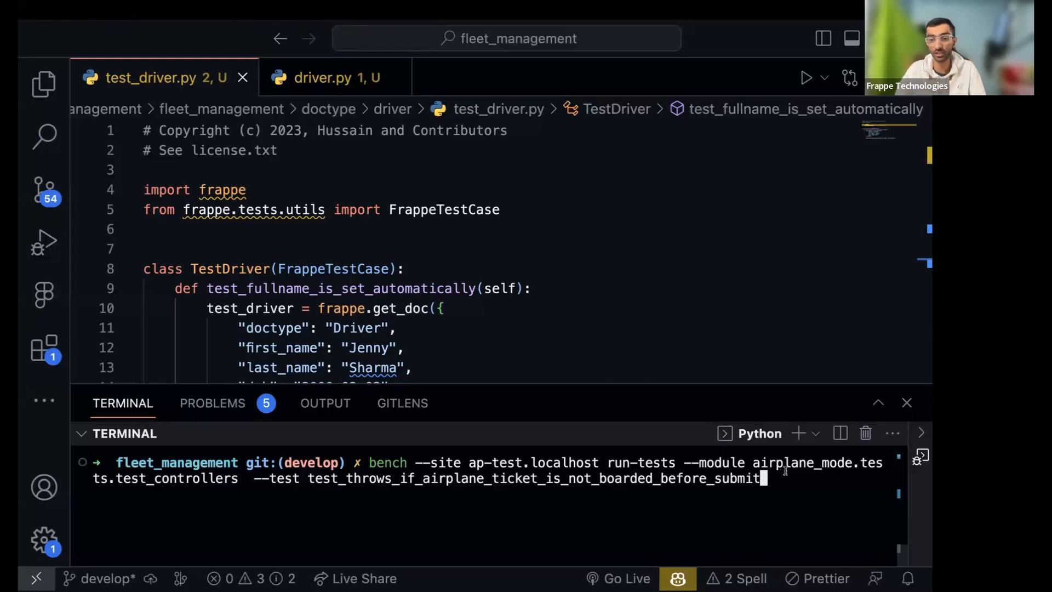
mouse_move(764, 477)
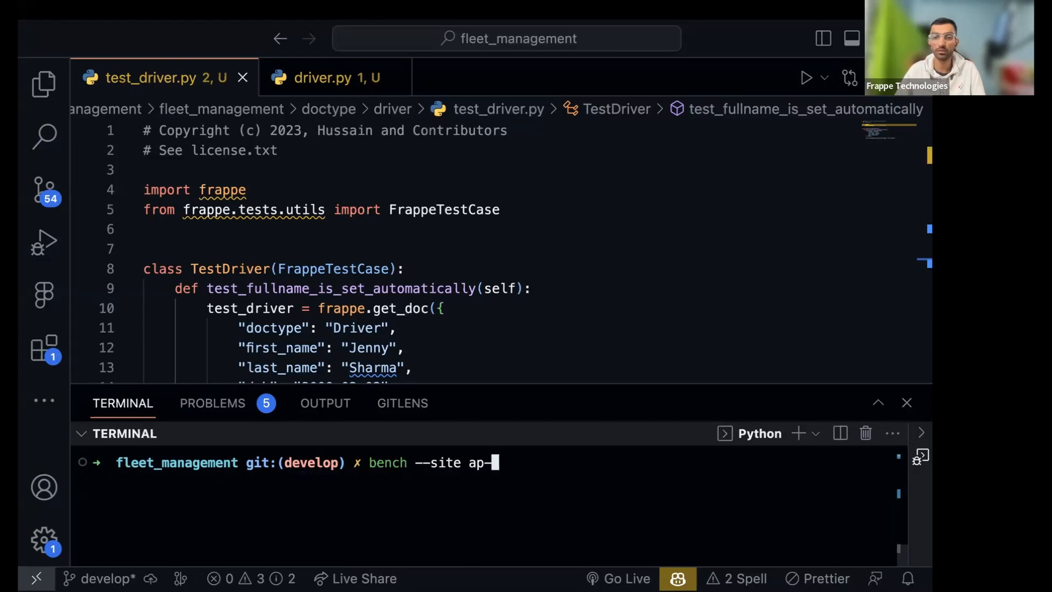
Run bench --site ff.dev run-tests --doctype "Driver", dropping the --module option first
text(ff)
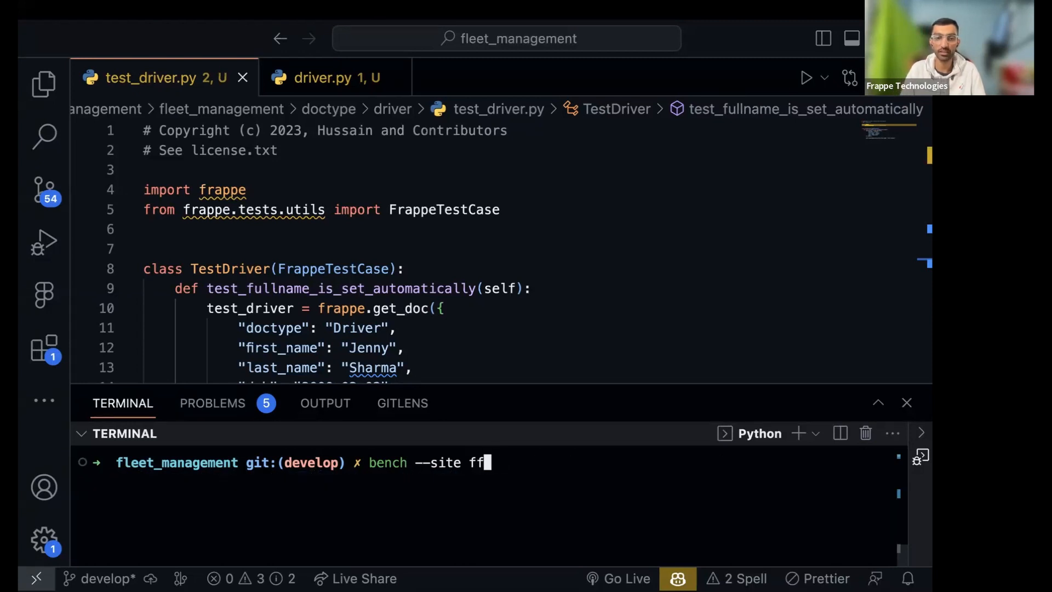
text(.dev run-)
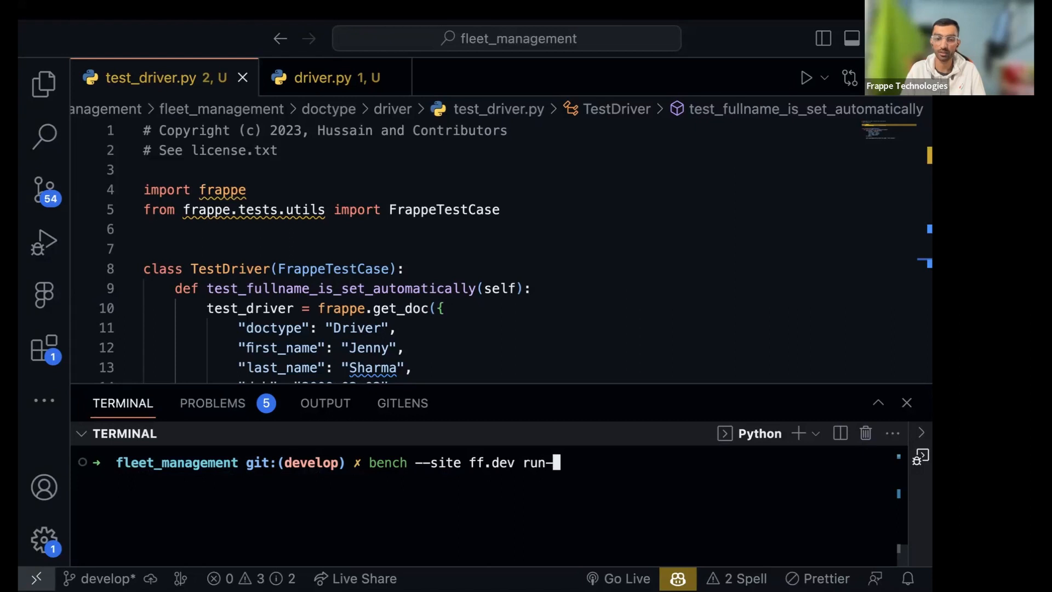
text(tests)
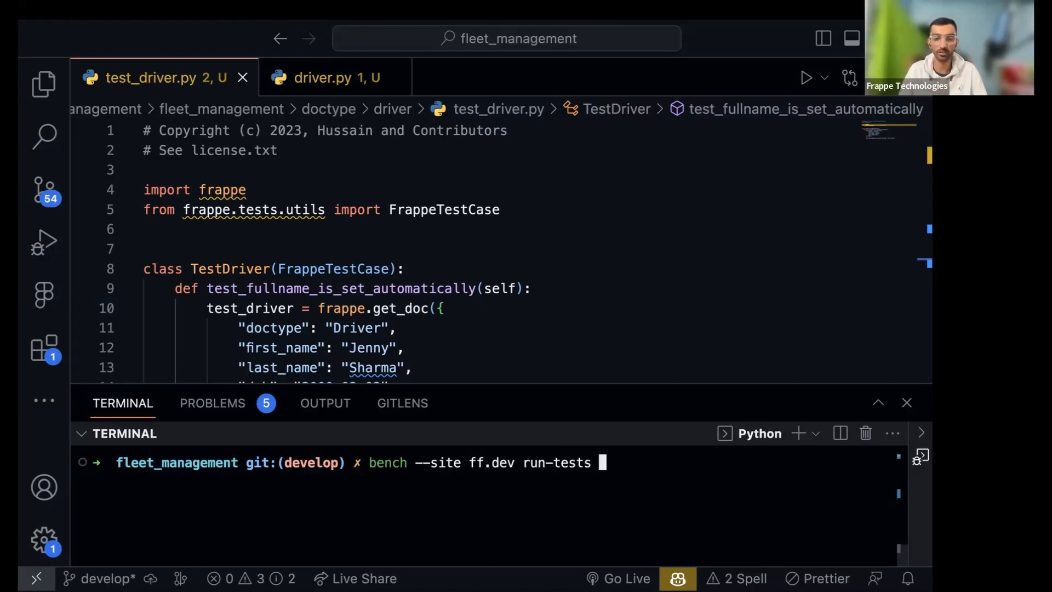
text(--)
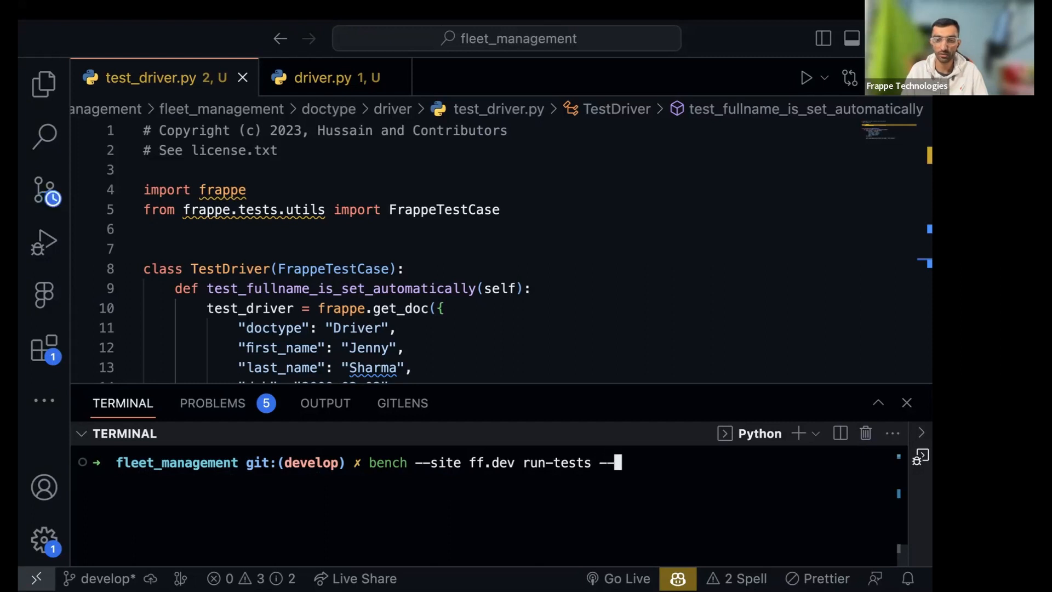
text(m)
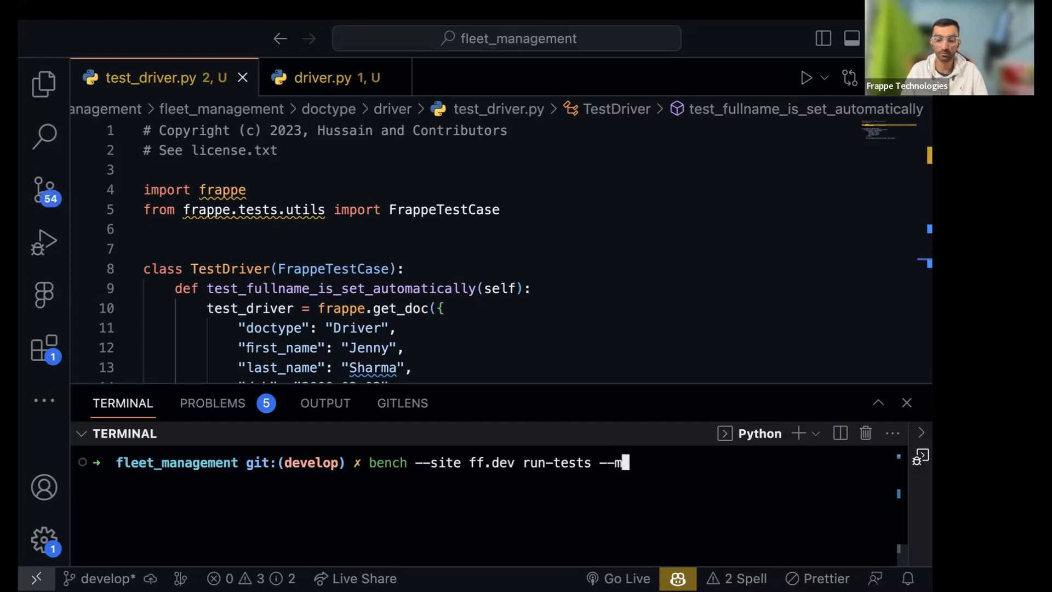
text(odule)
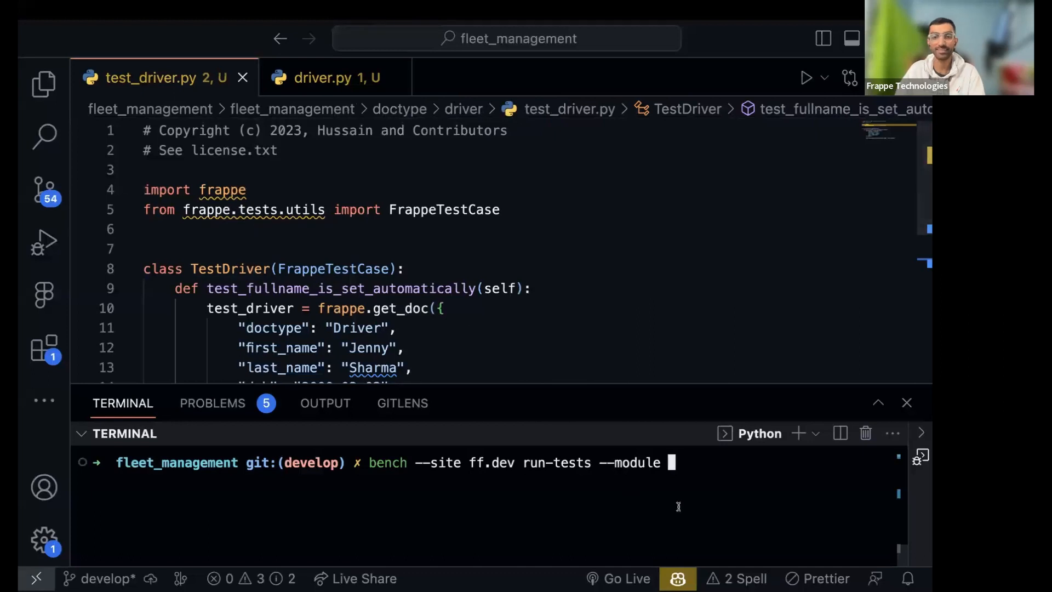
key(Backspace)
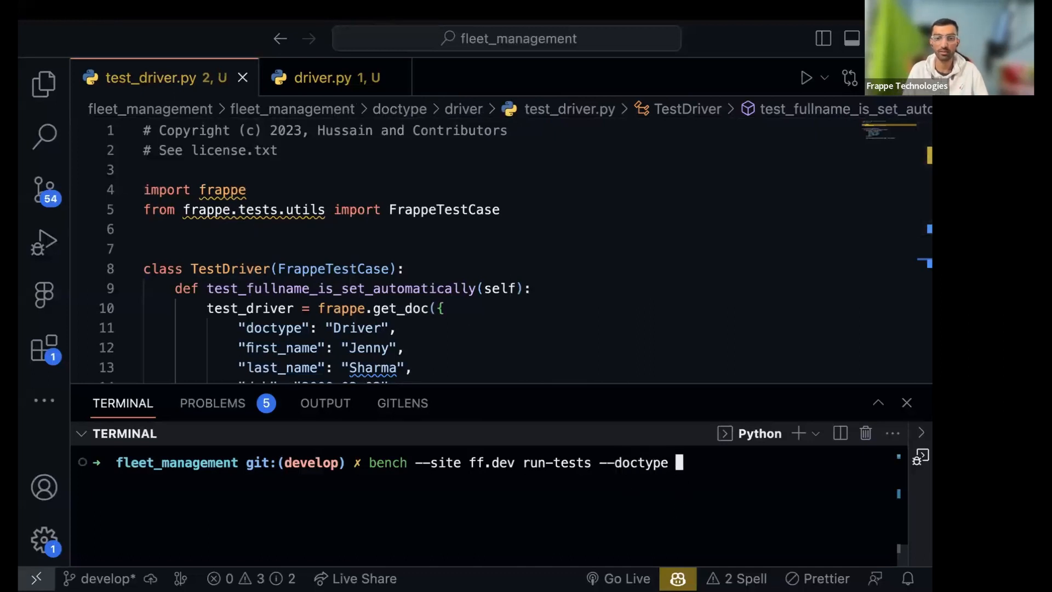
text("Driv")
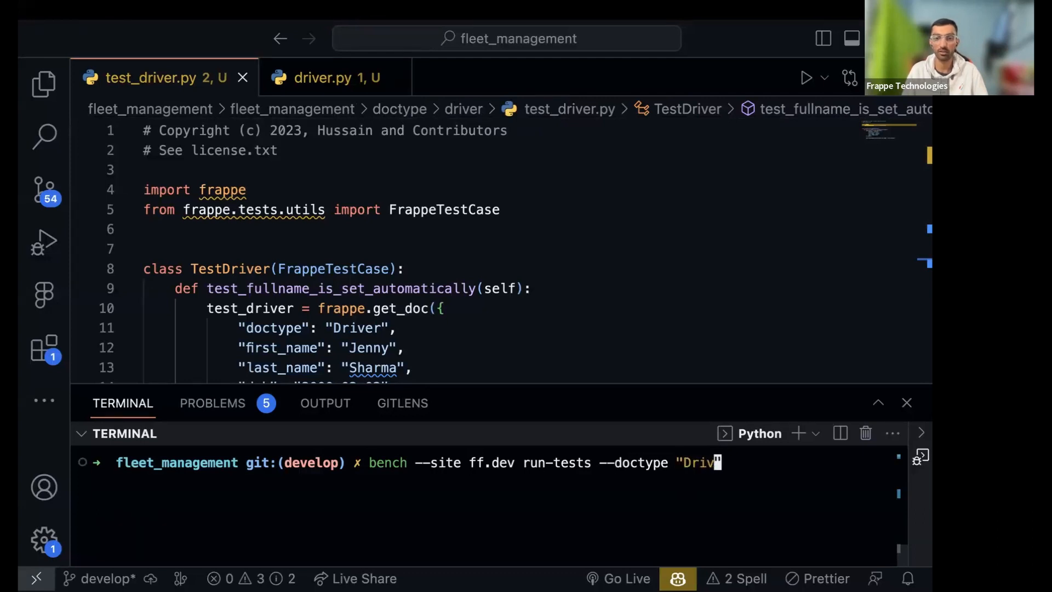
key(Return)
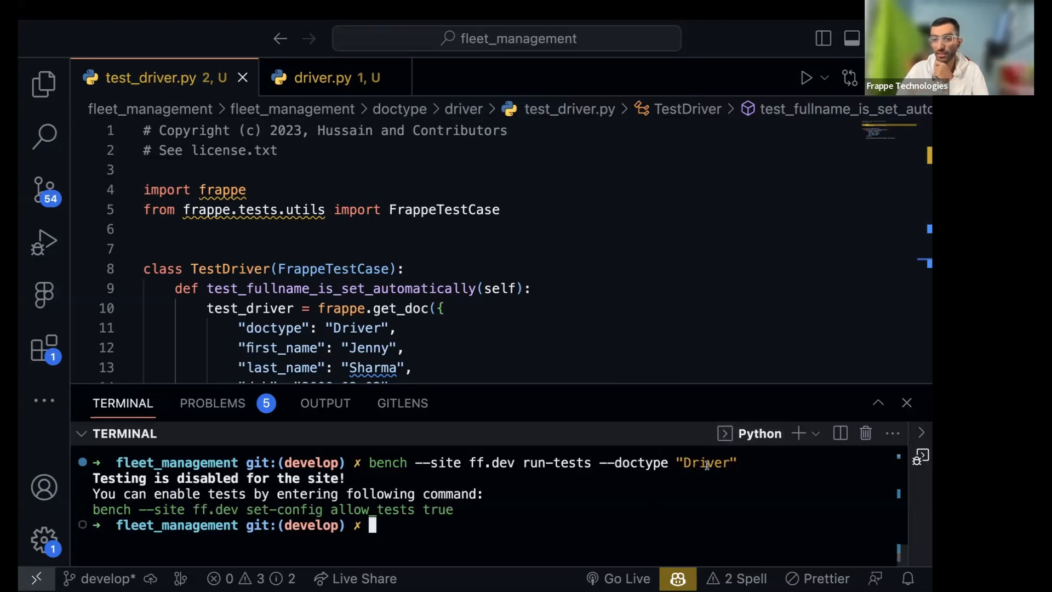
Enable testing with bench --site ff.dev set-config allow_tests true and rerun the Driver tests
double_click(708, 462)
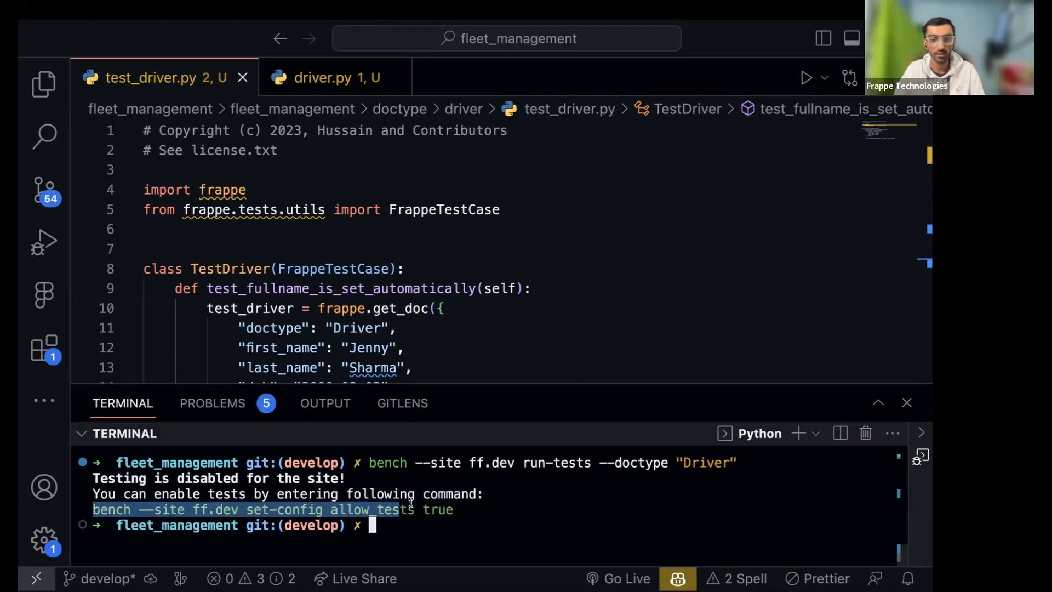
click(434, 533)
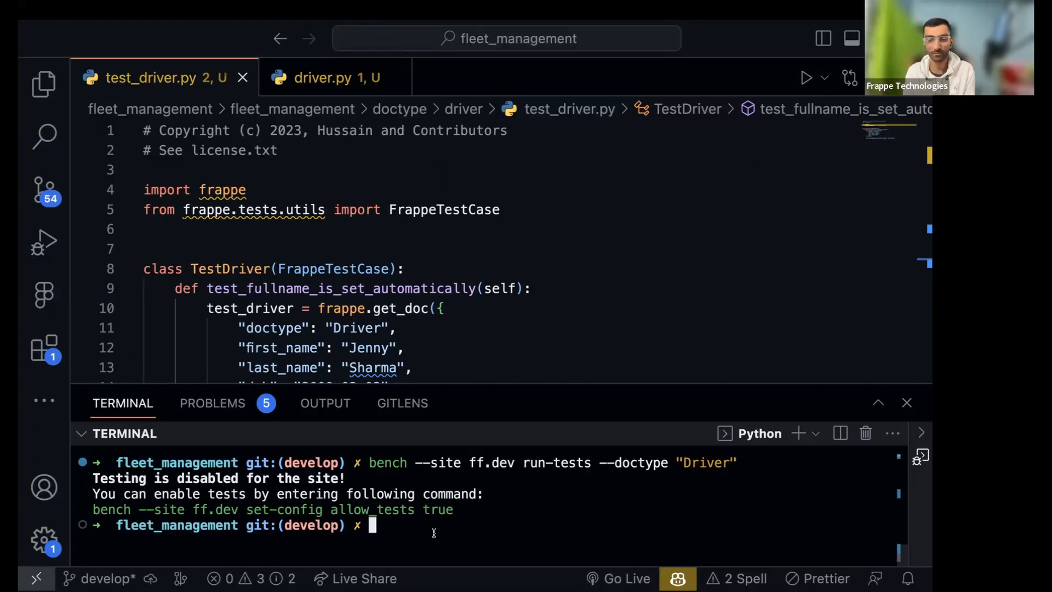
text(bench --site ff.dev set-config allow_tests true)
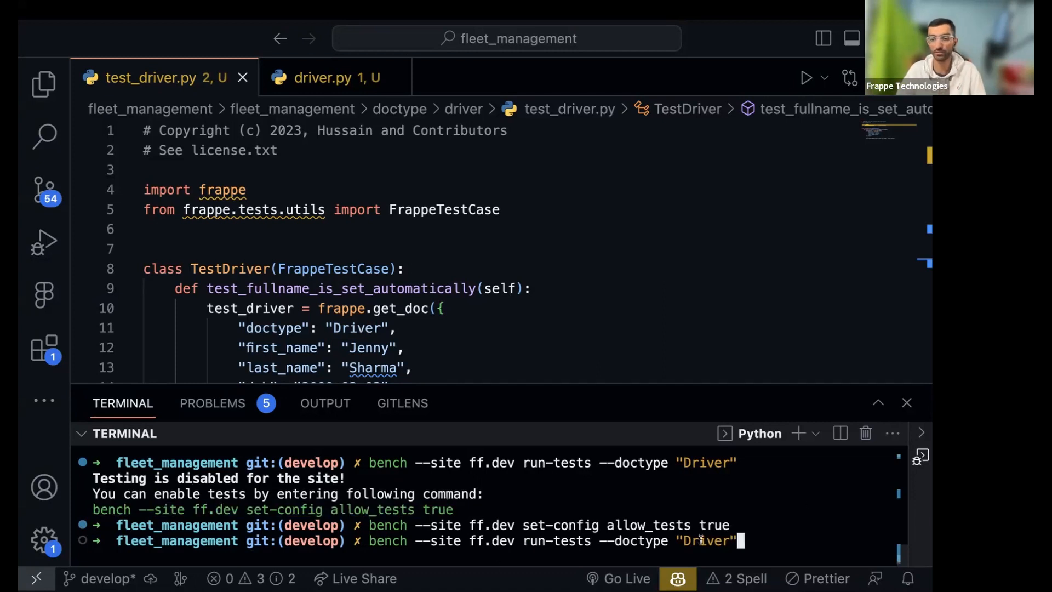
key(Return)
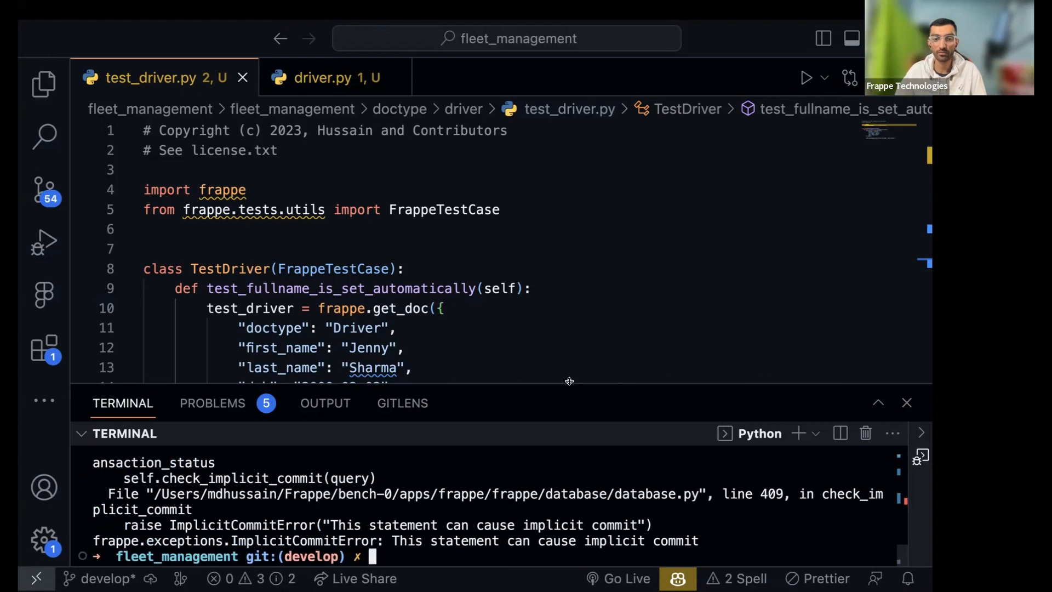
Clear the terminal after the ImplicitCommitError failure and close the panel
text(clear)
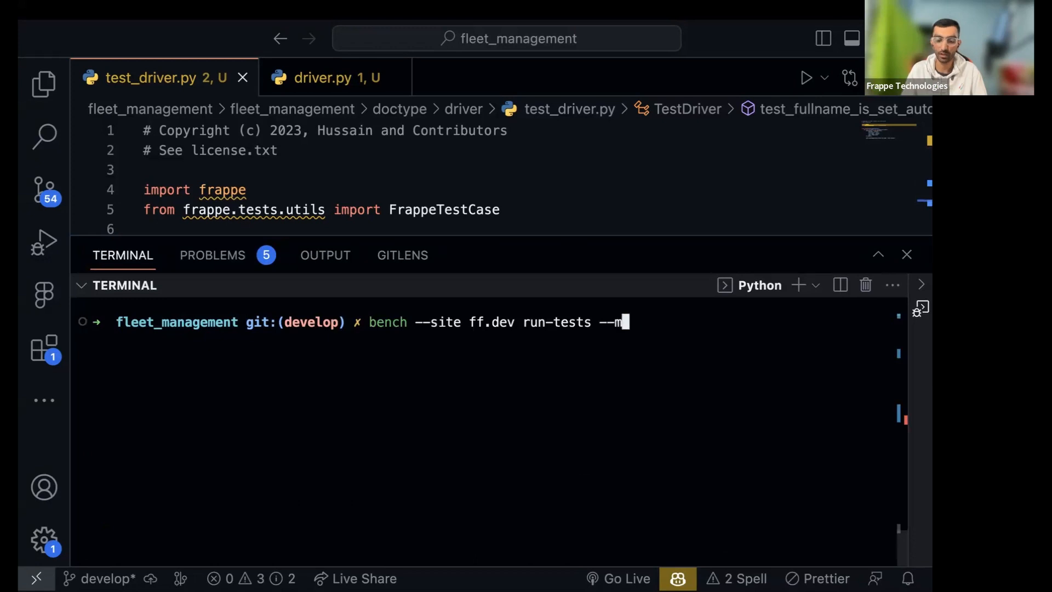
text(odue``)
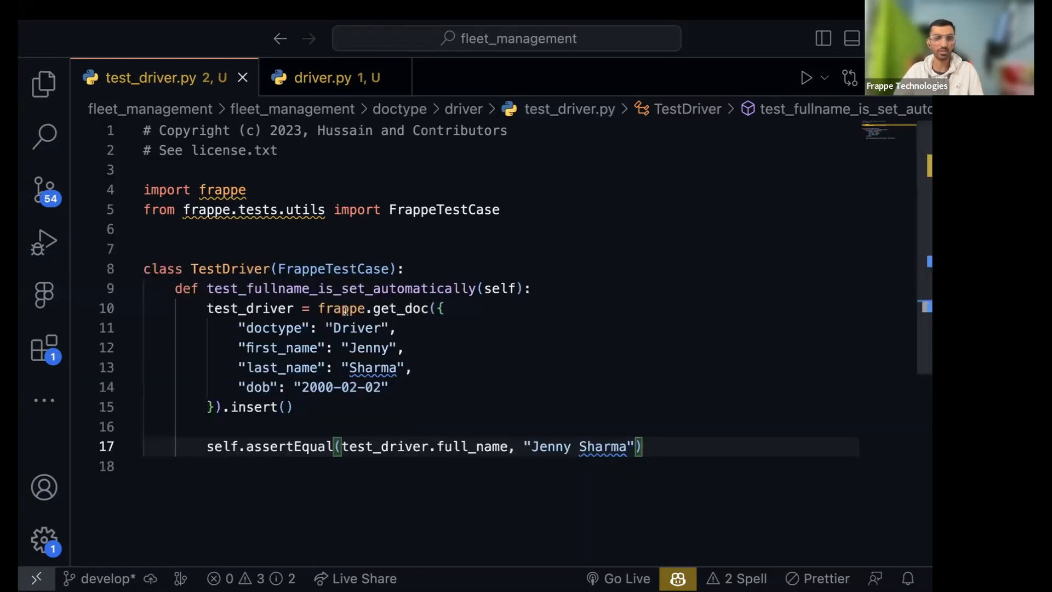
mouse_move(44, 350)
text(frappe test runner)
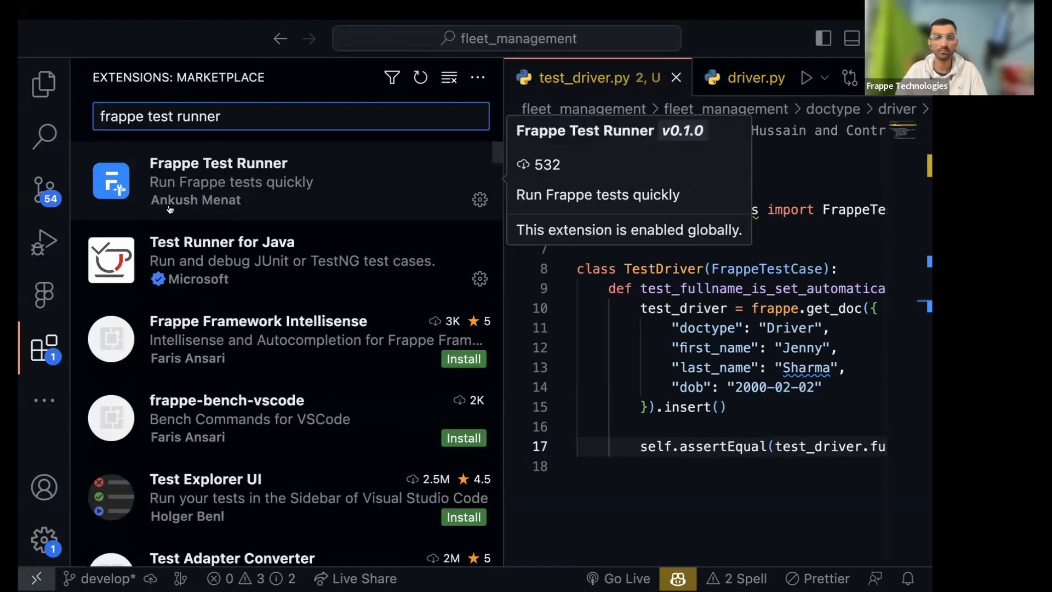
mouse_move(200, 214)
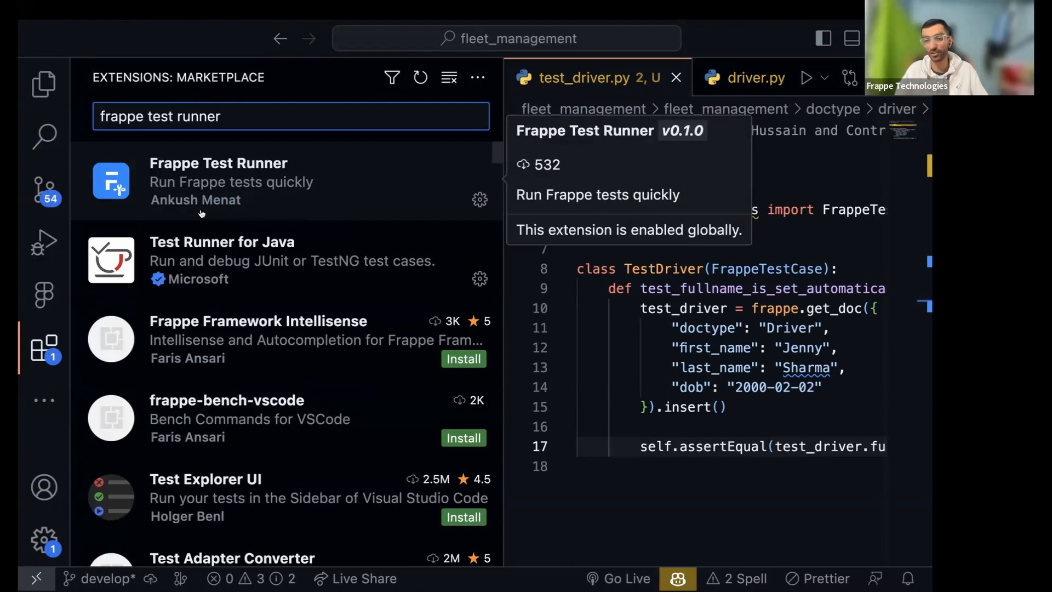
mouse_move(202, 214)
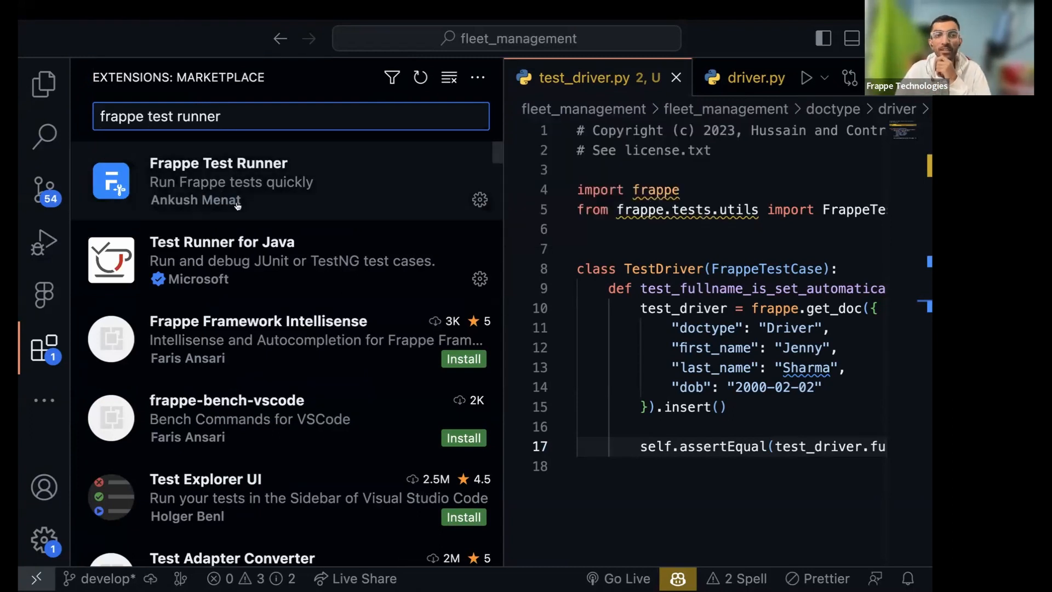
mouse_move(228, 187)
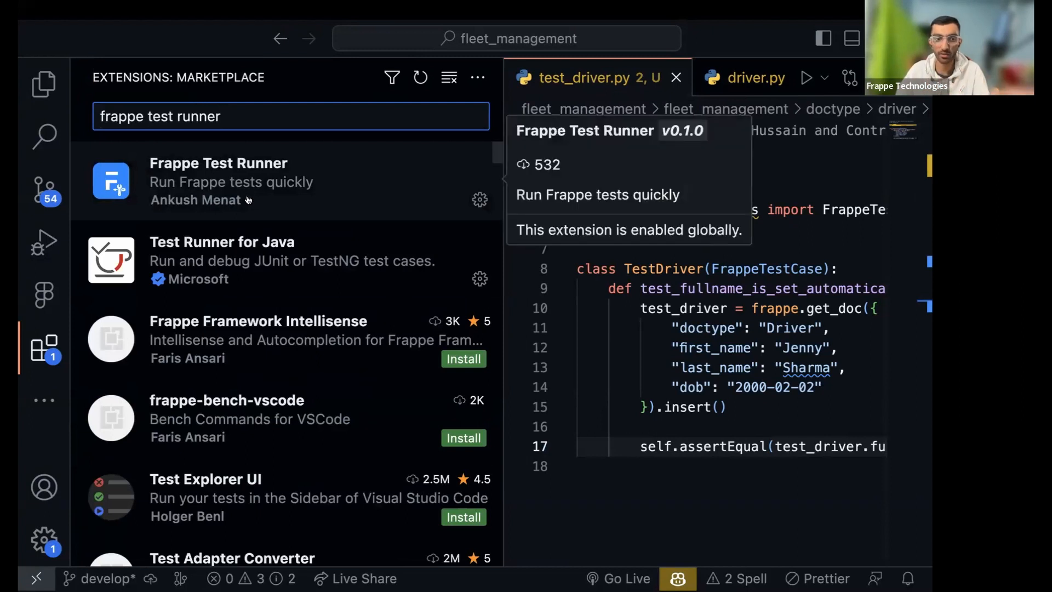
Find the installed Frappe Test Runner extension in the marketplace search results
click(218, 181)
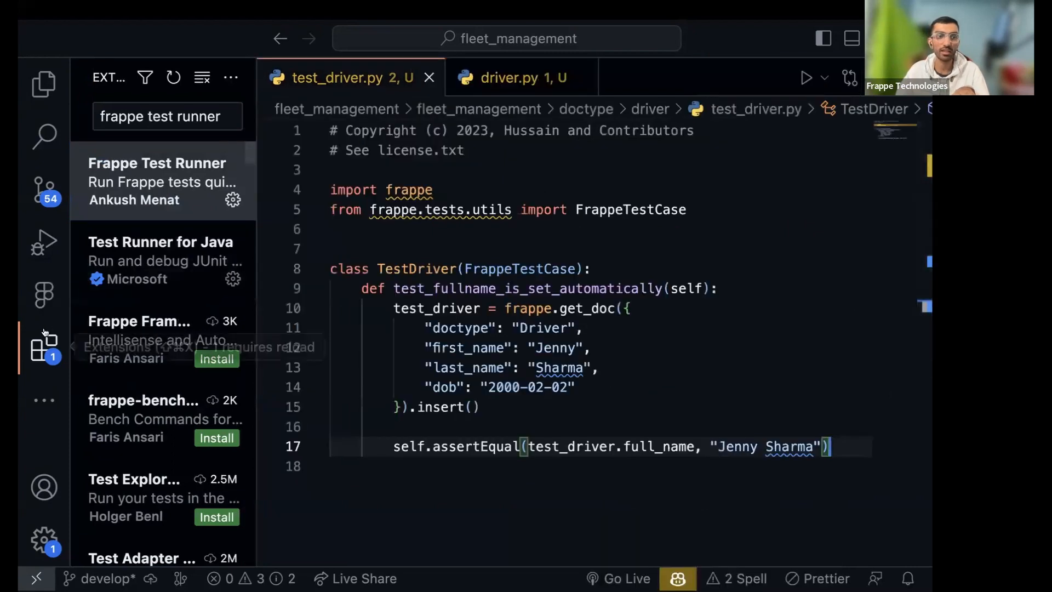
Reach the Settings UI through the command palette and filter it for 'frappe'
key(ctrl+p)
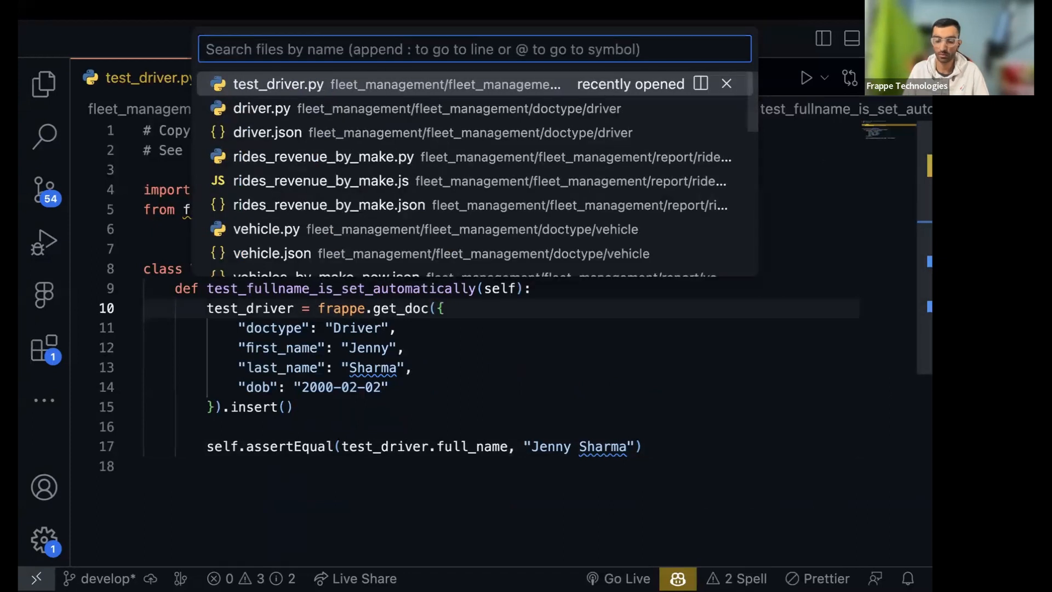
text(>)
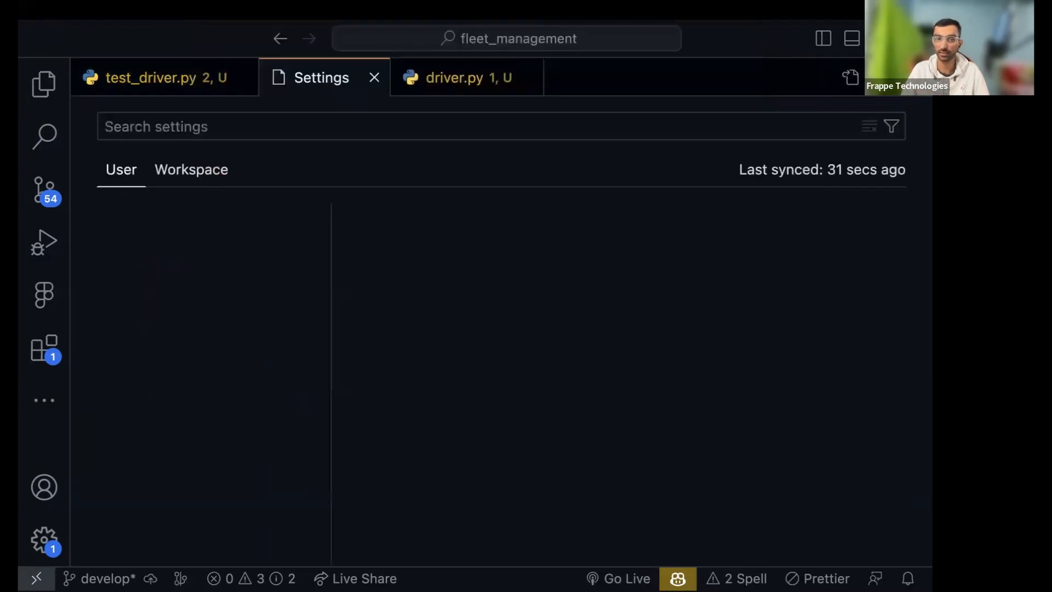
text(frape)
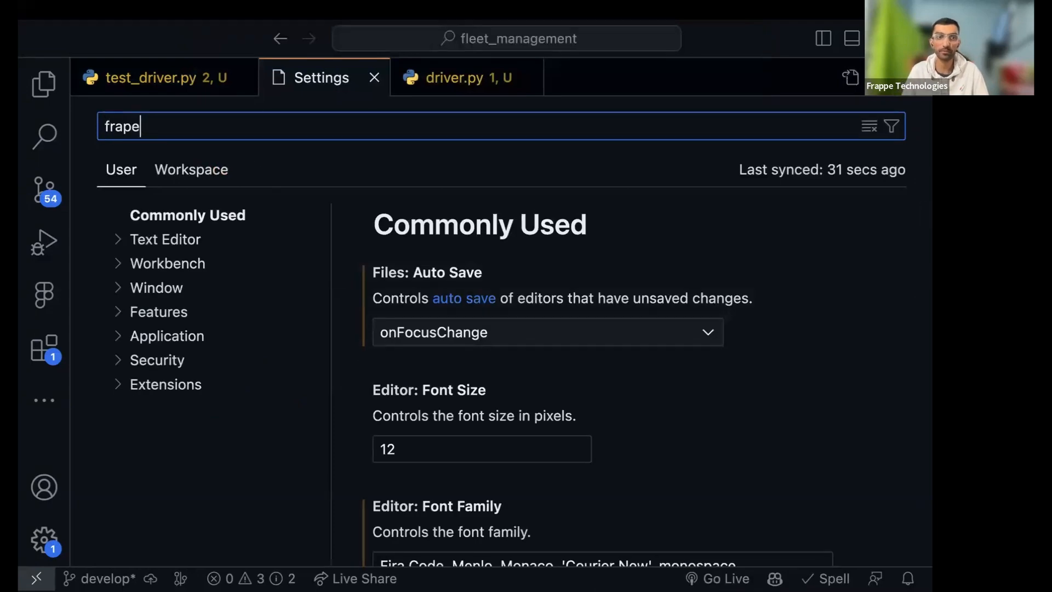
text(p)
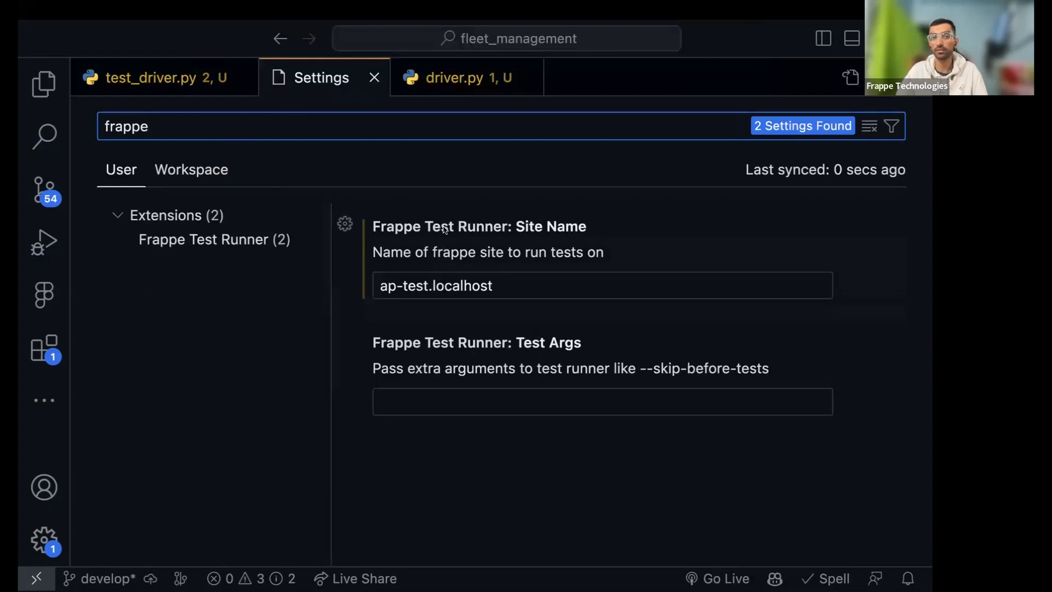
Replace the Frappe Test Runner Site Name ap-test.localhost with ff.dev
click(470, 252)
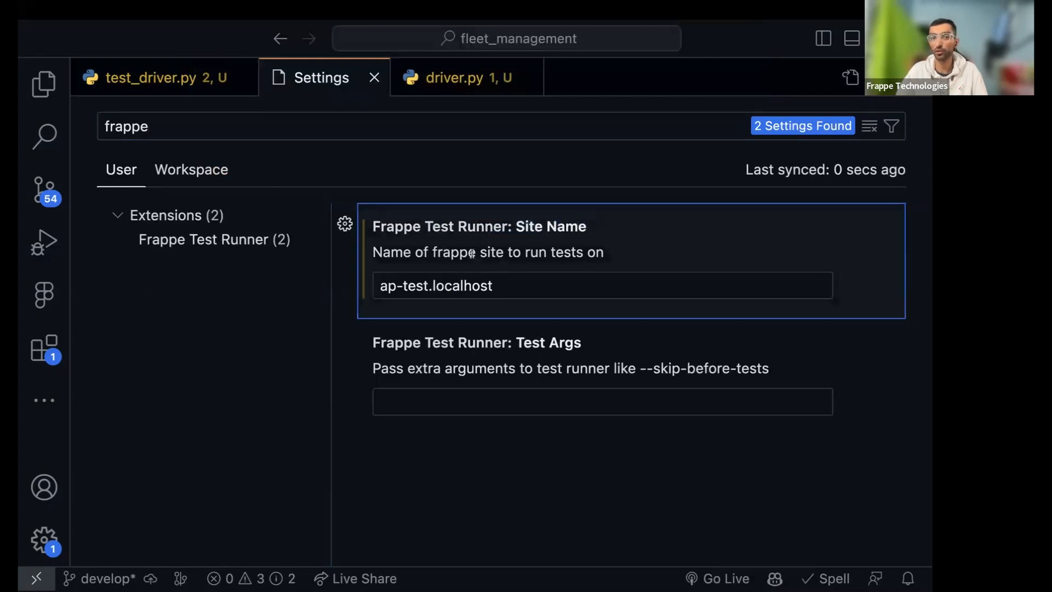
triple_click(435, 285)
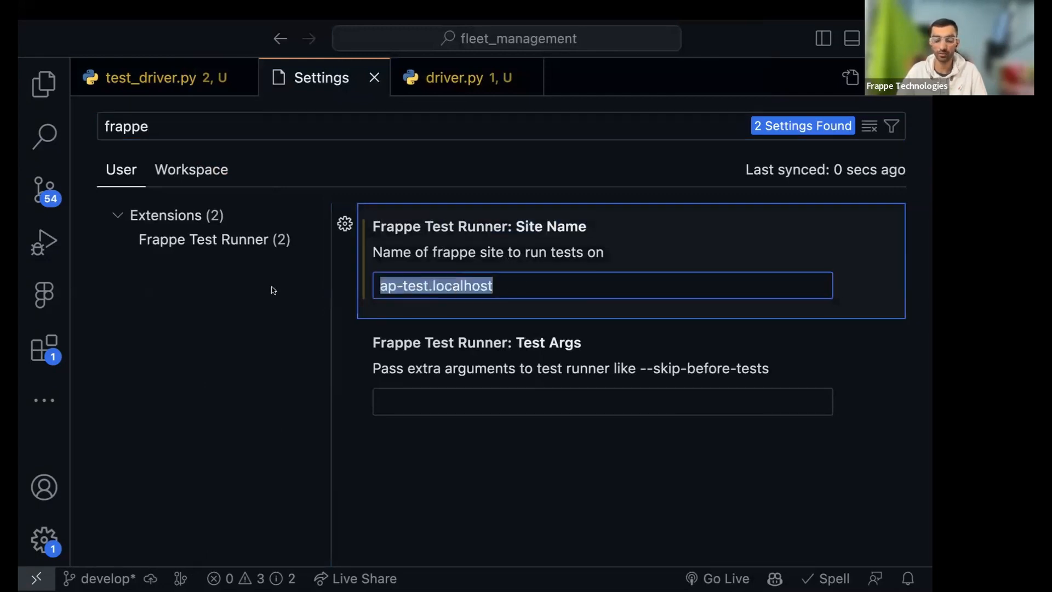
text(ff.dev)
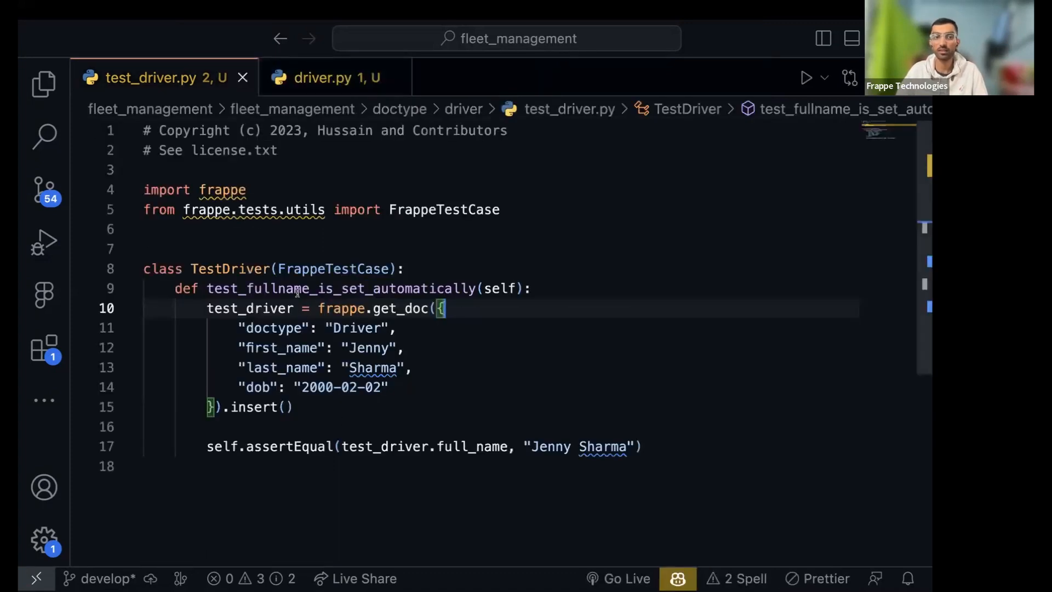
Launch 'Frappe Test Runner: Run nearest test' on test_fullname_is_set_automatically via the command palette
double_click(341, 288)
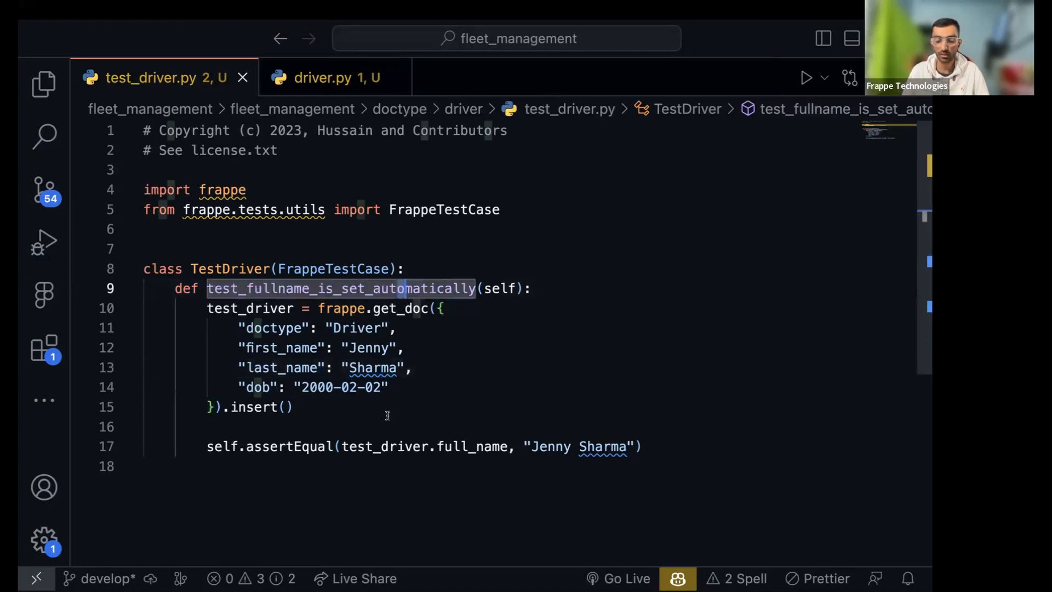
key(Ctrl+Shift+P)
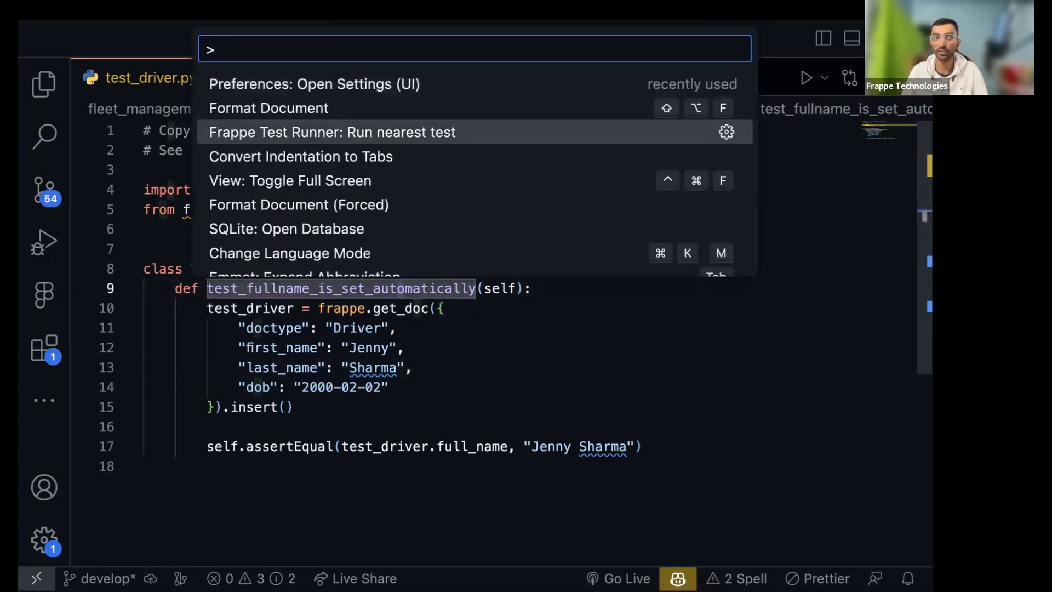
text(run)
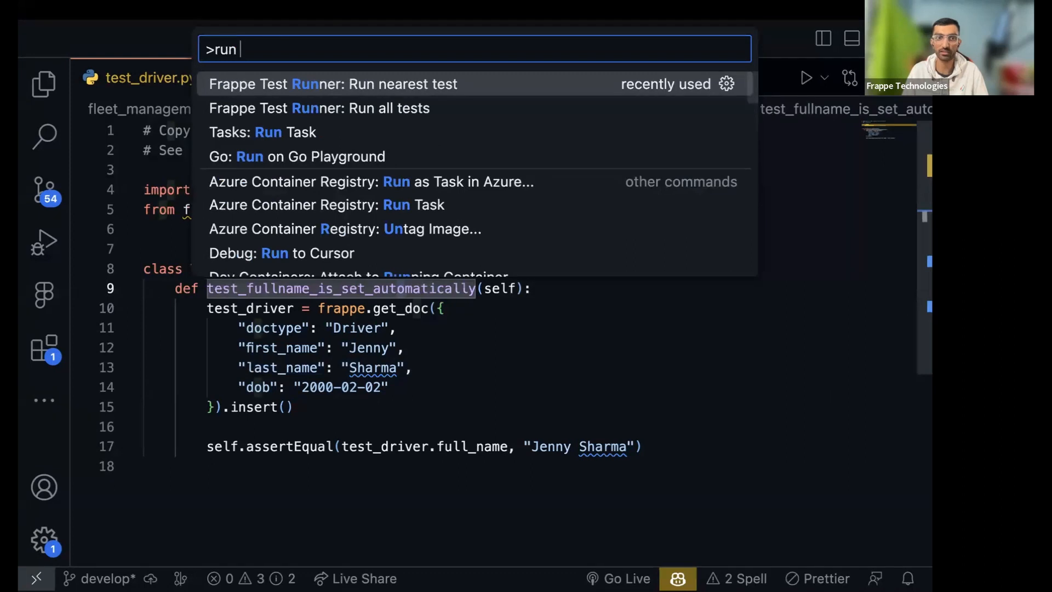
text(ne)
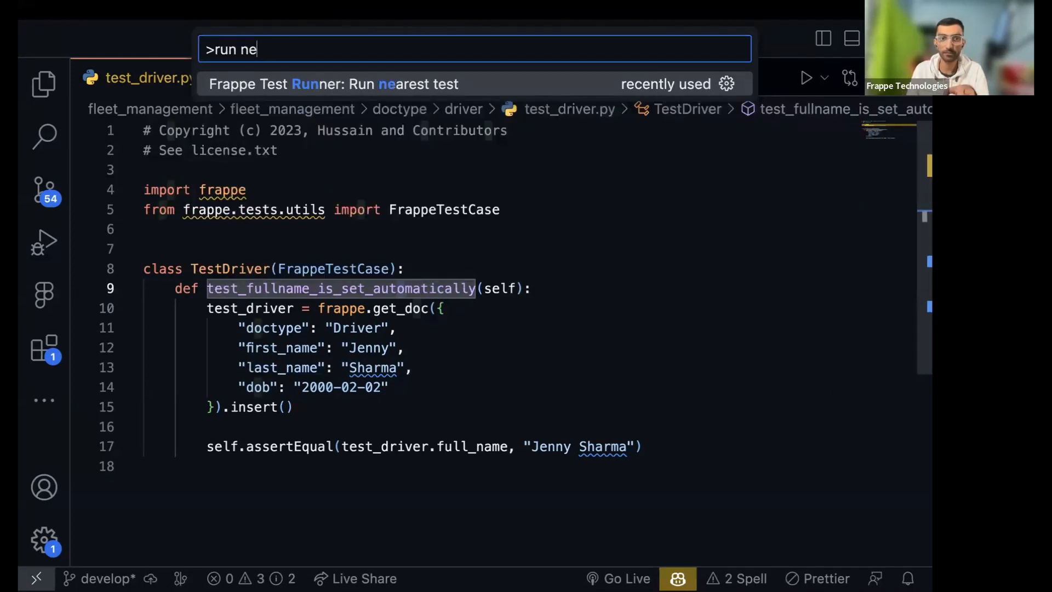
mouse_move(374, 240)
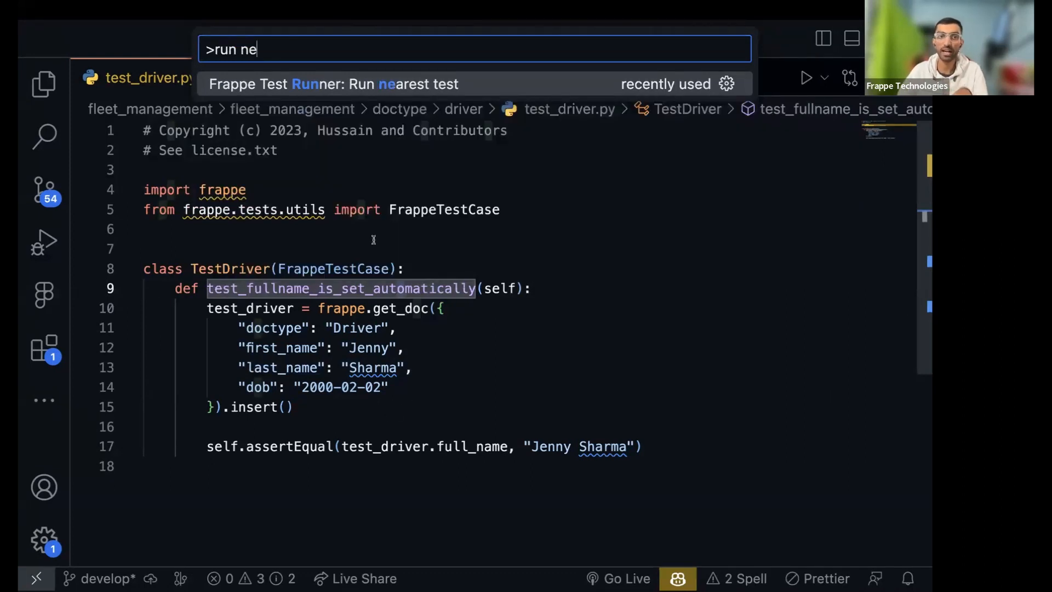
mouse_move(355, 85)
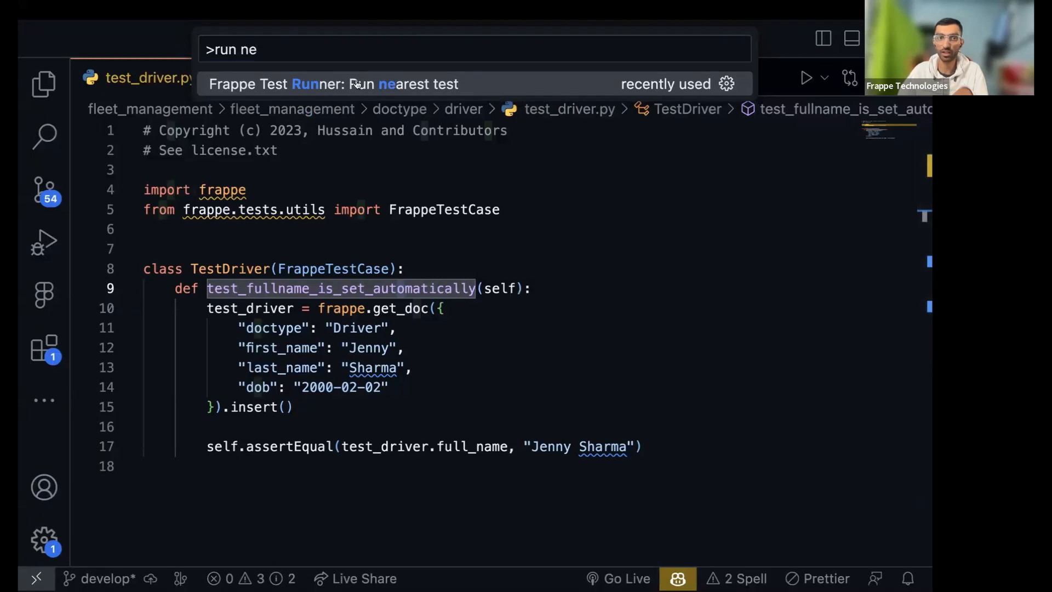
click(333, 84)
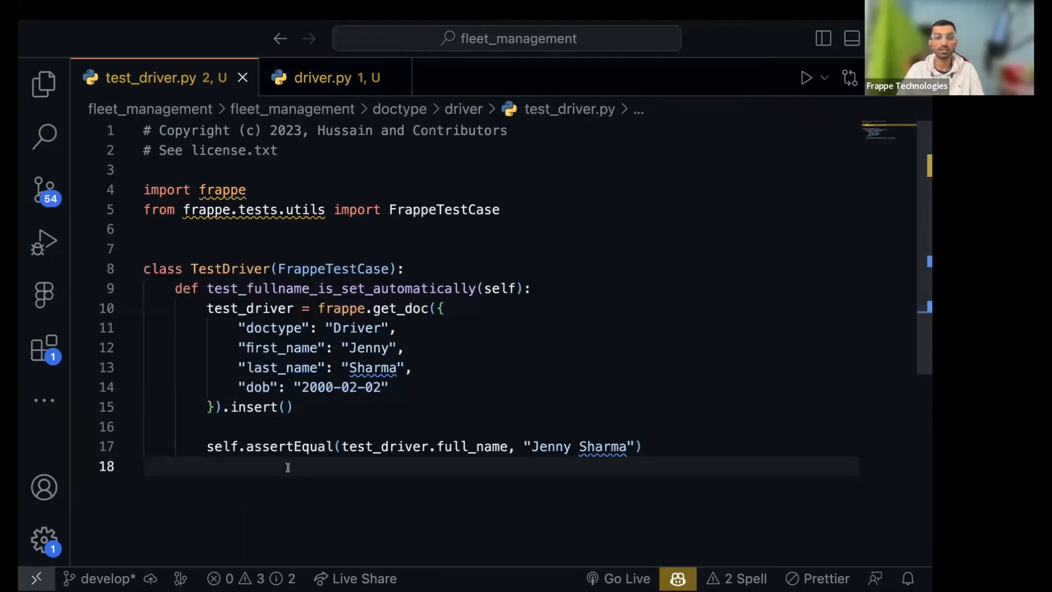
Add a blank line after the first test and review driver.py's before_save full-name logic
key(enter)
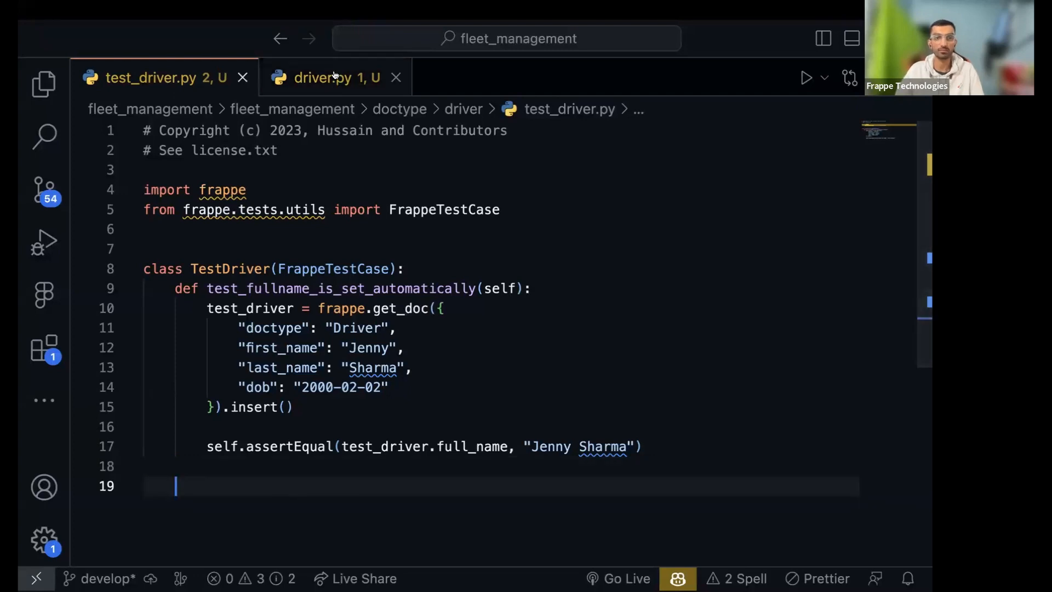
click(330, 78)
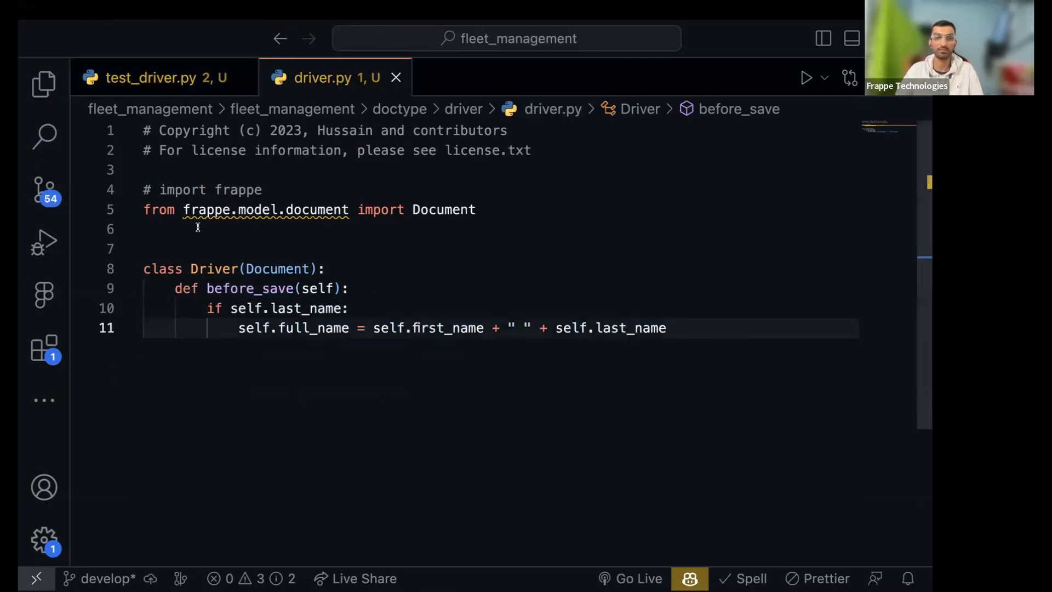
click(162, 77)
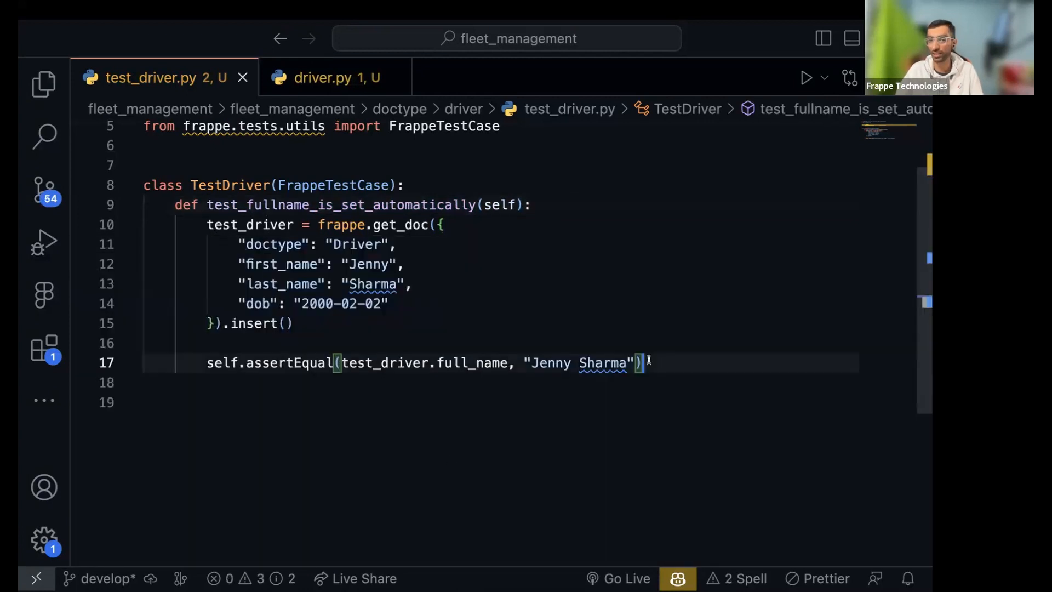
Define the method test_fullname_is_set_correctly_when_no_lastname(self)
text(def)
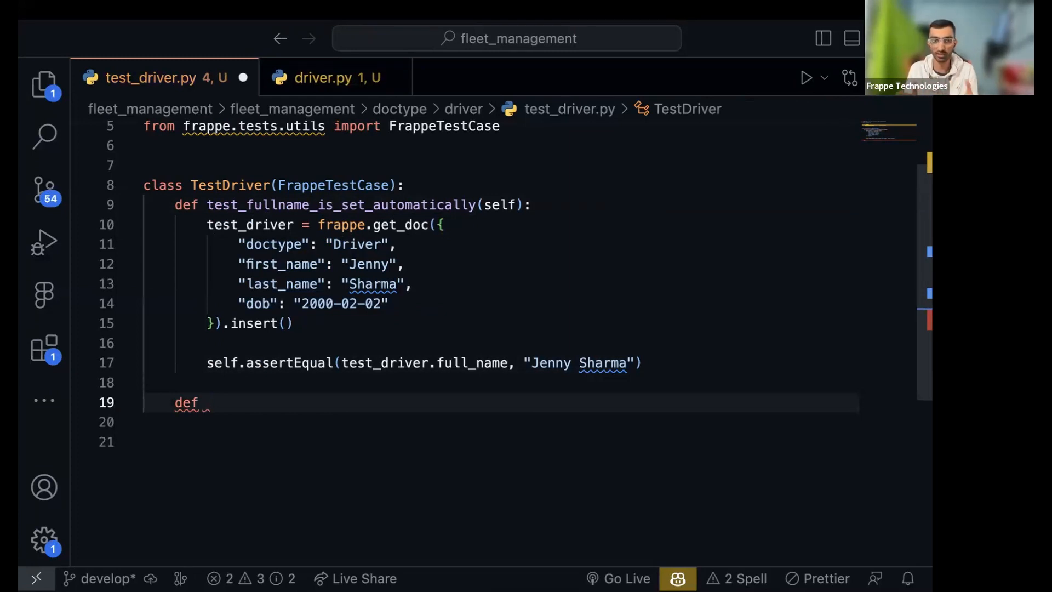
text(test_)
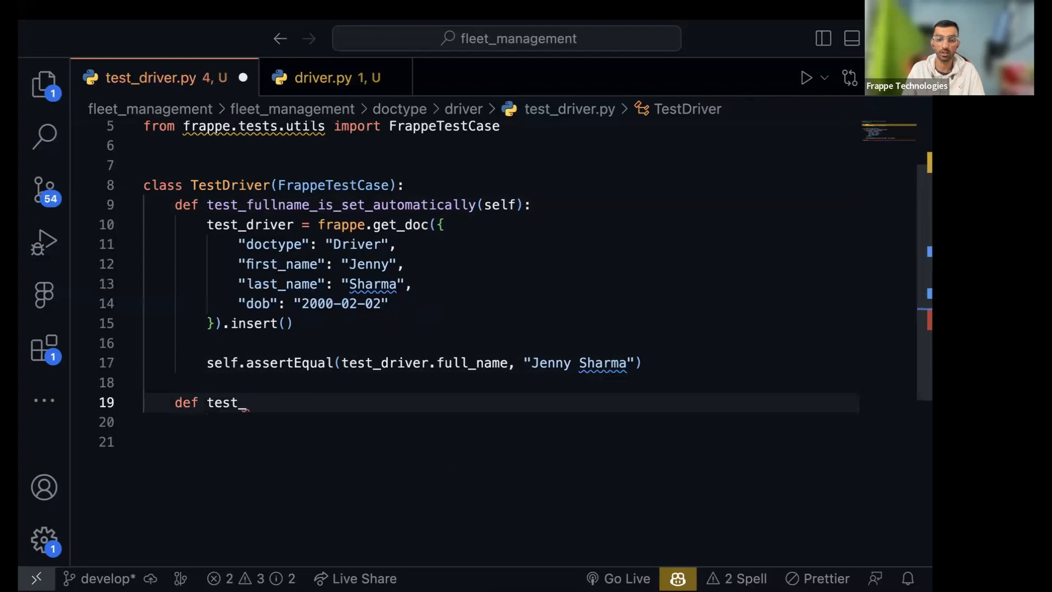
text(fullname)
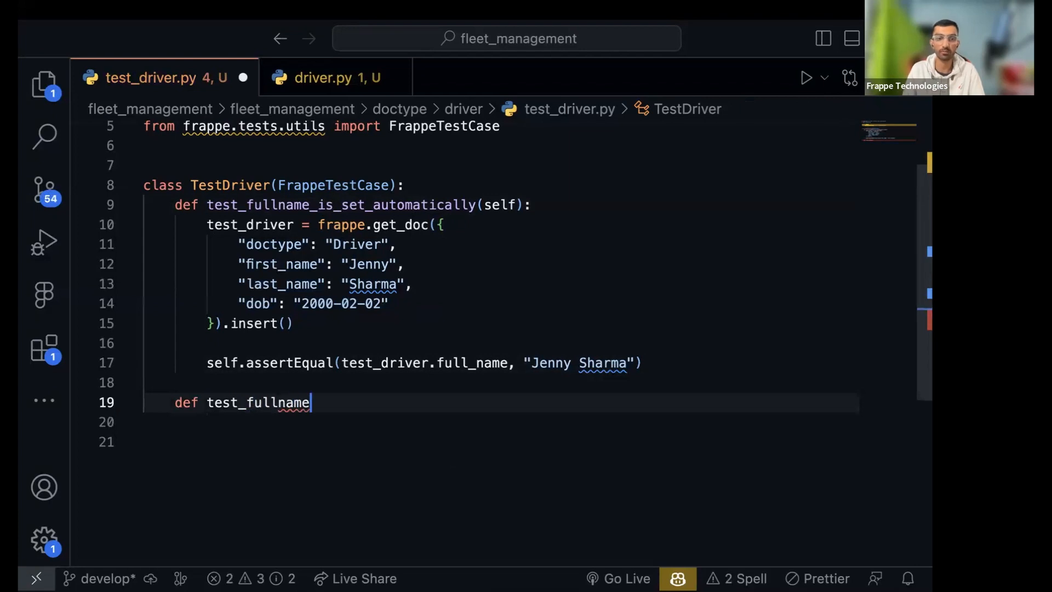
text(_is_set_)
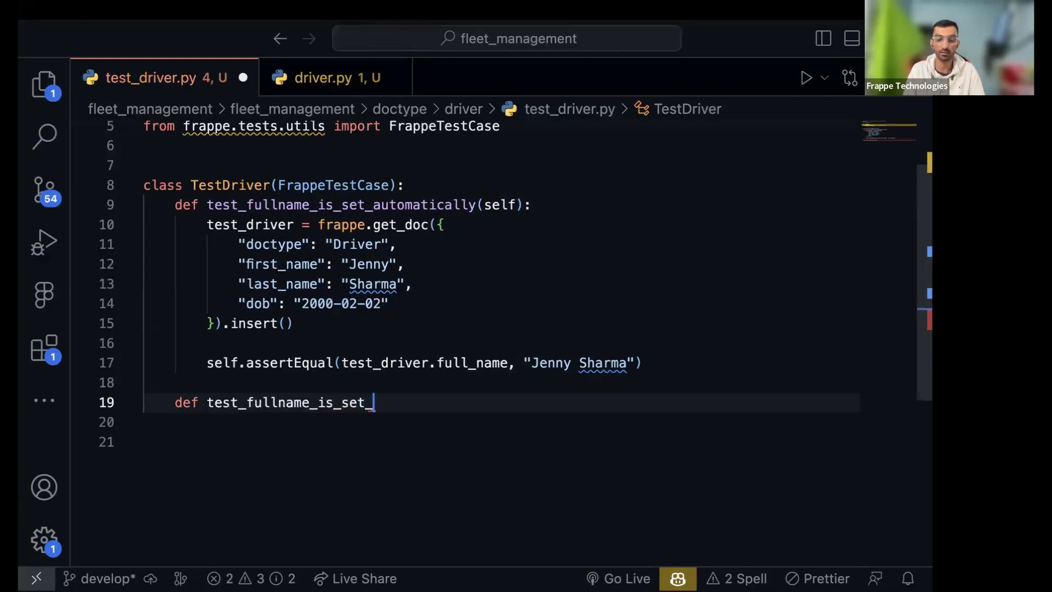
text(correctlt)
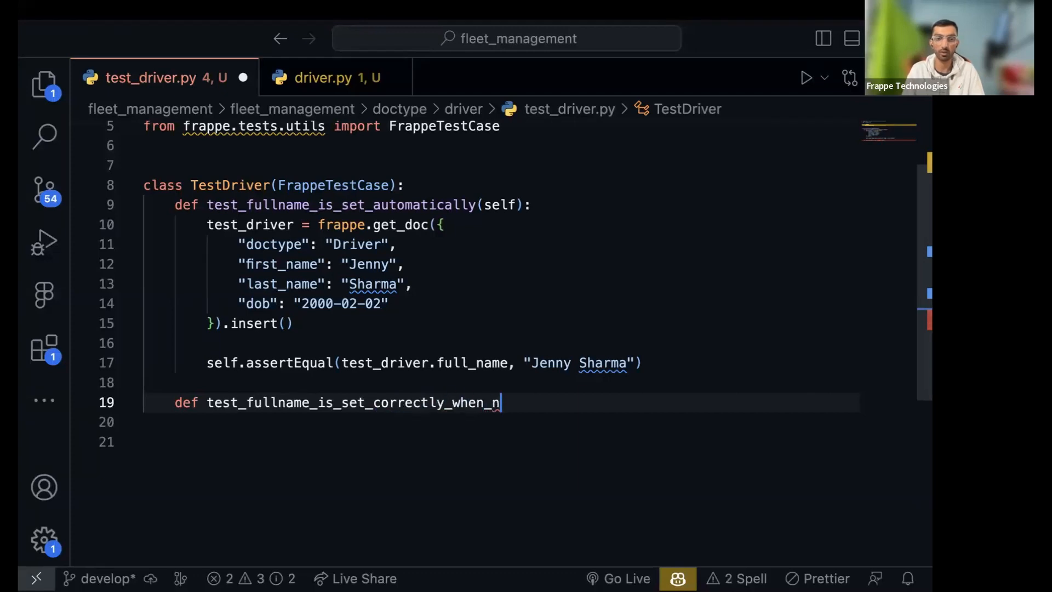
text(o_lastn)
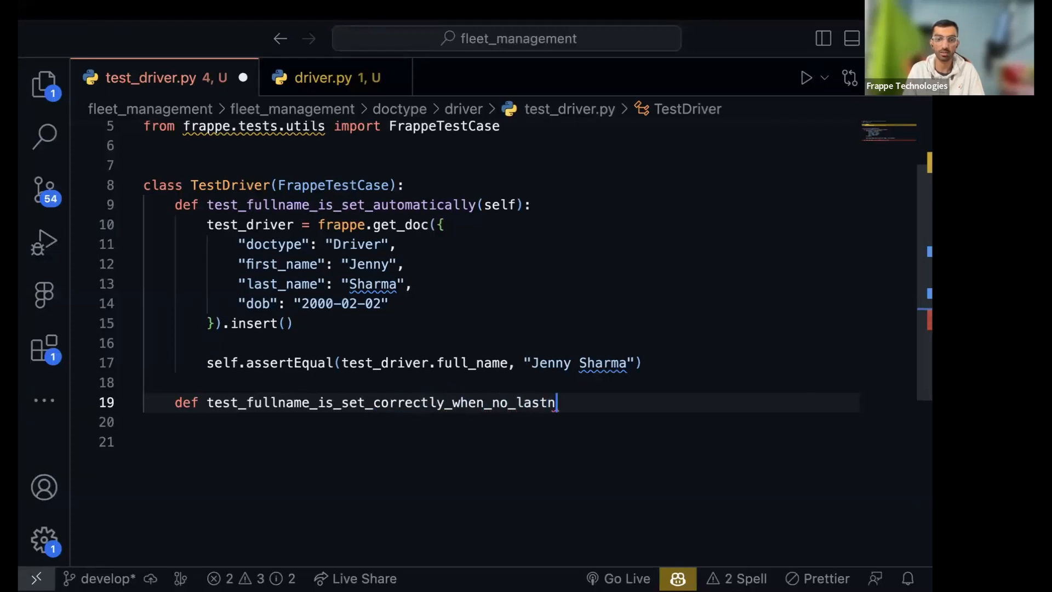
text(ame(self):)
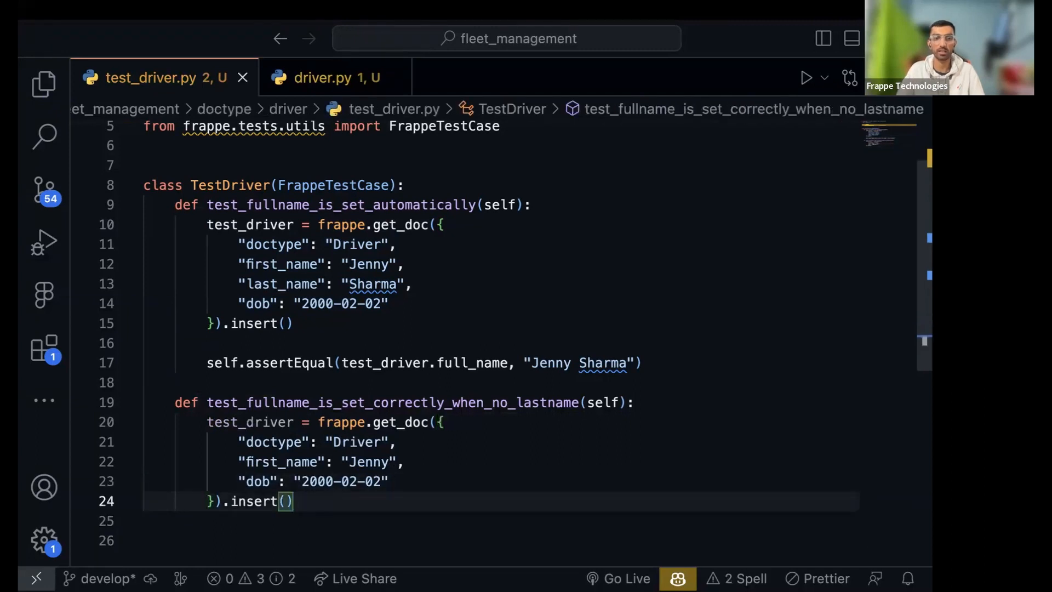
Assert that test_driver.full_name equals "Jenny" for the first-name-only Driver
text(self.asse)
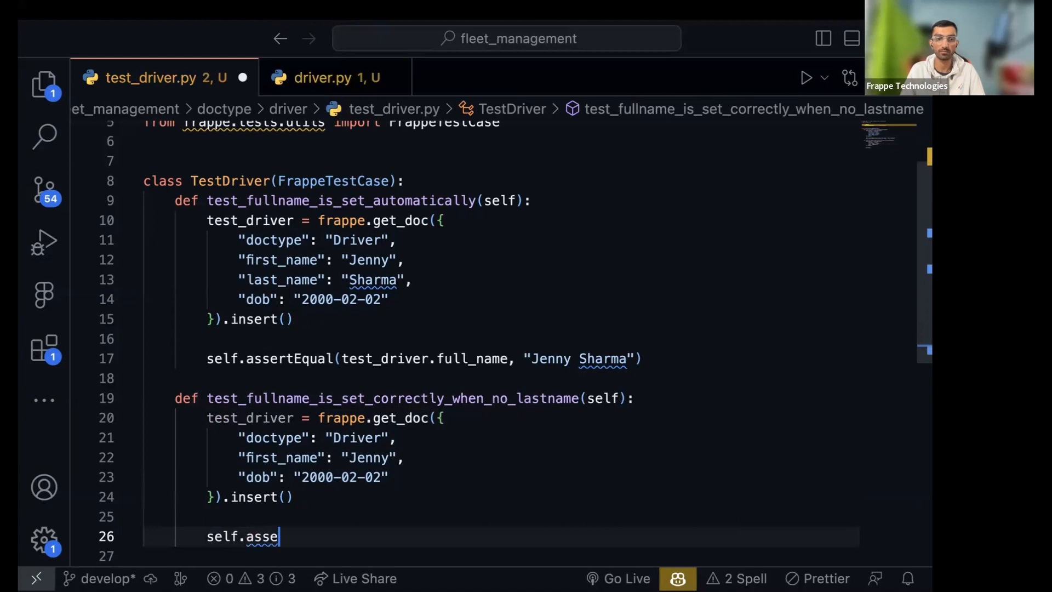
text(rtEqual()
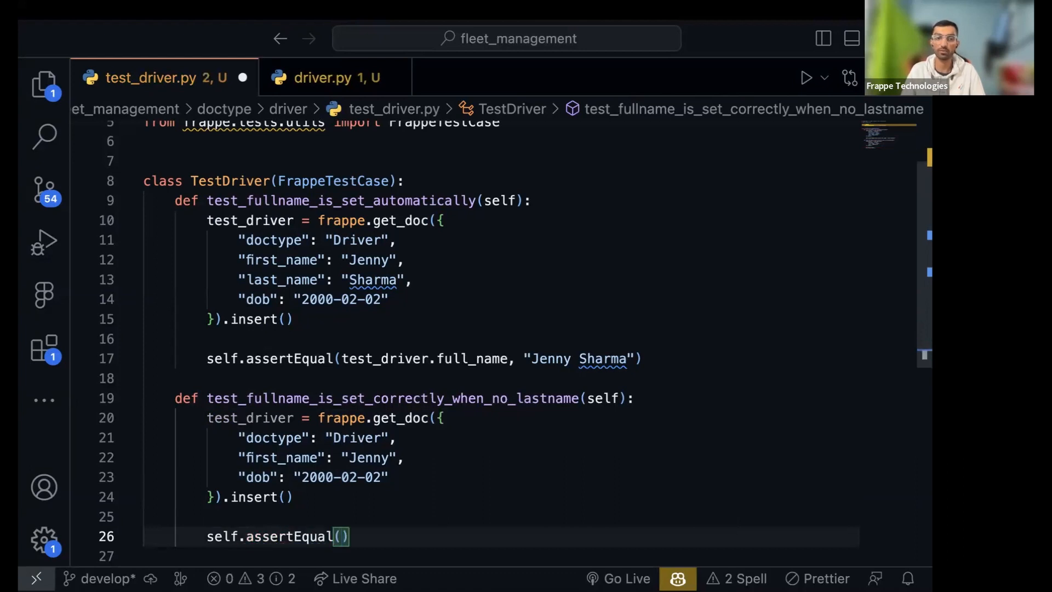
text(test_driver.full_name,)
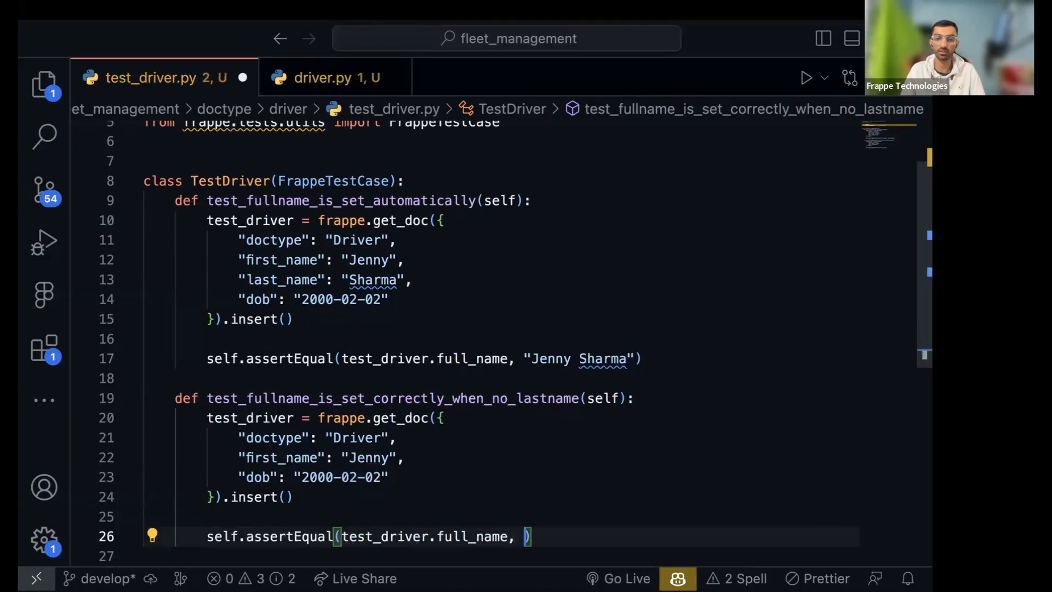
text("Jenny")
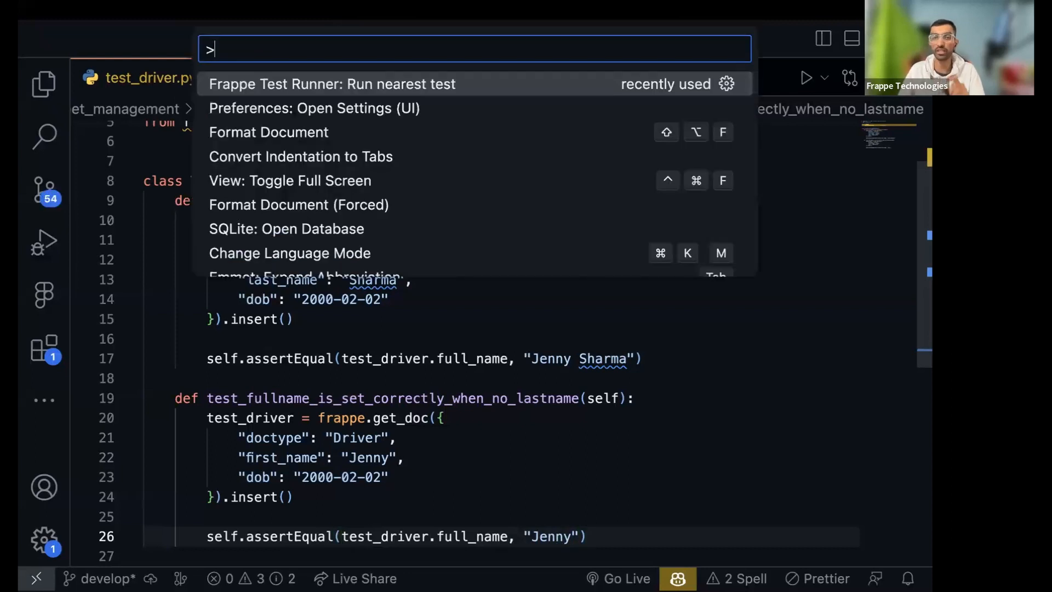
Run the new no-last-name test and see it fail with None != 'Jenny'
click(331, 83)
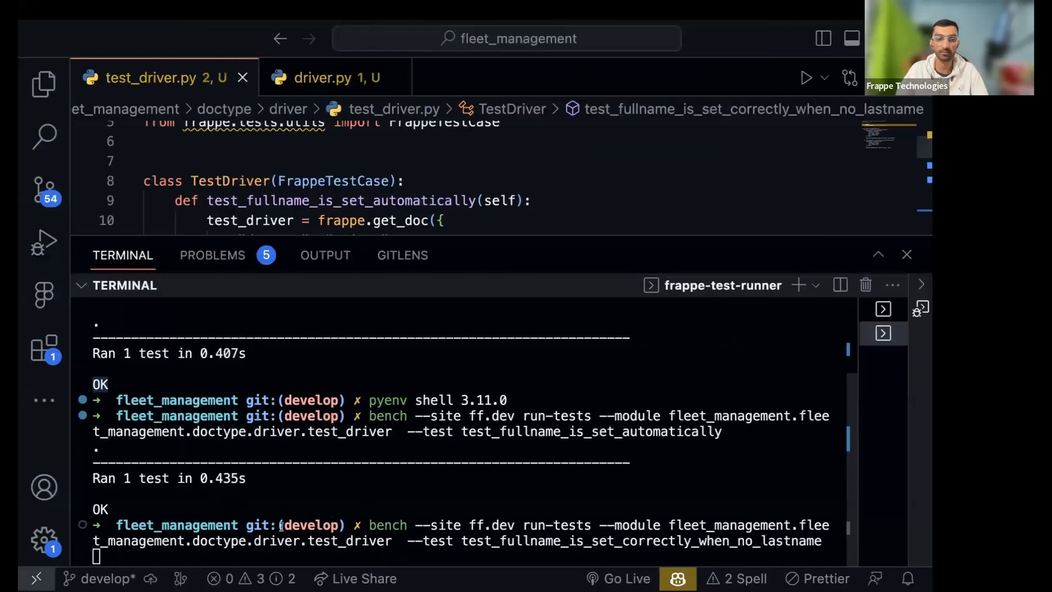
key(Return)
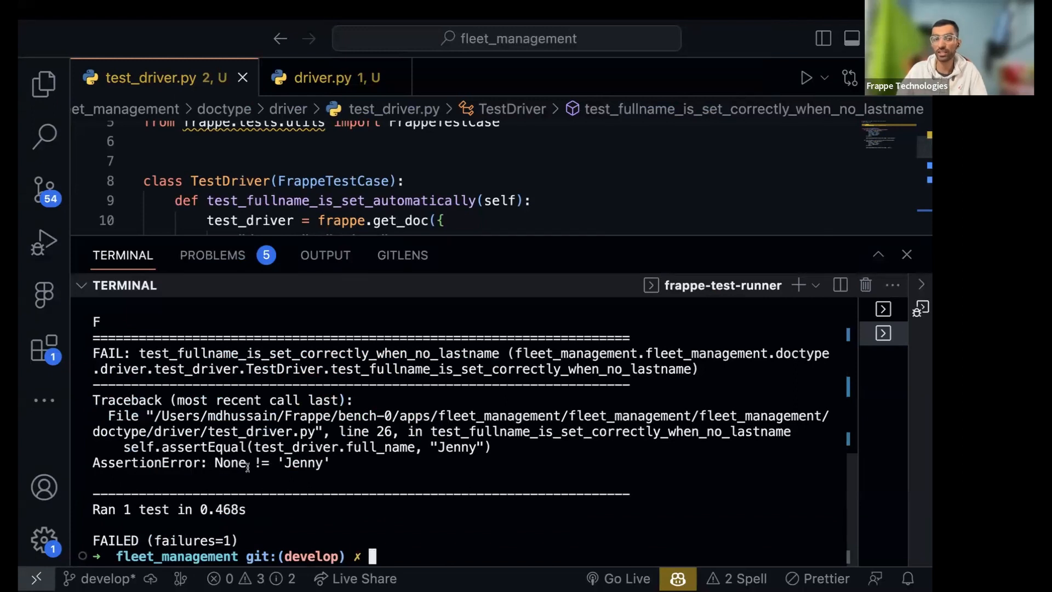
double_click(309, 462)
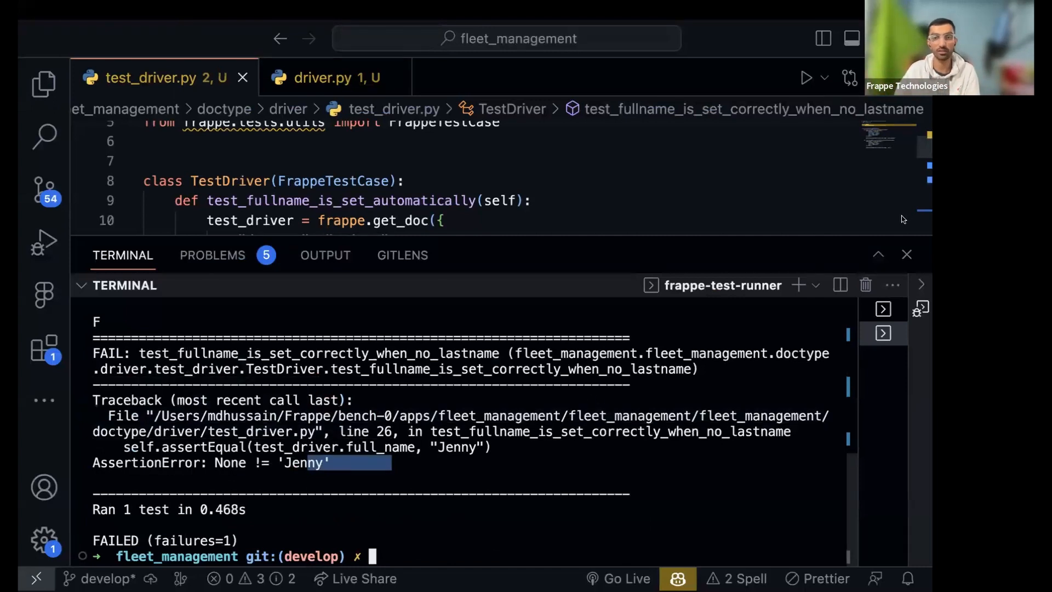
click(906, 254)
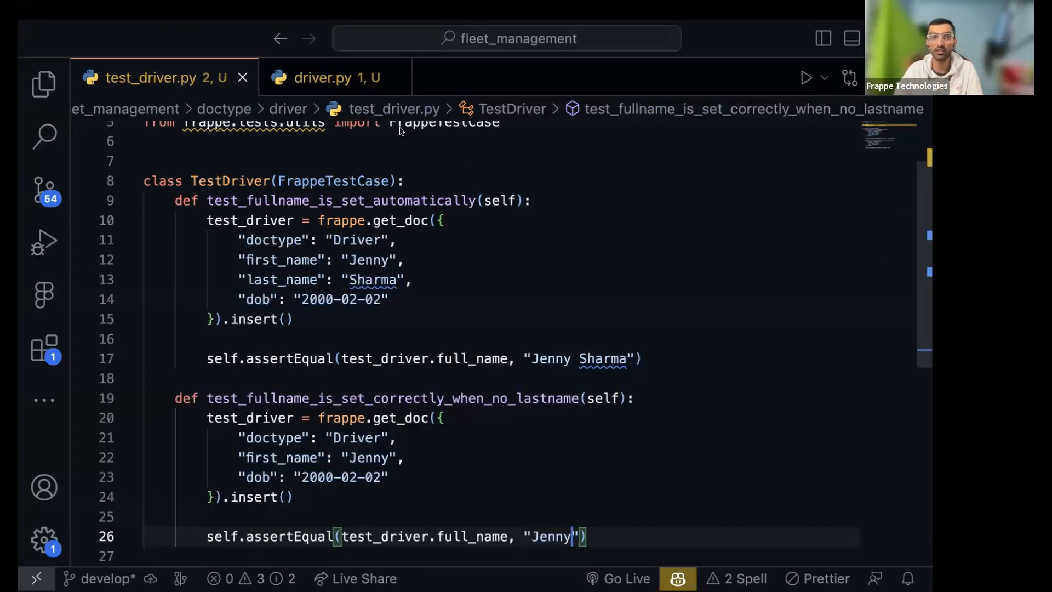
Add an else branch setting full_name = first_name in before_save and rerun until both tests pass
click(329, 76)
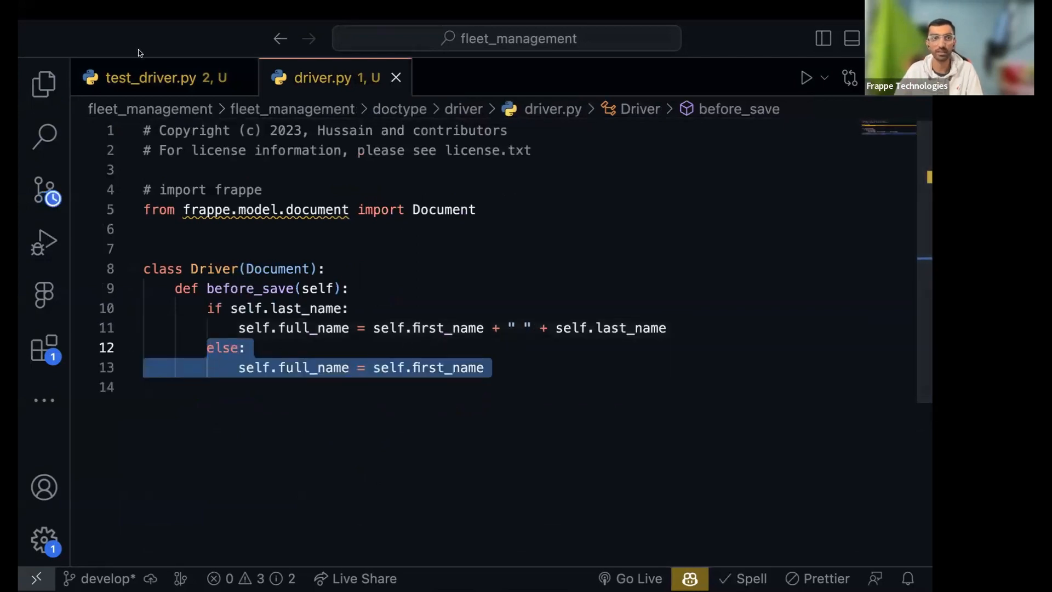
key(ctrl+shift+p)
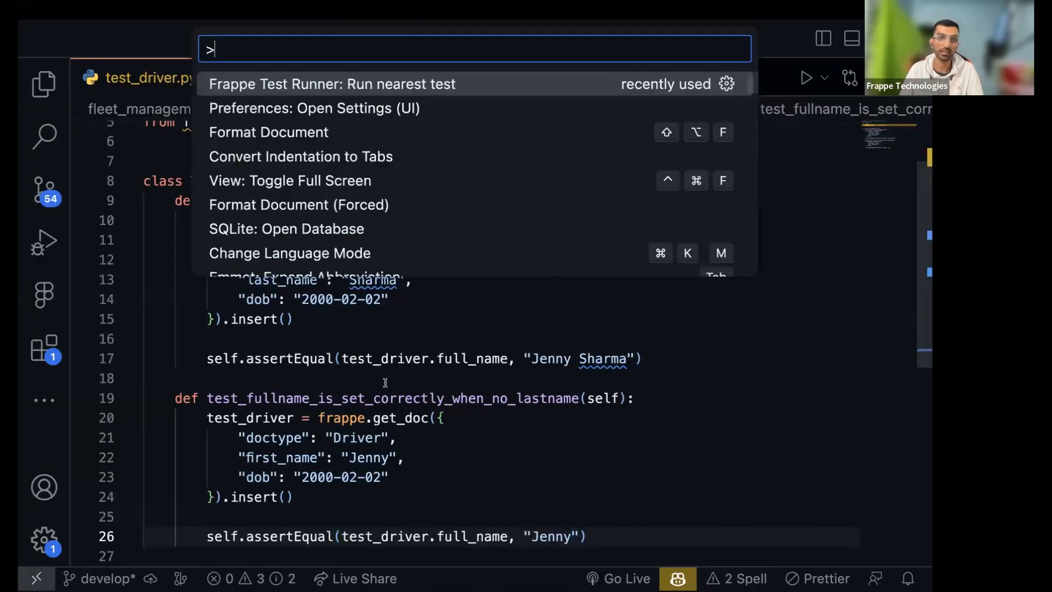
click(330, 83)
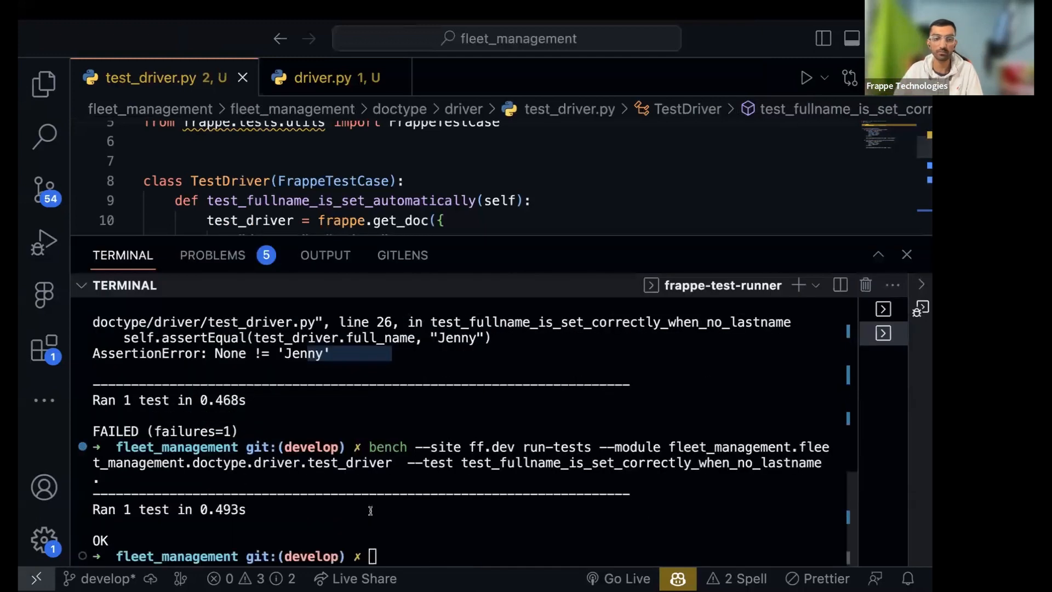
text(``)
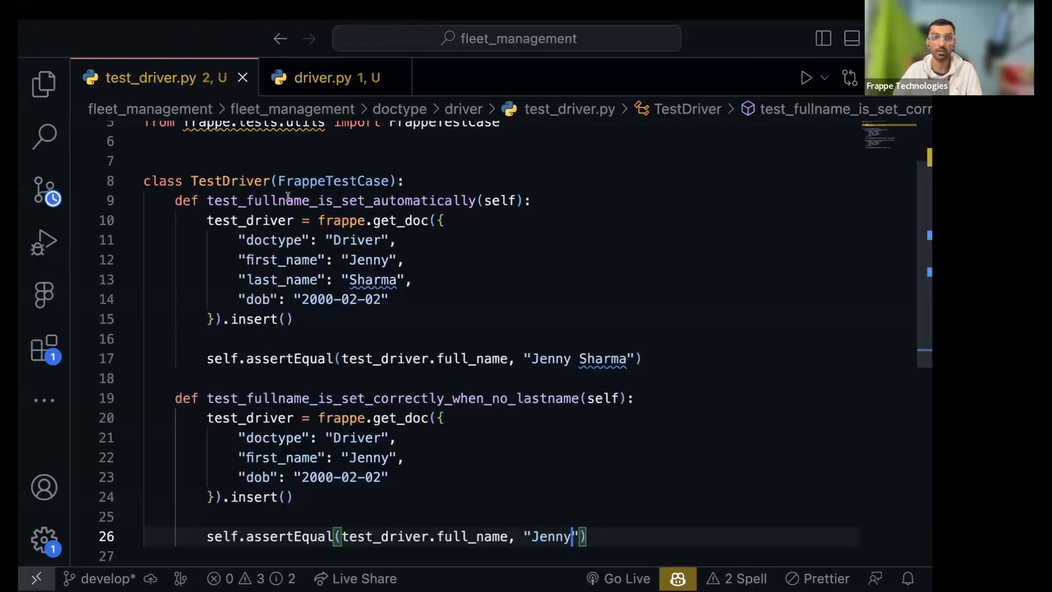
click(200, 181)
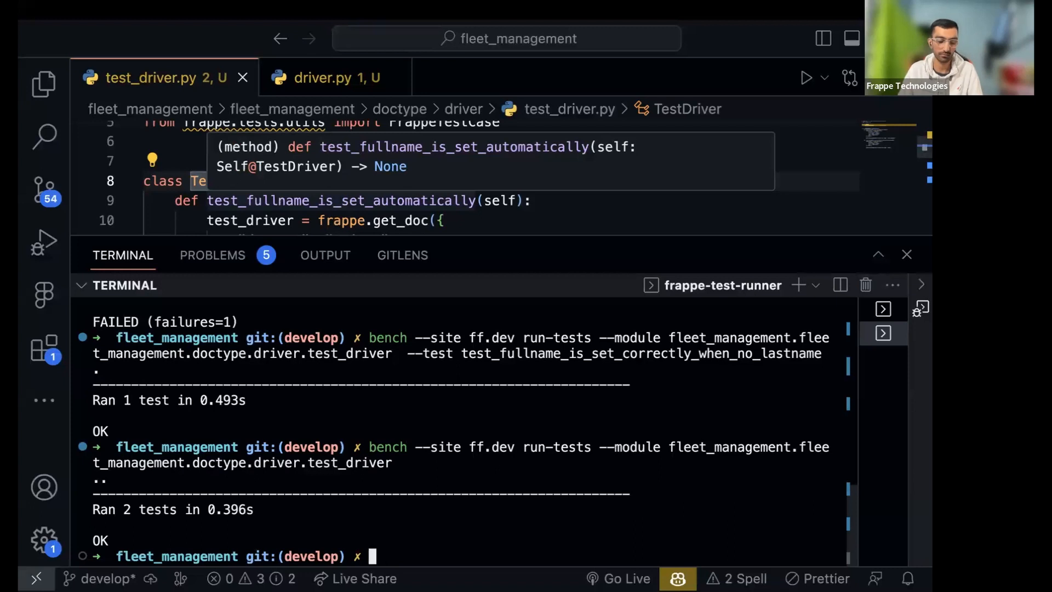
click(906, 254)
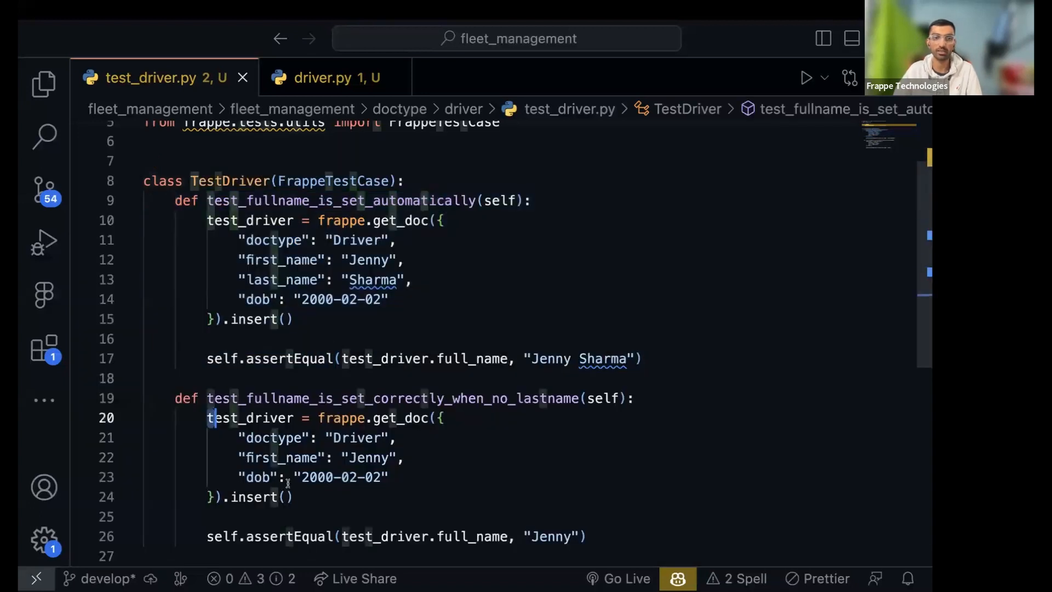